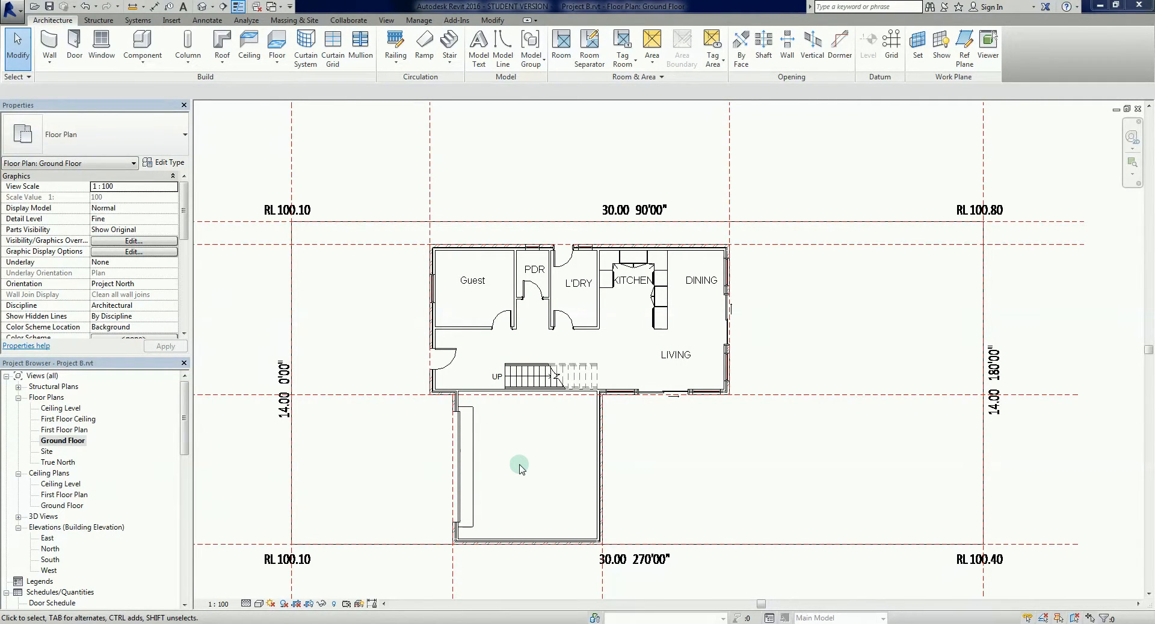
mouse_move(540, 451)
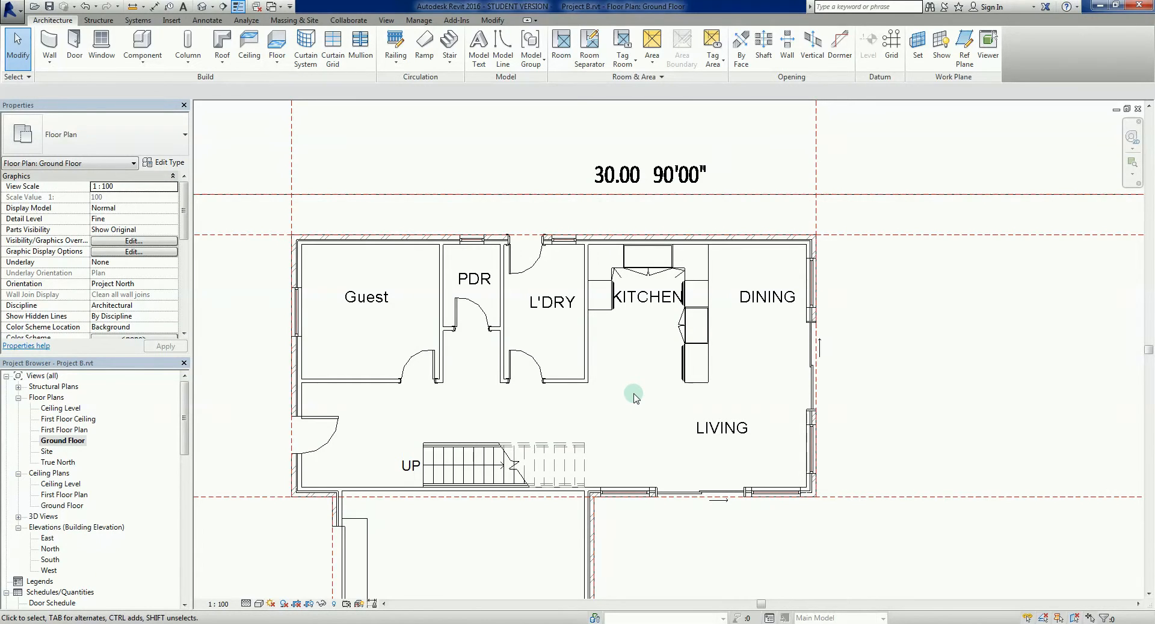
Open the First Floor Plan view and inspect its exterior walls, doors and stair
drag(635, 398, 647, 389)
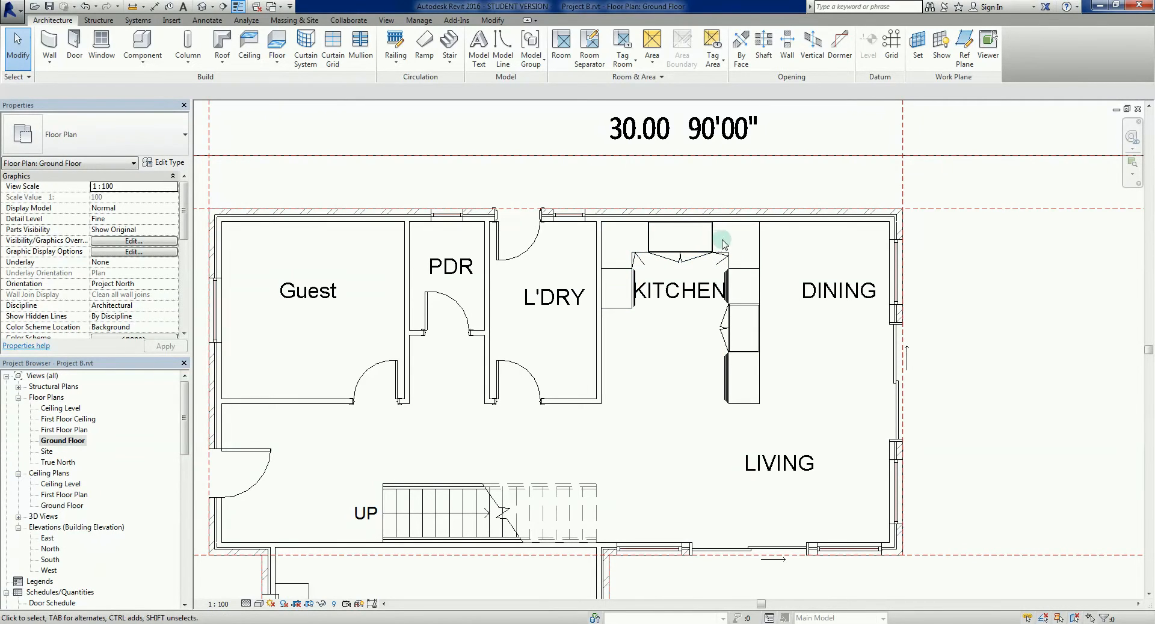
mouse_move(691, 430)
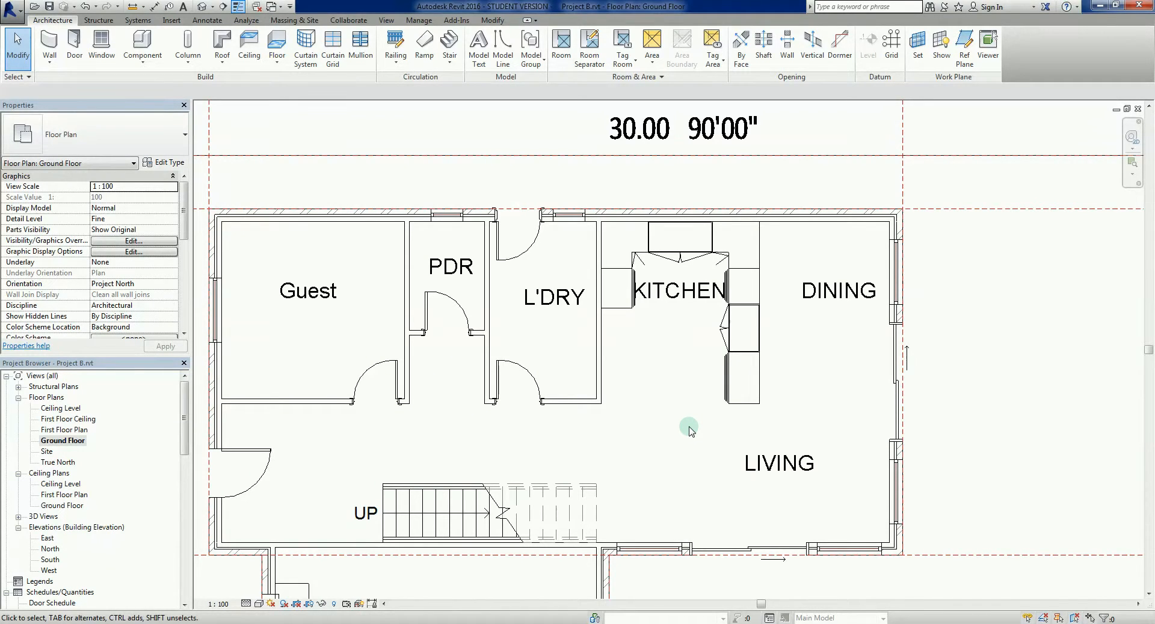
mouse_move(690, 438)
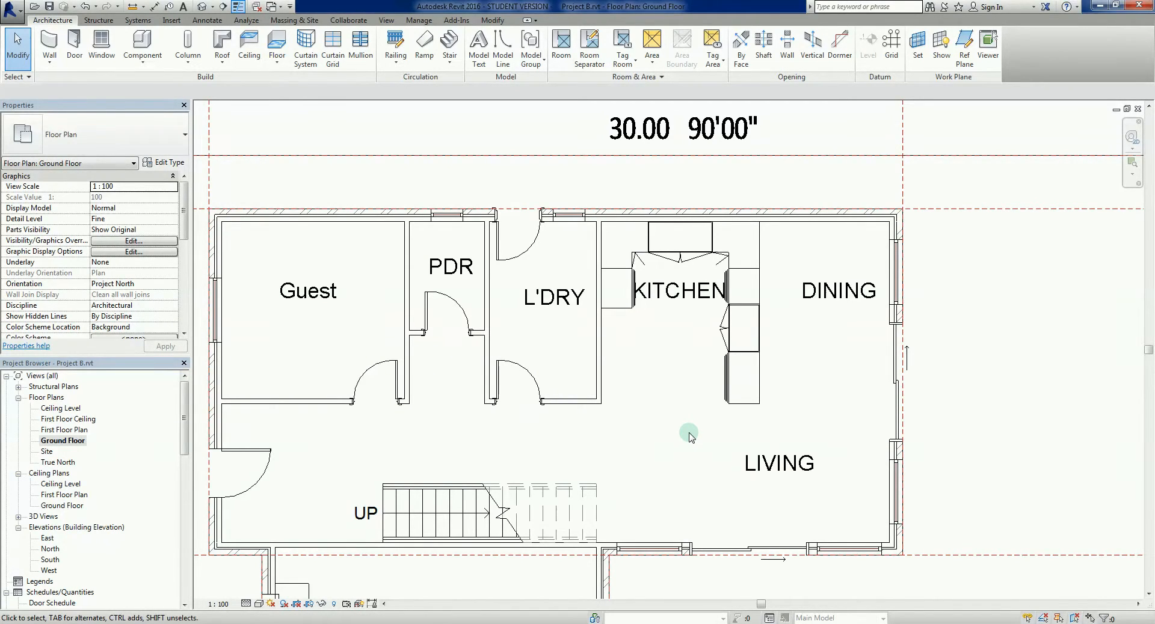
mouse_move(621, 445)
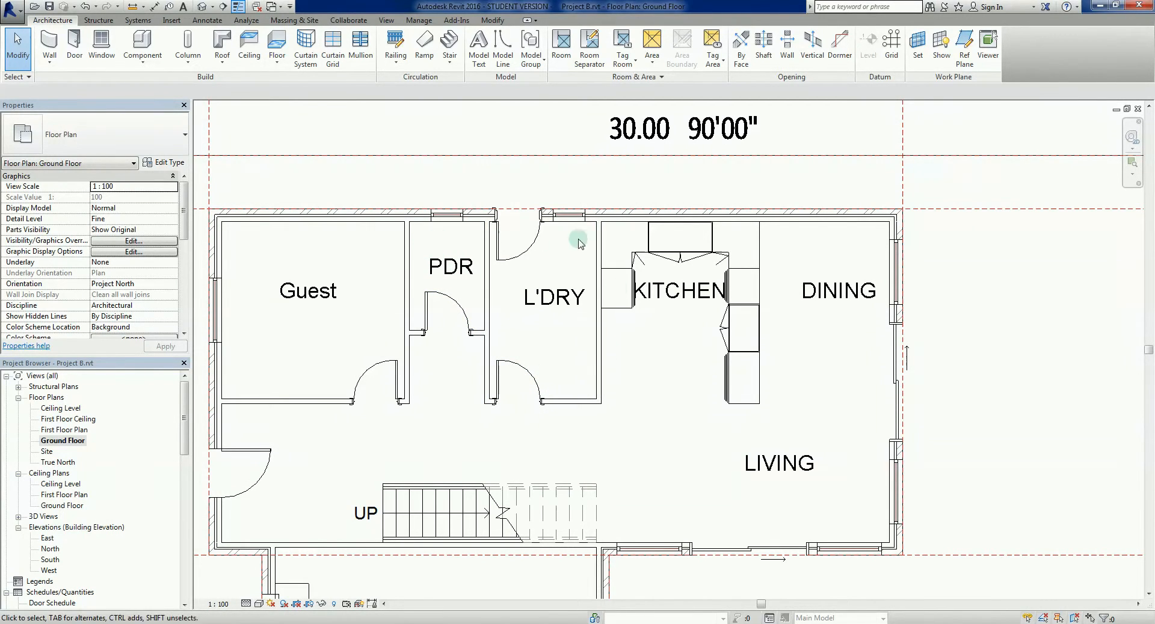
mouse_move(581, 347)
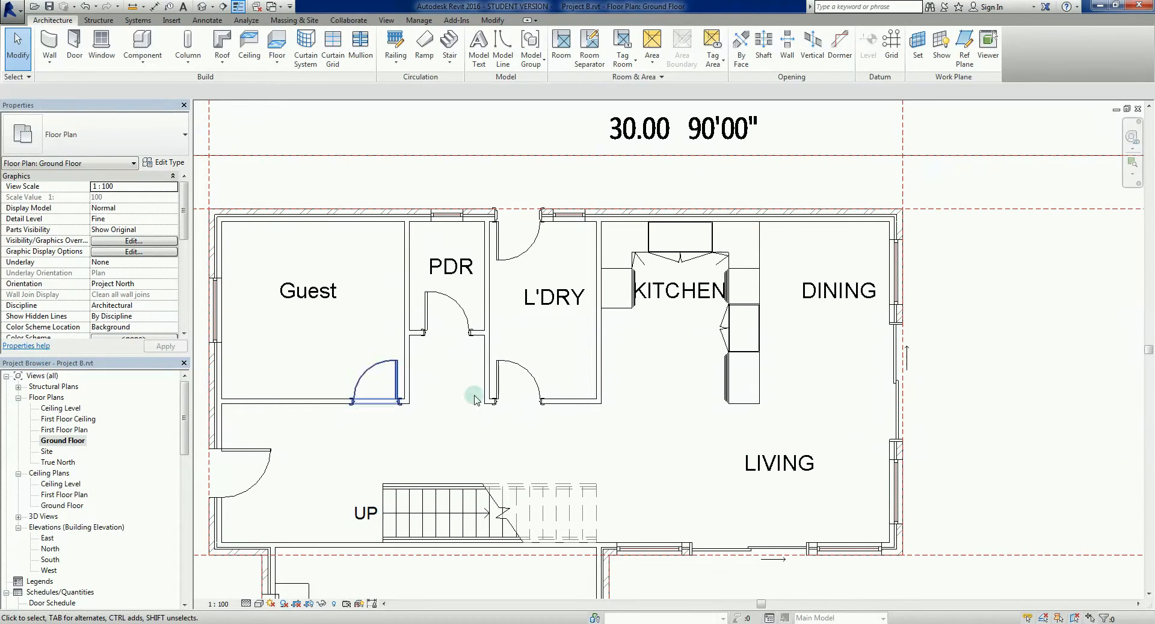
double_click(65, 430)
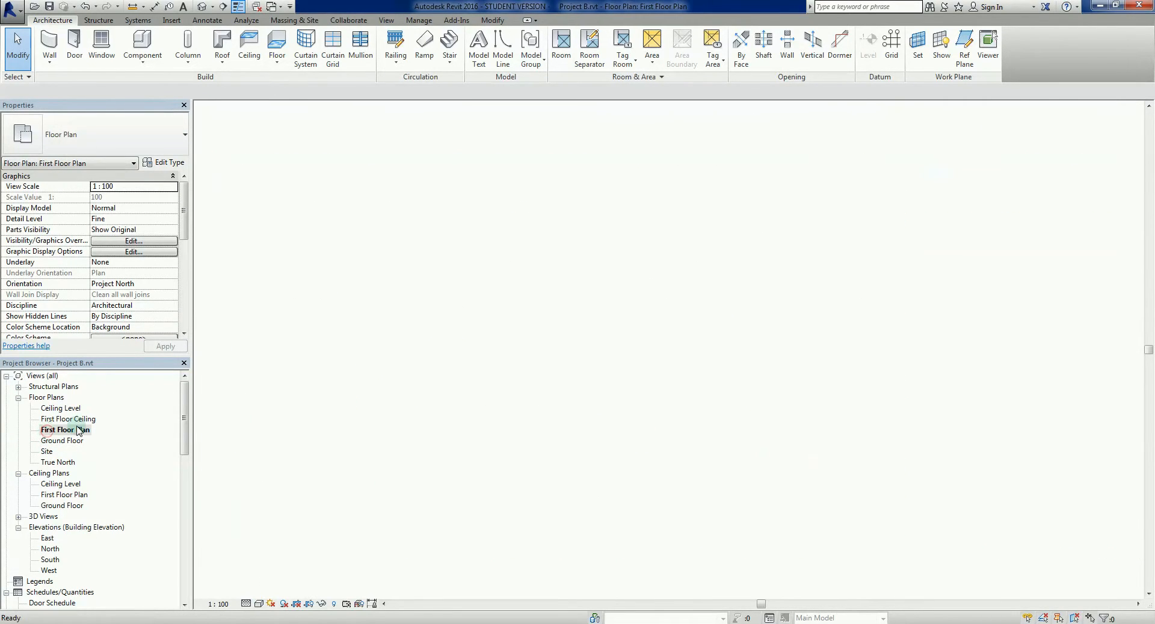
double_click(65, 429)
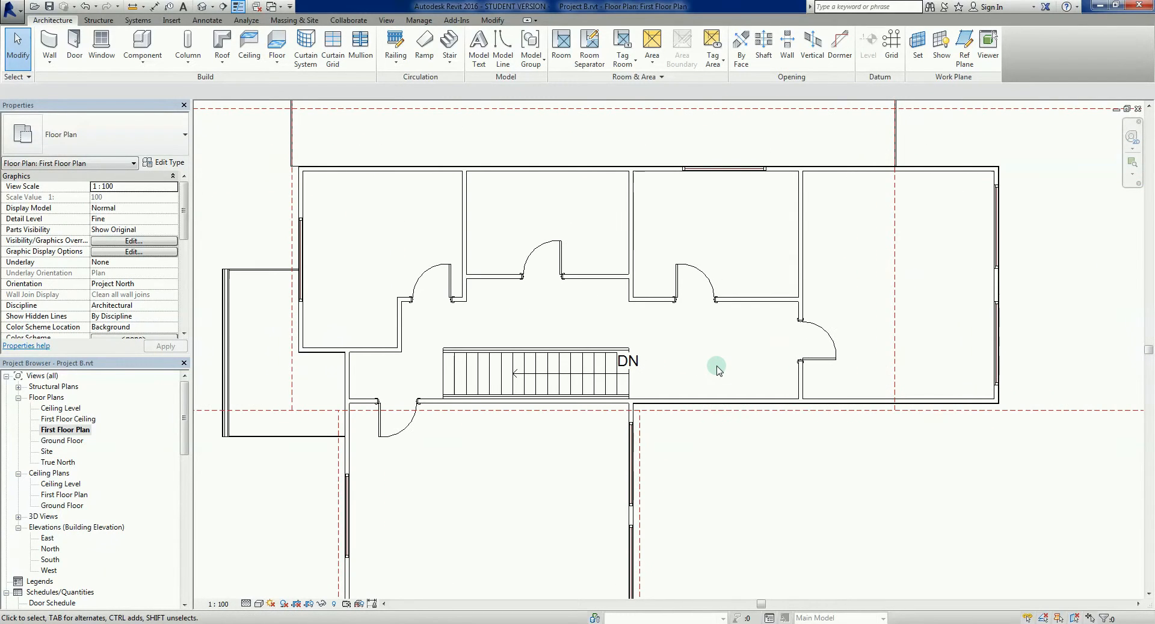
mouse_move(695, 350)
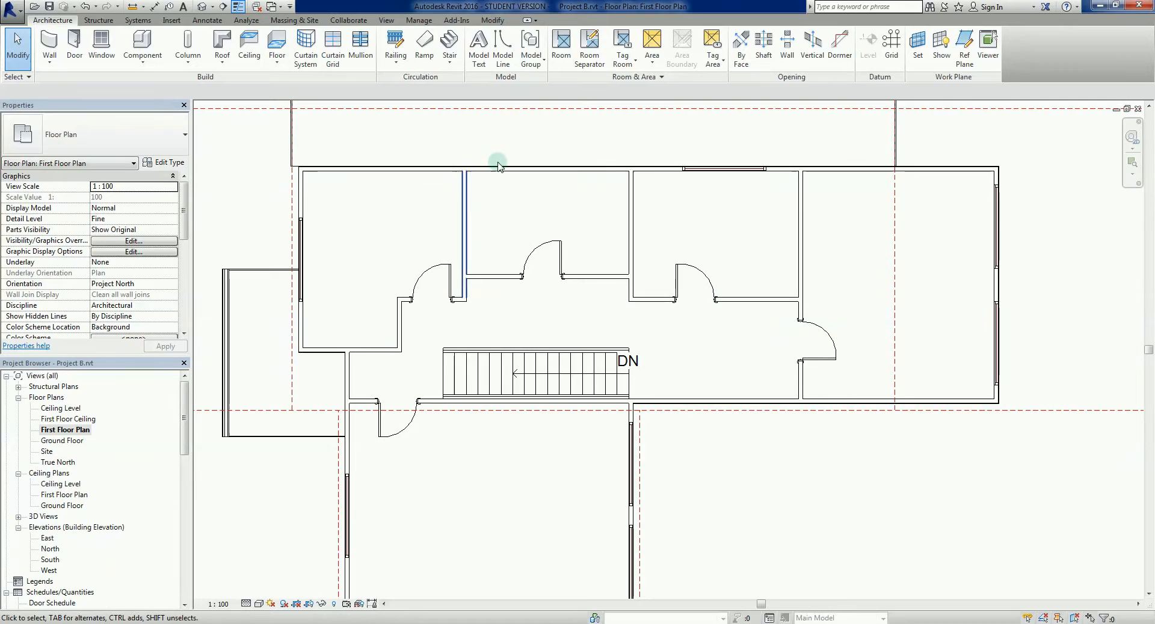
click(532, 167)
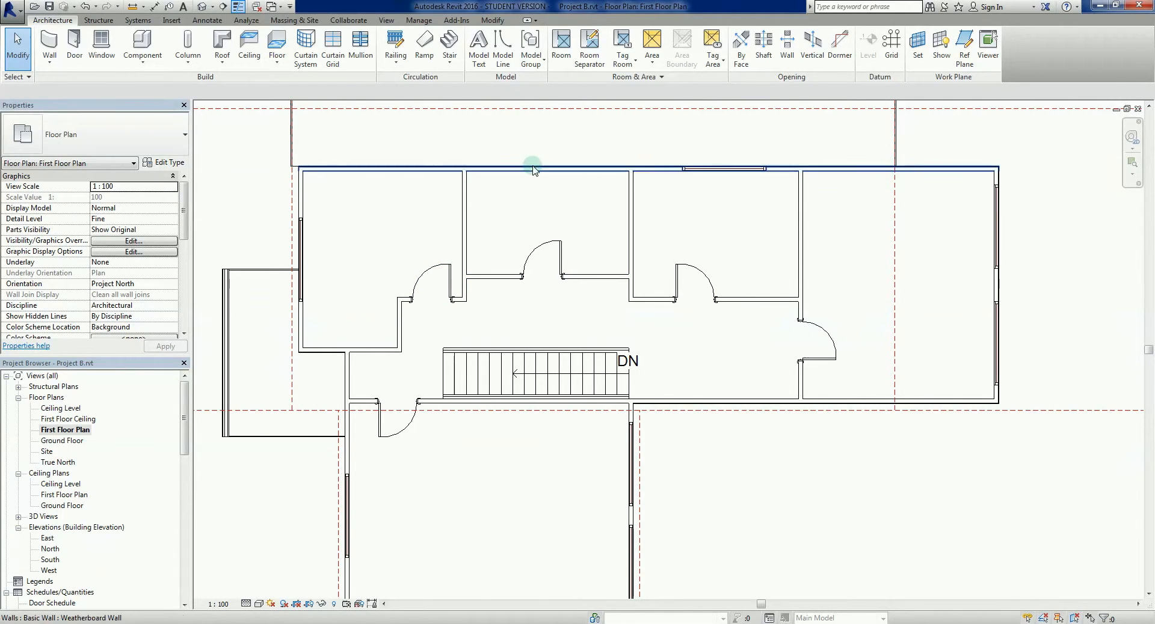
click(542, 278)
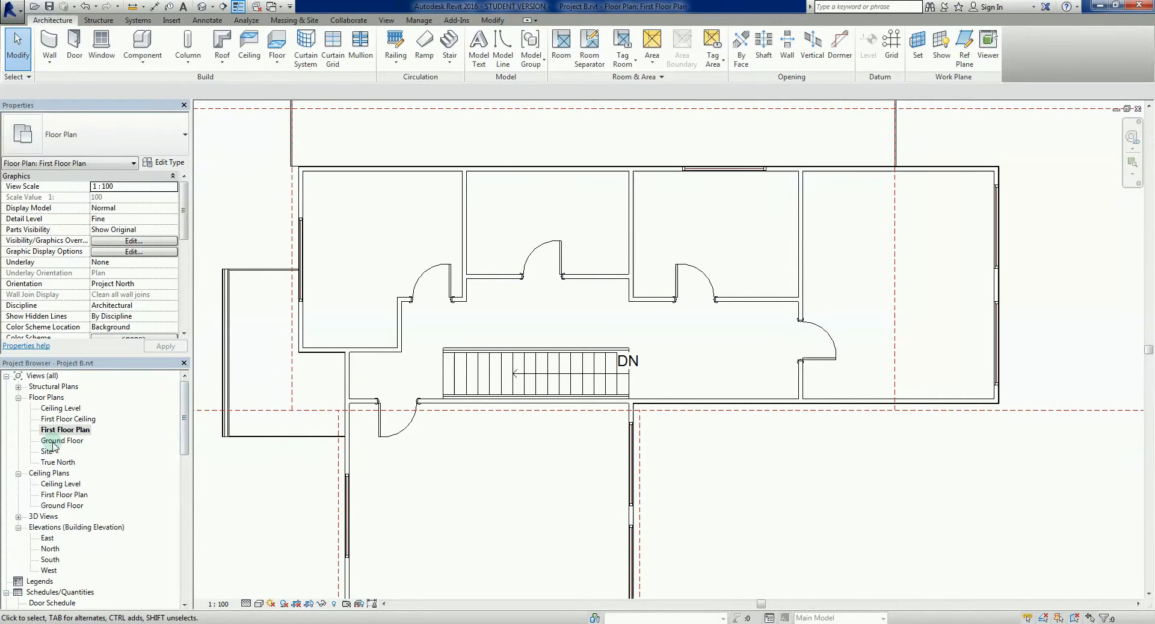
Switch to the Ground Floor plan and move the L'DRY text label slightly left
double_click(61, 441)
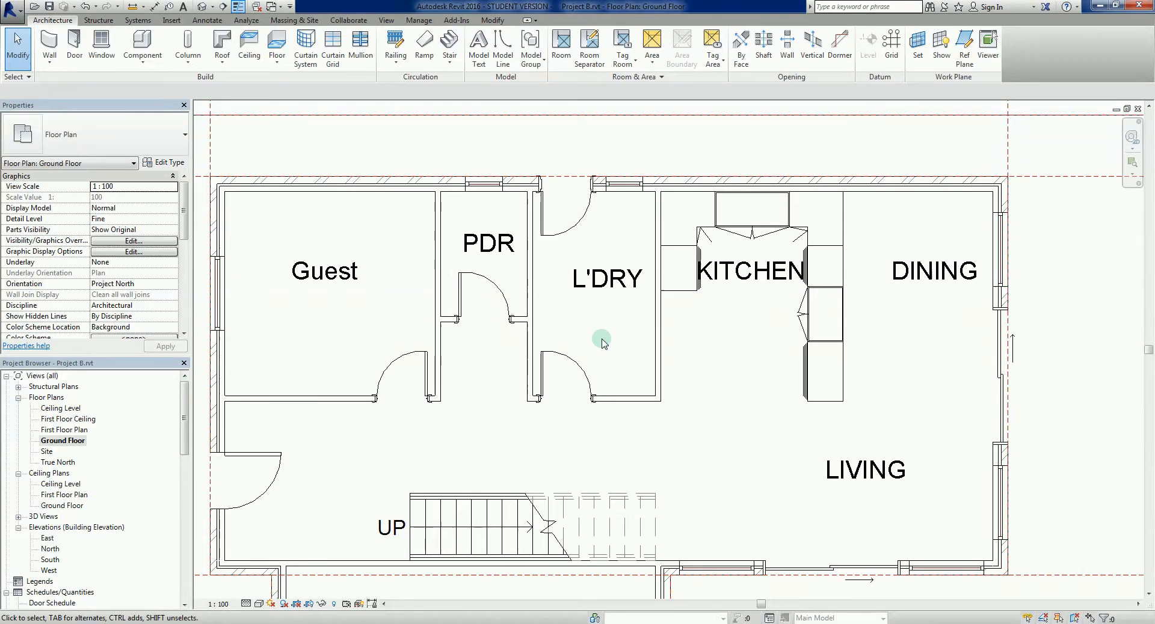
click(607, 279)
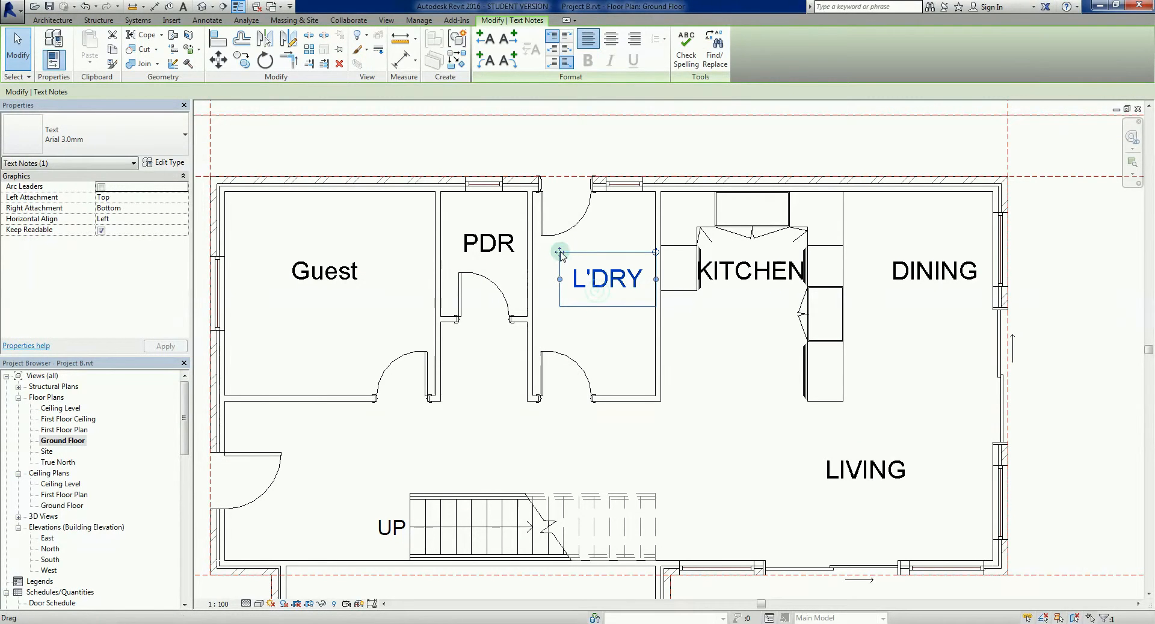
click(682, 419)
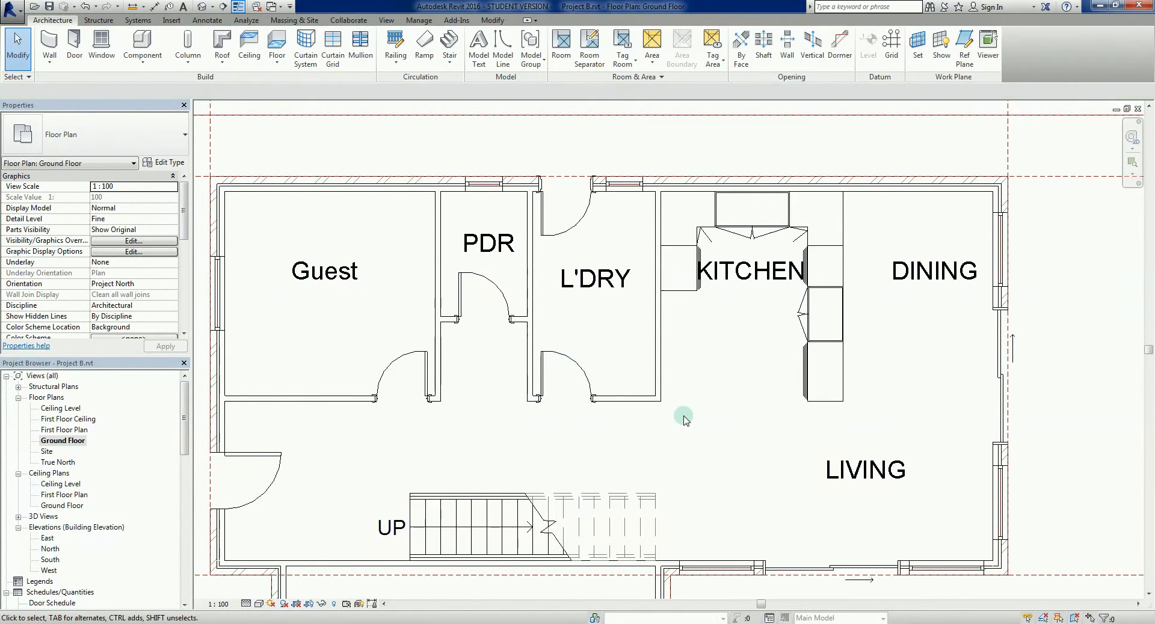
mouse_move(469, 147)
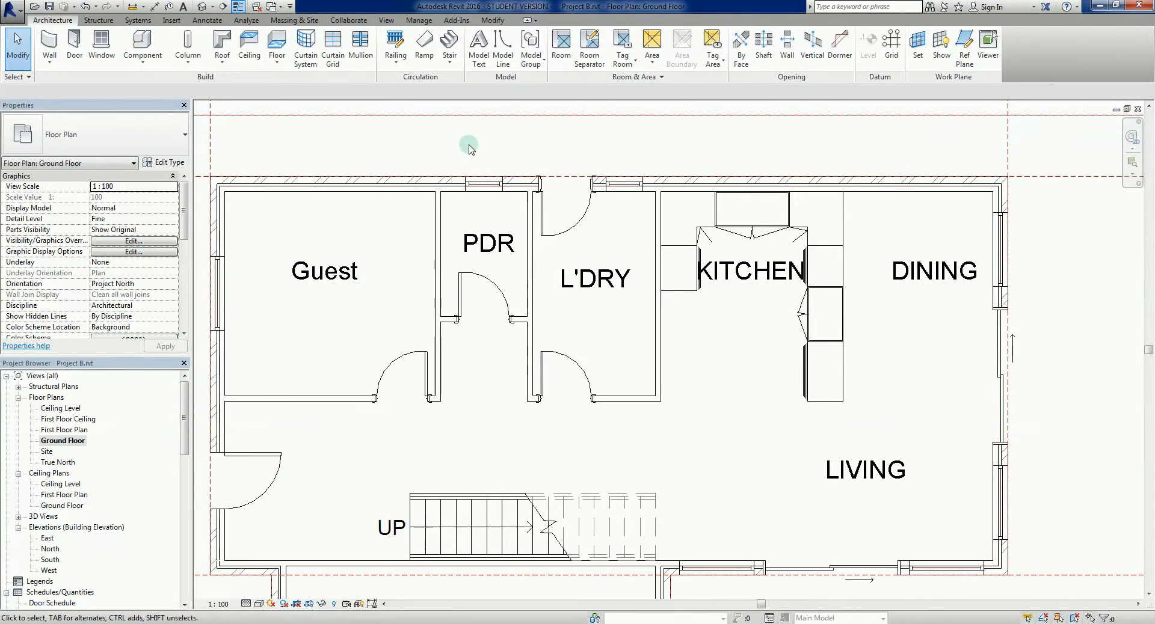
mouse_move(551, 152)
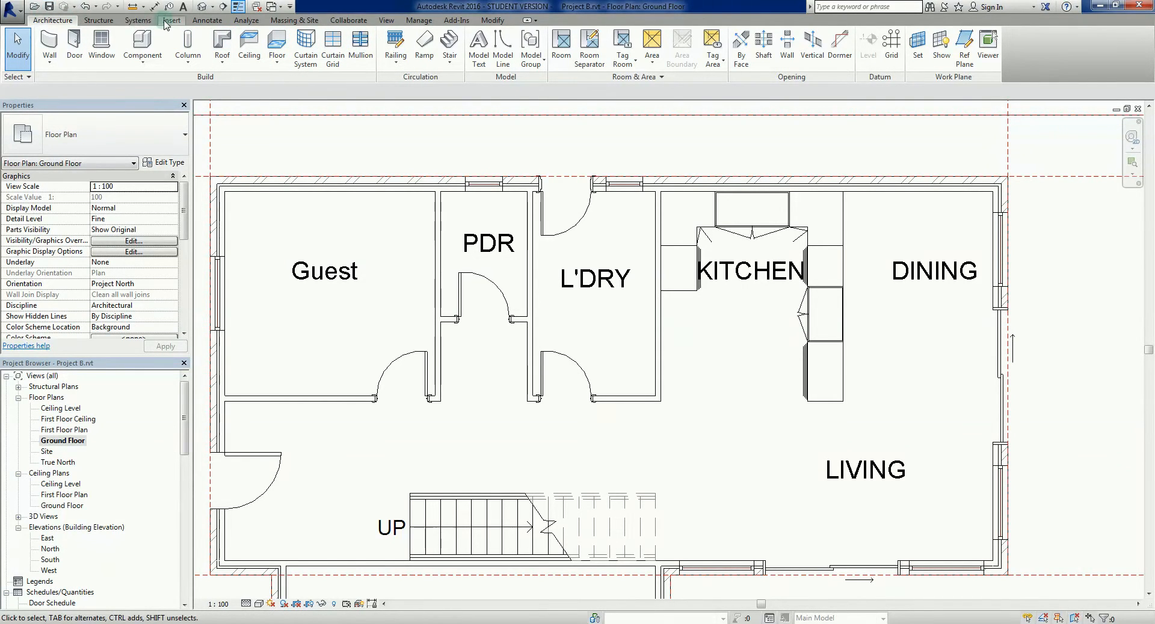
Open Load Family from the Insert tab to browse the Australian library
click(172, 20)
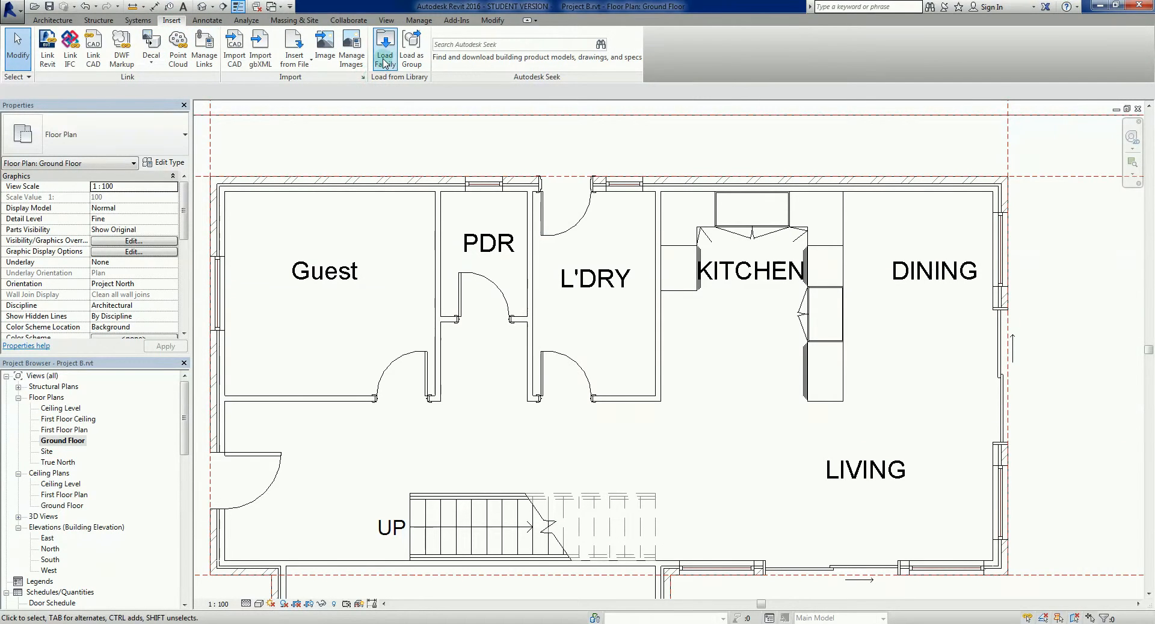
mouse_move(386, 48)
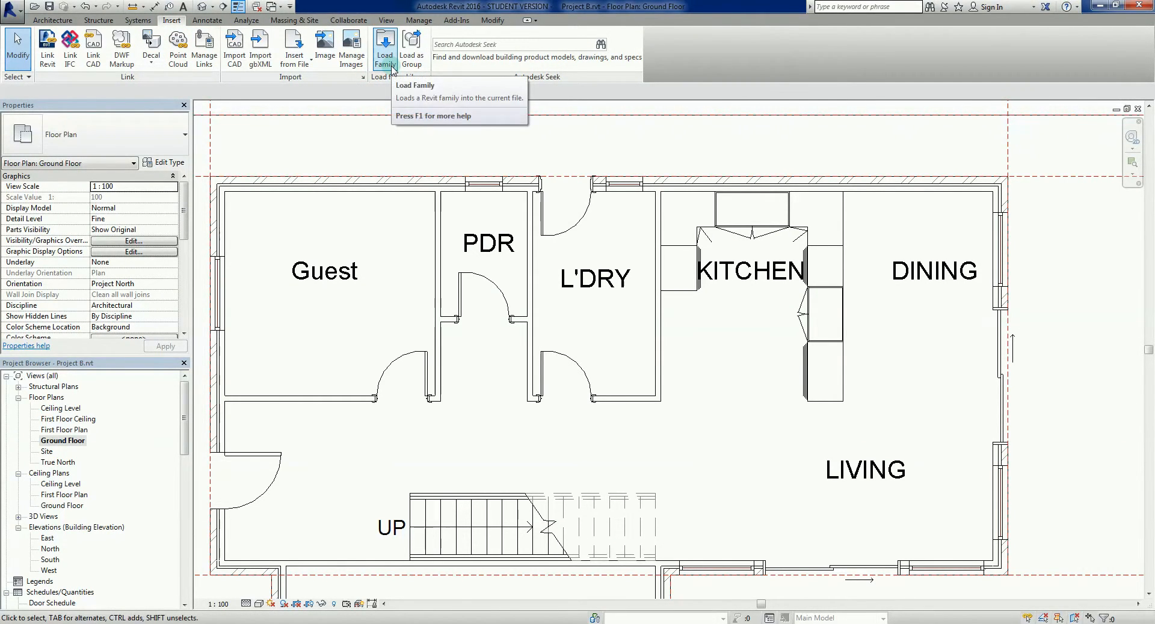
click(385, 47)
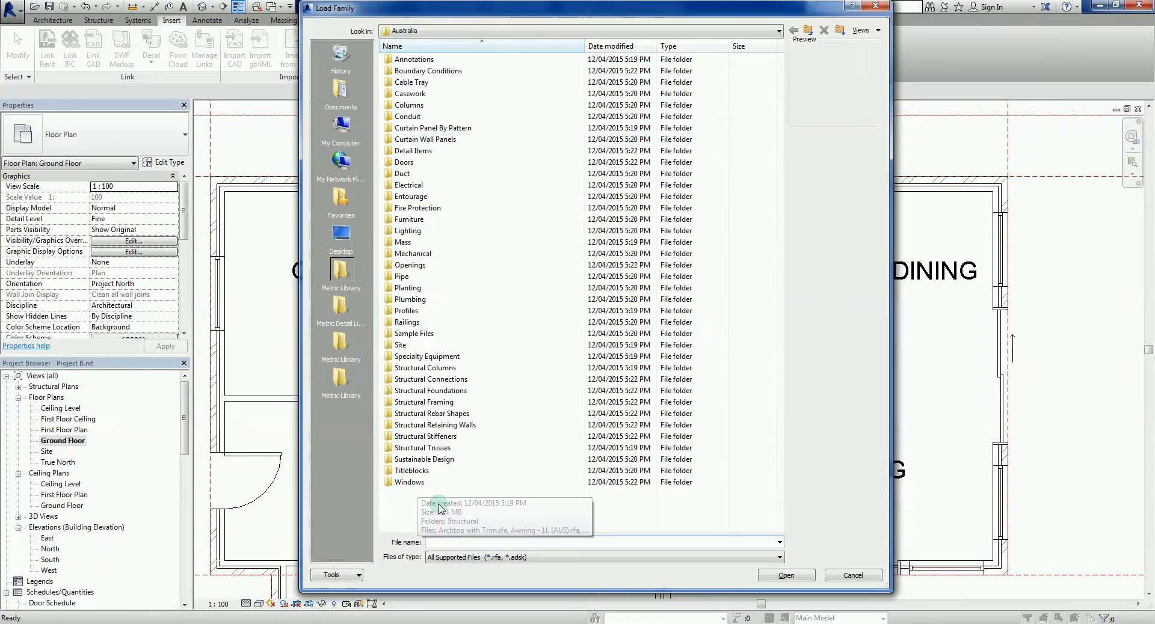
mouse_move(436, 508)
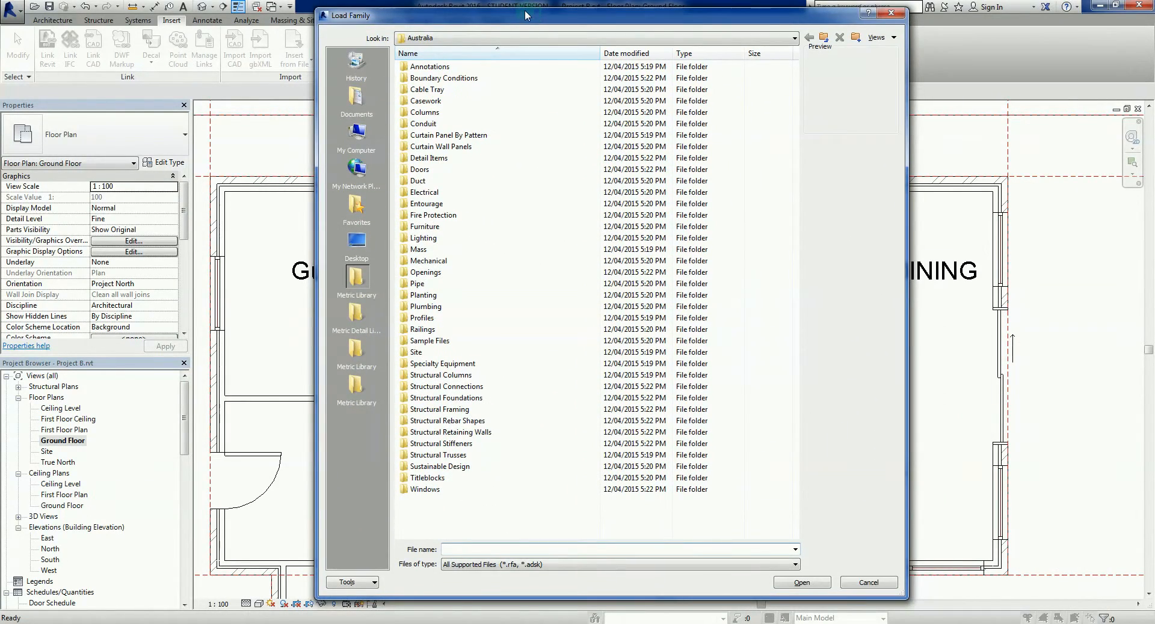
Load Toilet-Domestic-3D.rfa from Plumbing > Architectural > Fixtures > Water Closets
click(429, 341)
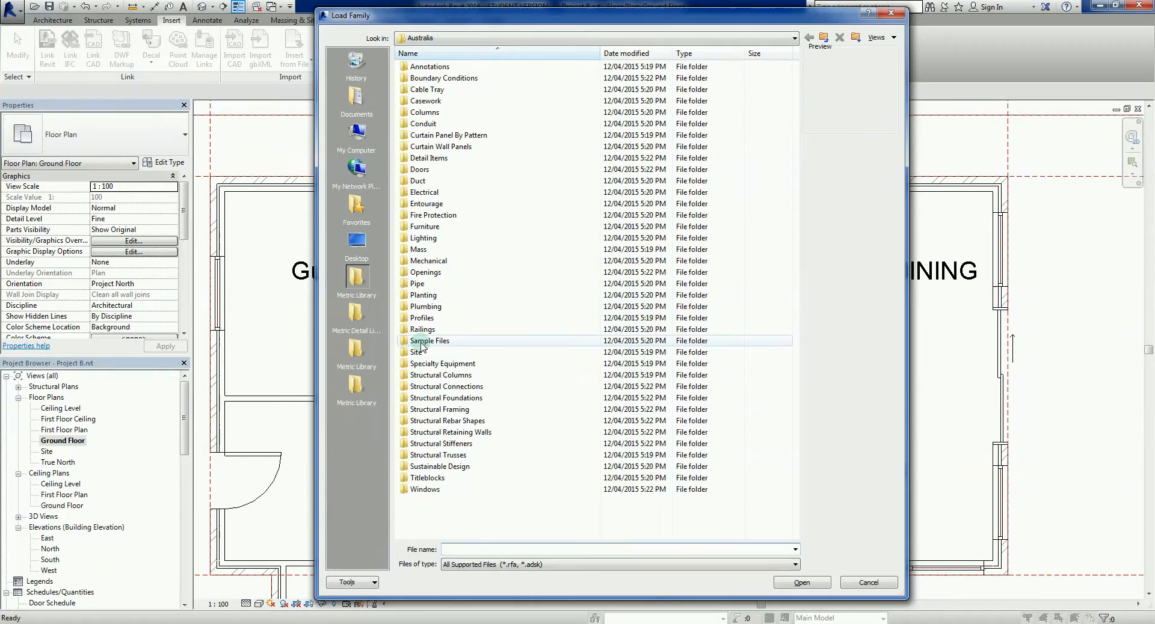
click(425, 307)
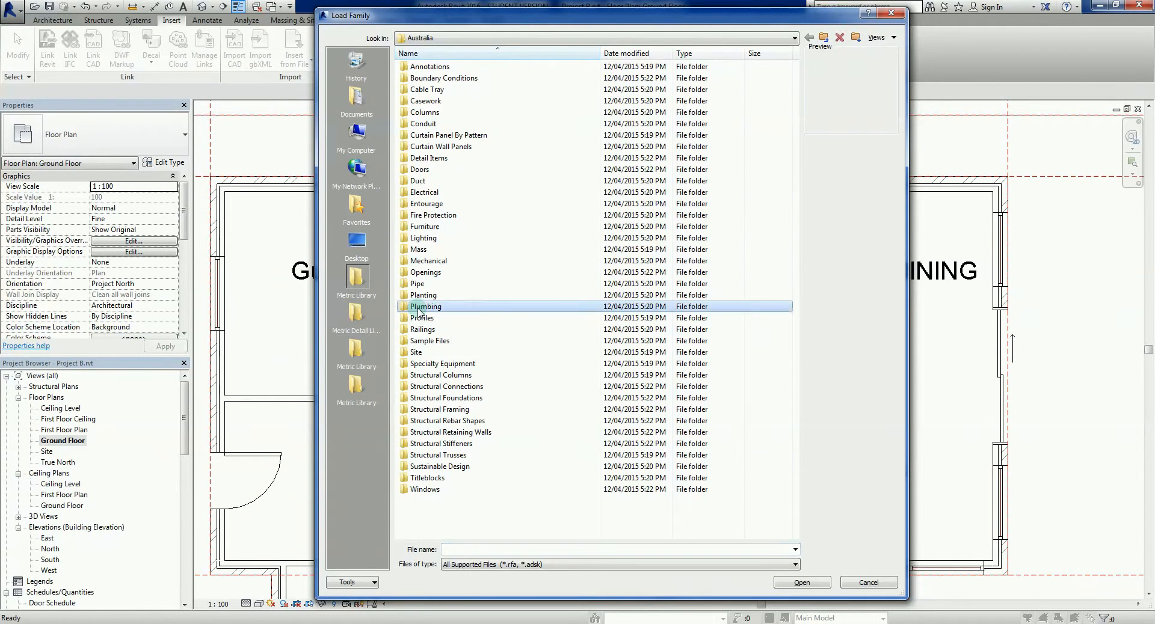
double_click(425, 306)
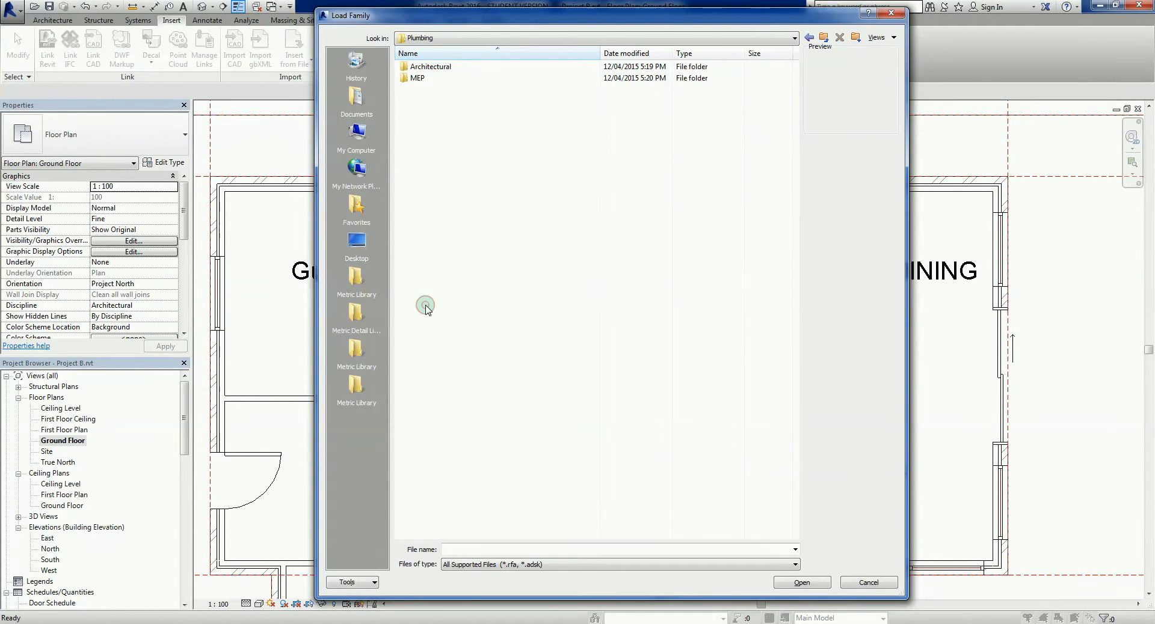
mouse_move(441, 101)
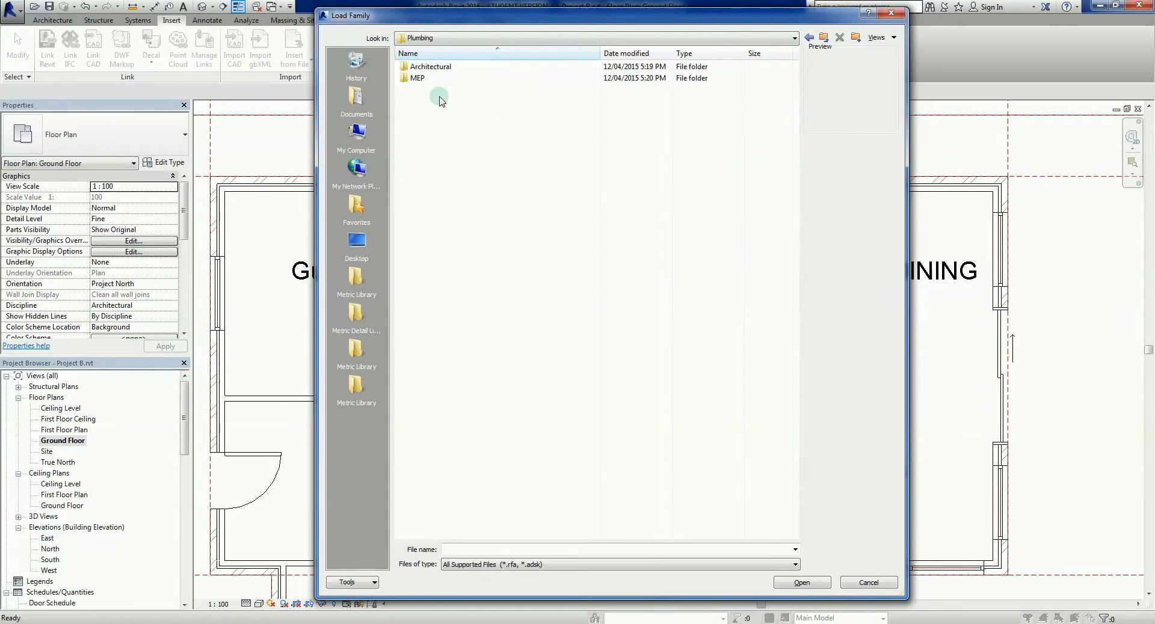
click(417, 78)
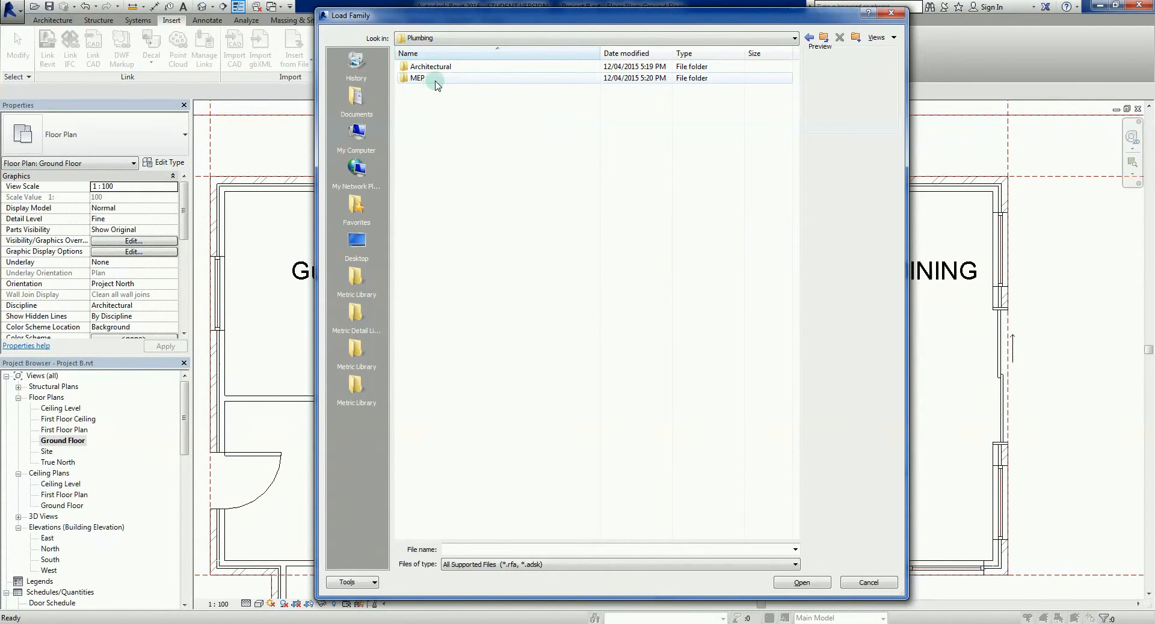
mouse_move(478, 66)
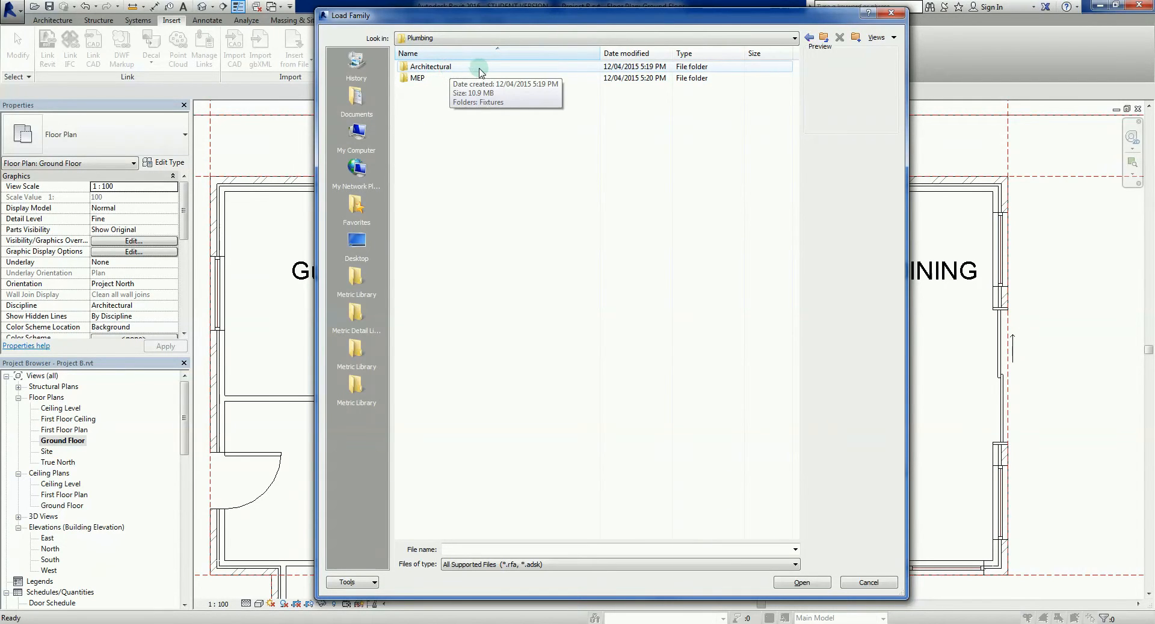
double_click(431, 67)
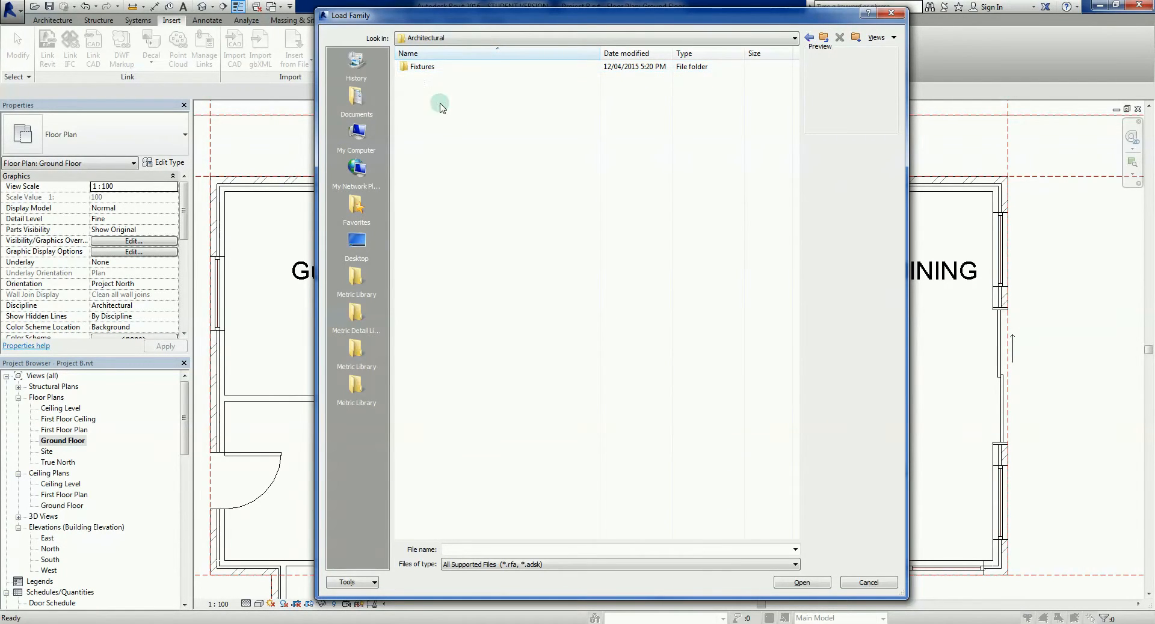
double_click(423, 66)
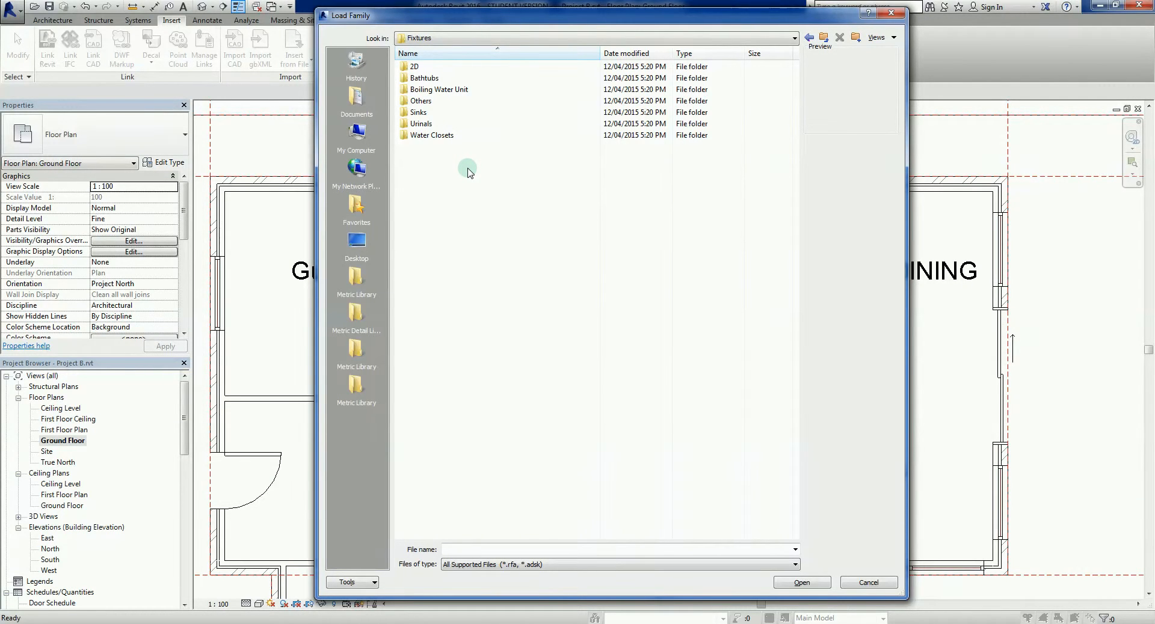
mouse_move(476, 162)
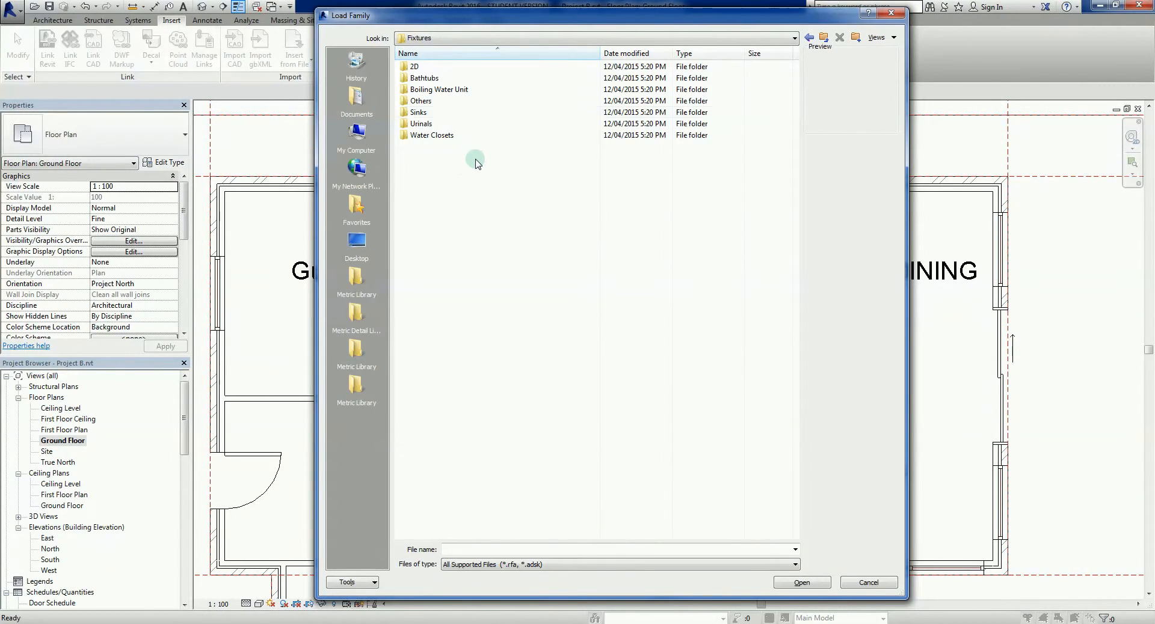
mouse_move(489, 179)
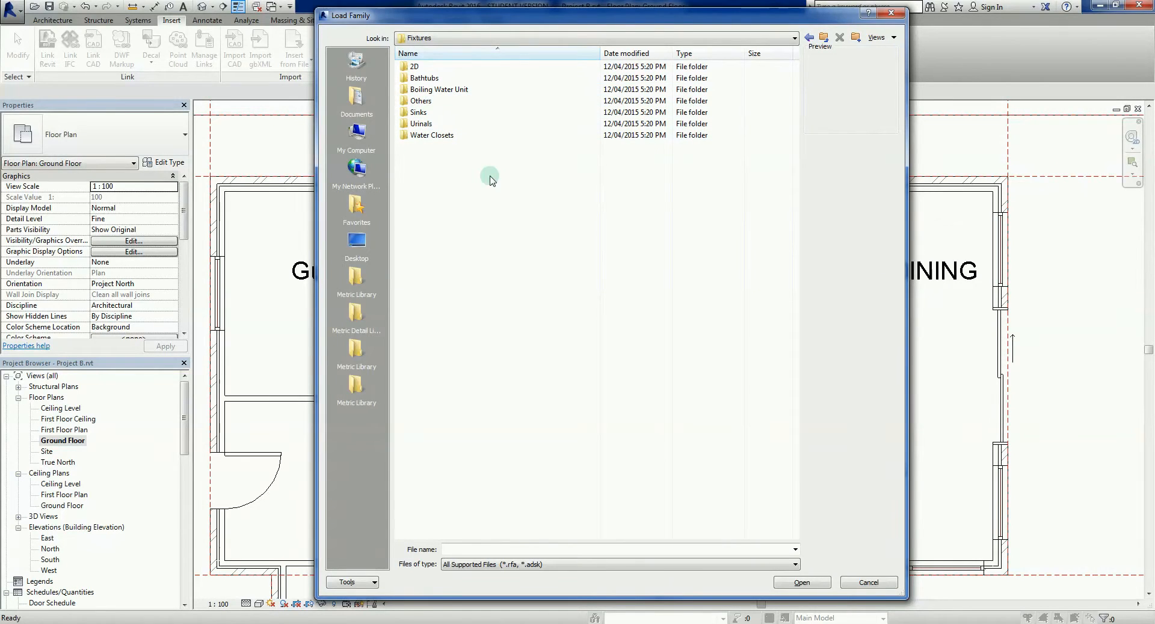
click(437, 135)
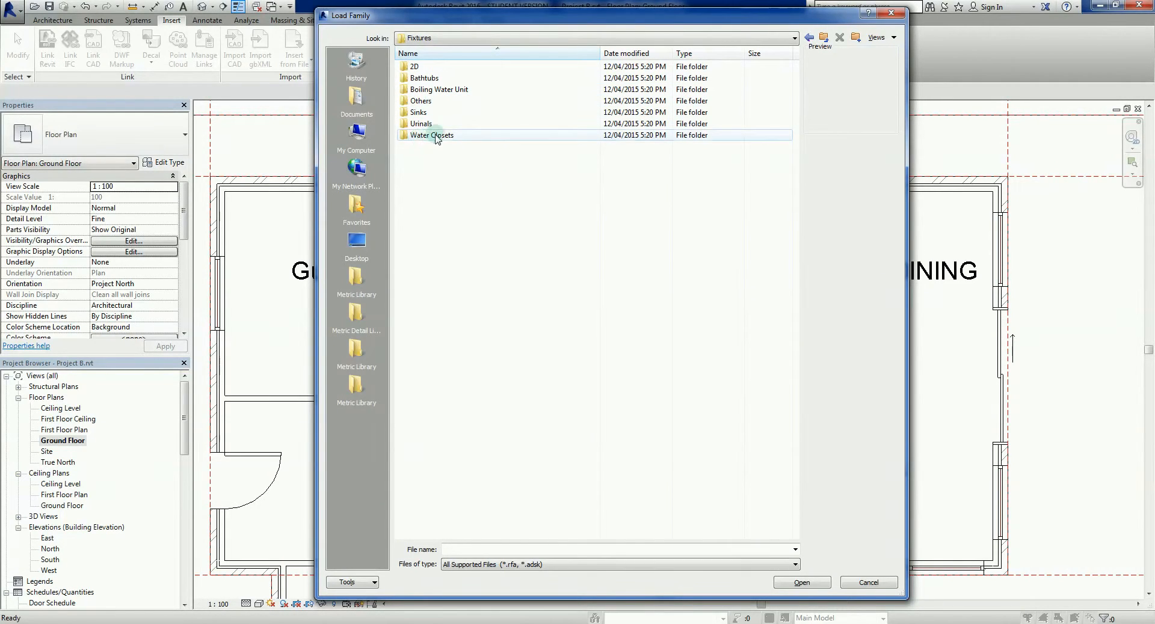
double_click(431, 135)
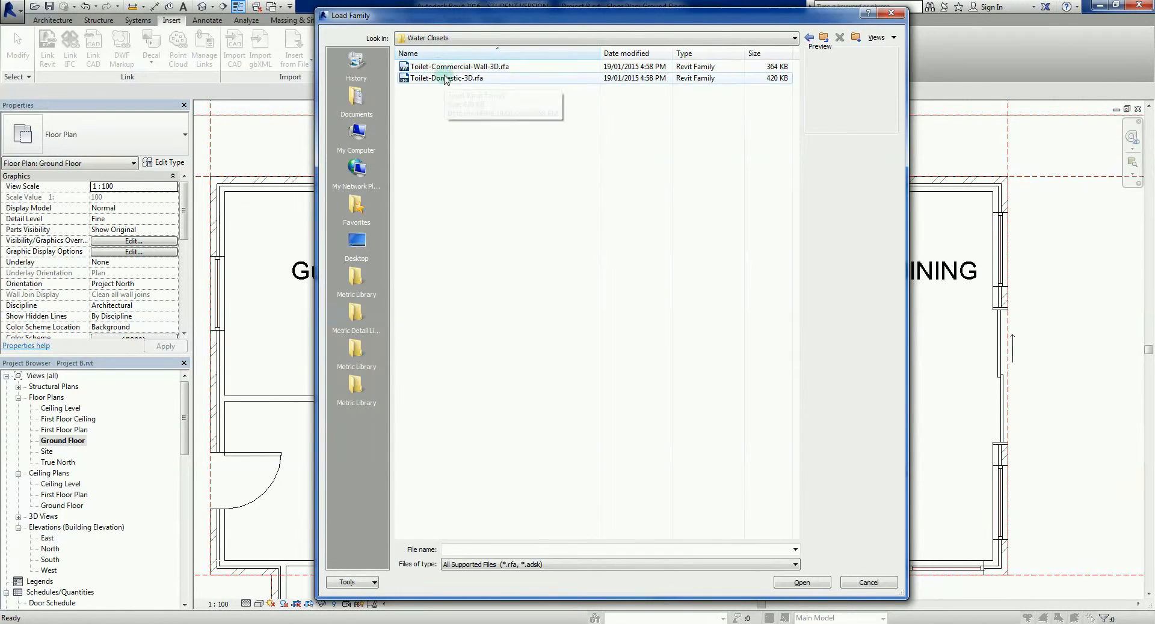
click(446, 78)
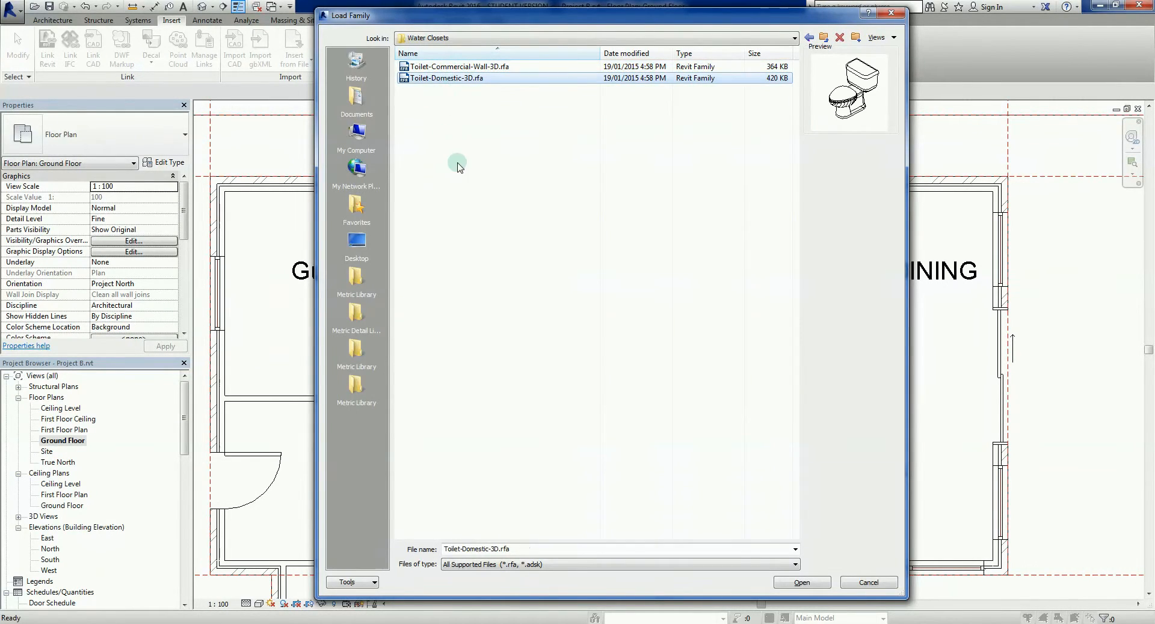
mouse_move(440, 133)
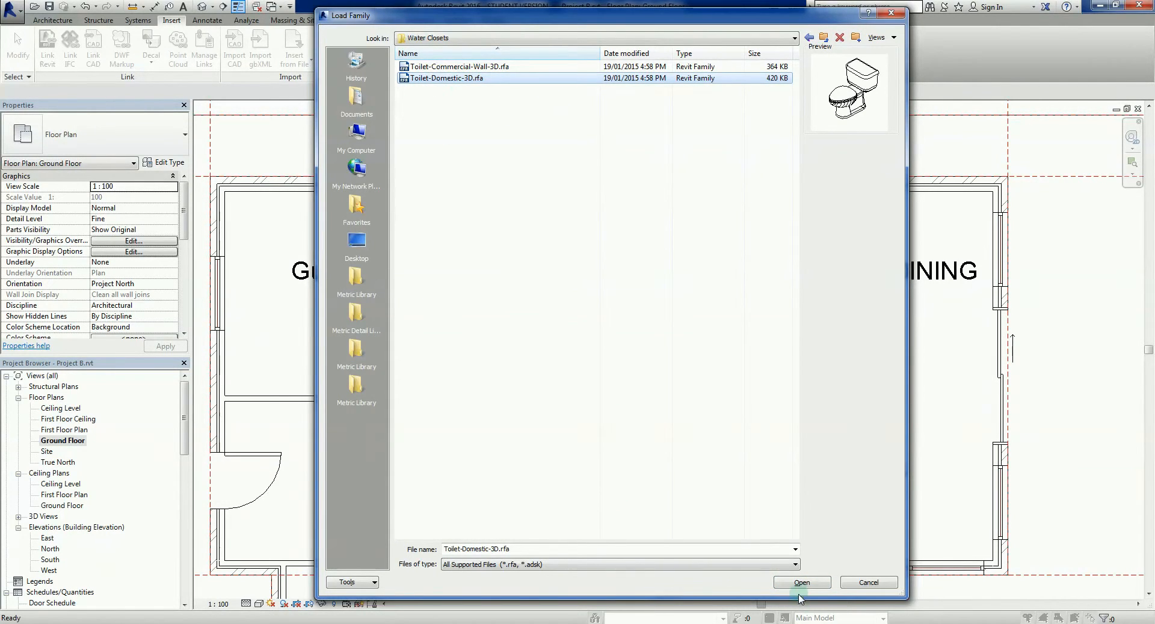
click(802, 582)
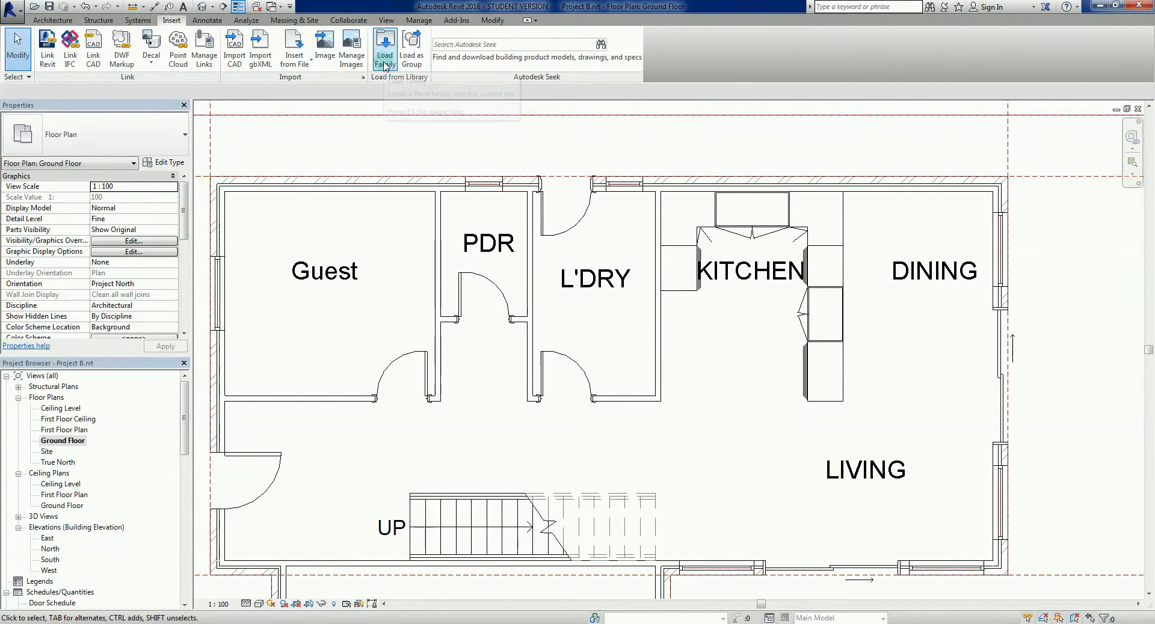
Load Tub-Rectangular-3D.rfa from the Fixtures > Bathtubs folder
click(384, 47)
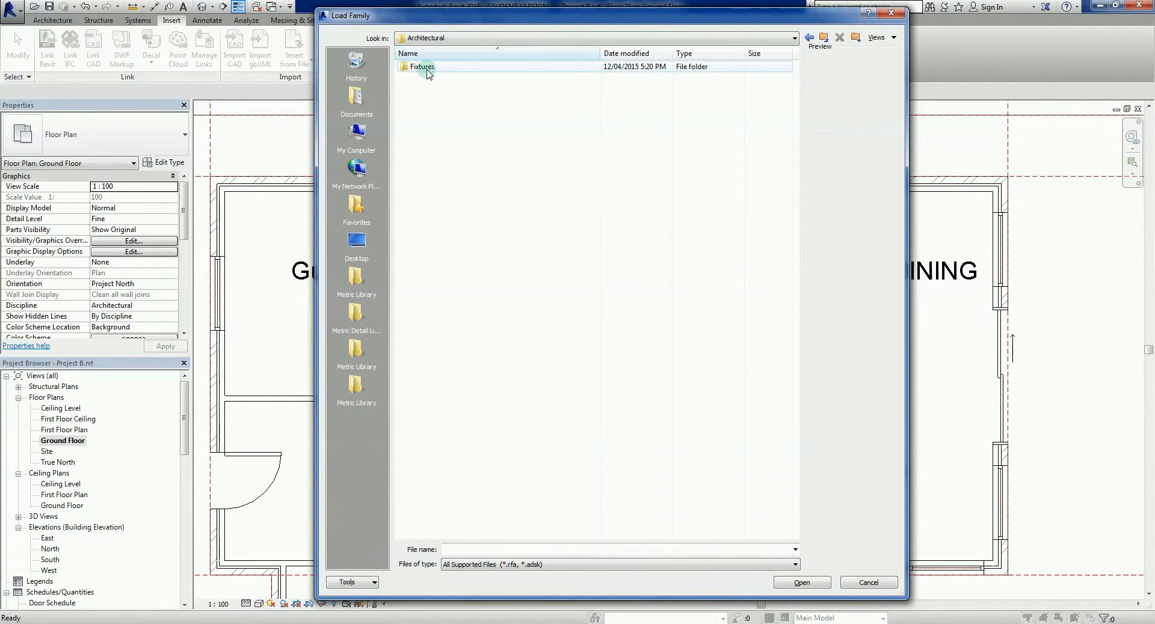
double_click(421, 66)
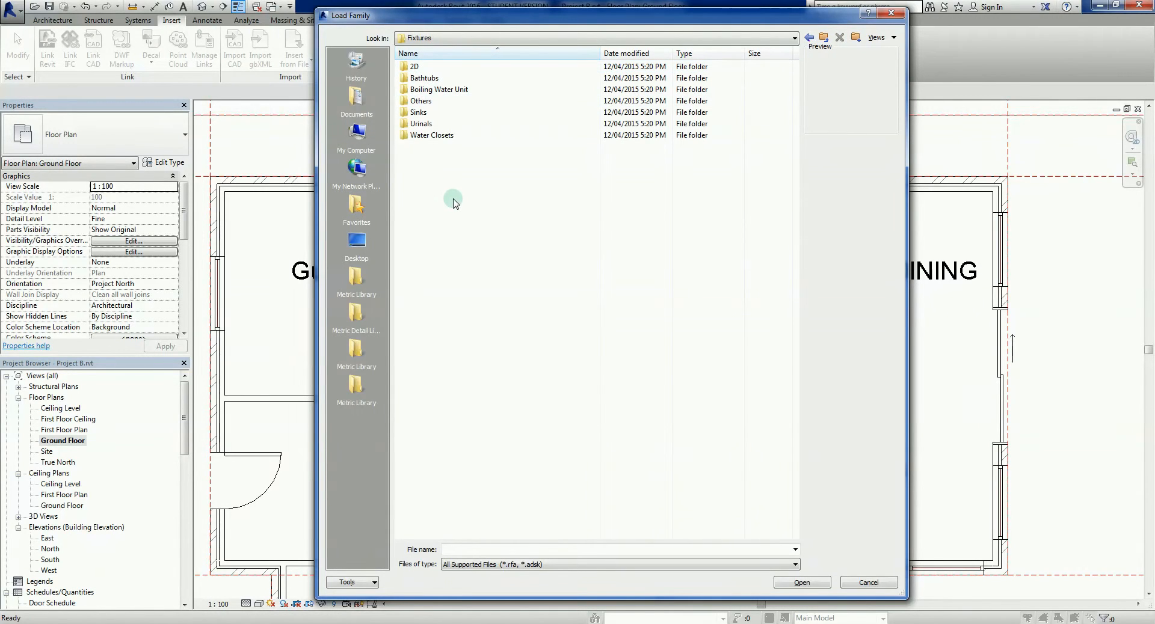
double_click(426, 77)
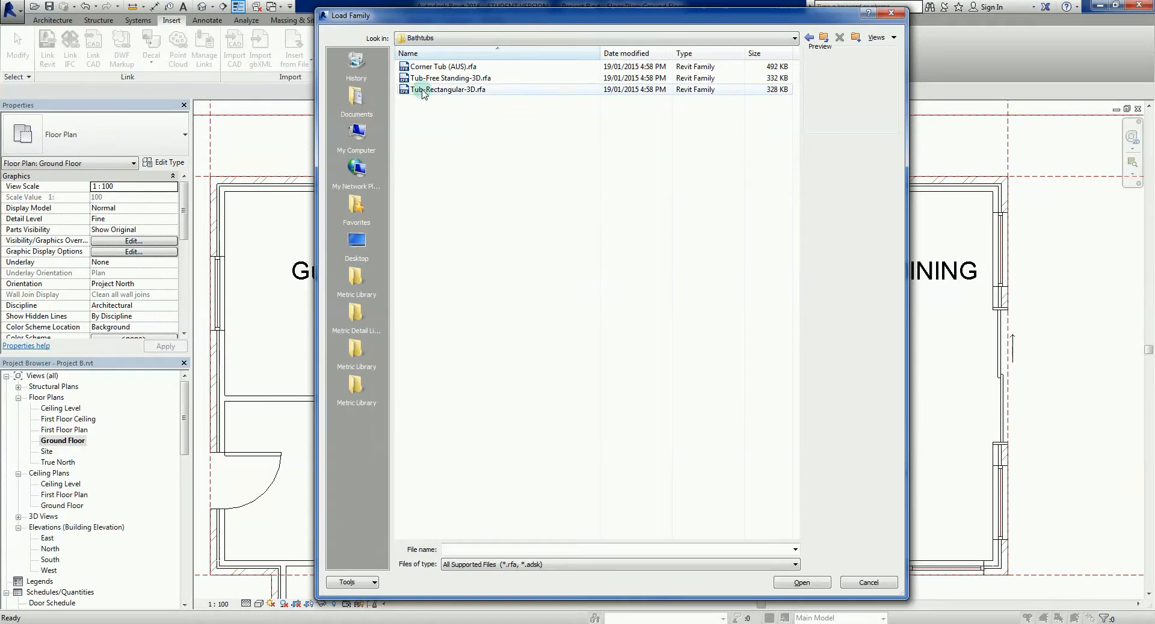
click(448, 89)
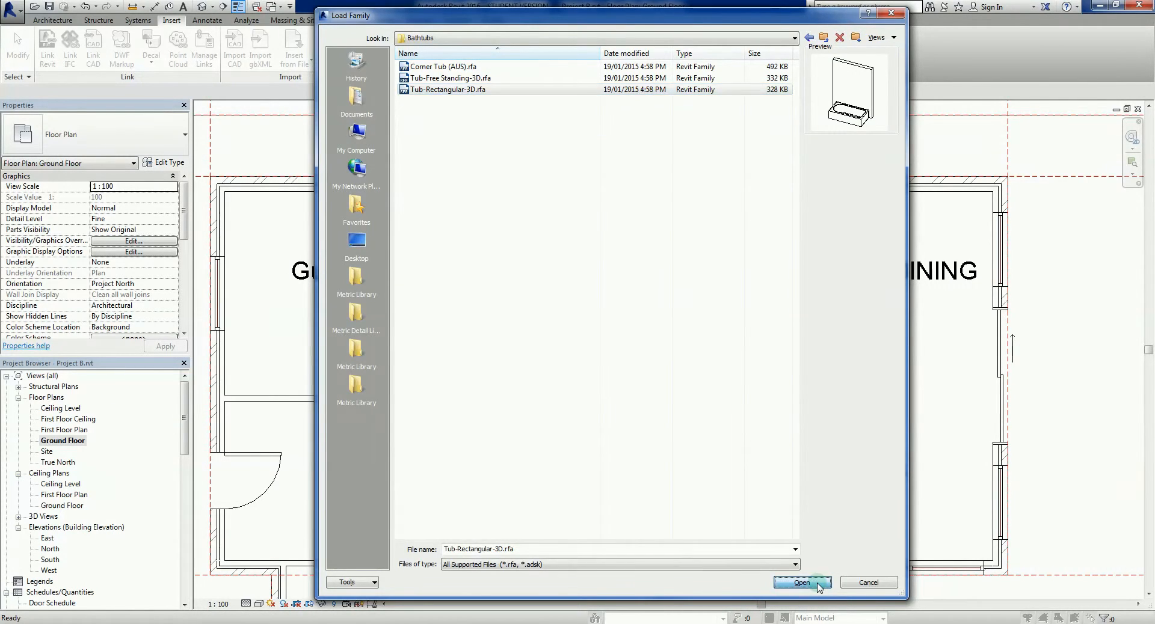
click(802, 583)
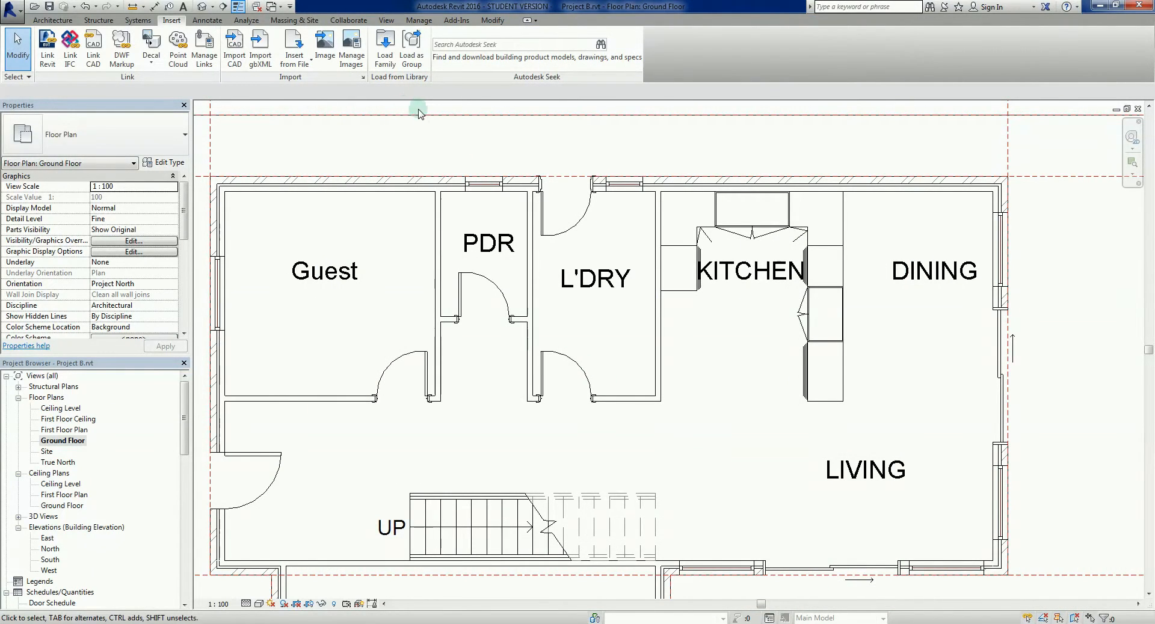
Load Sink Kitchen-Triple.rfa and Sink Vanity-Round.rfa from Plumbing > Architectural > Fixtures > Sinks
click(385, 47)
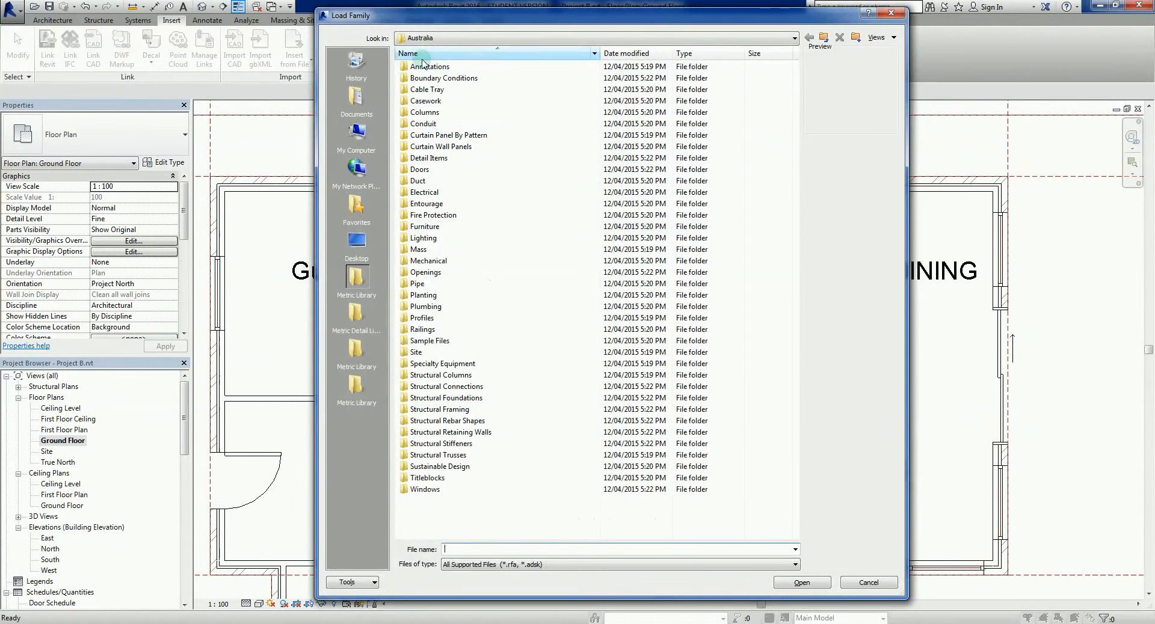
double_click(425, 306)
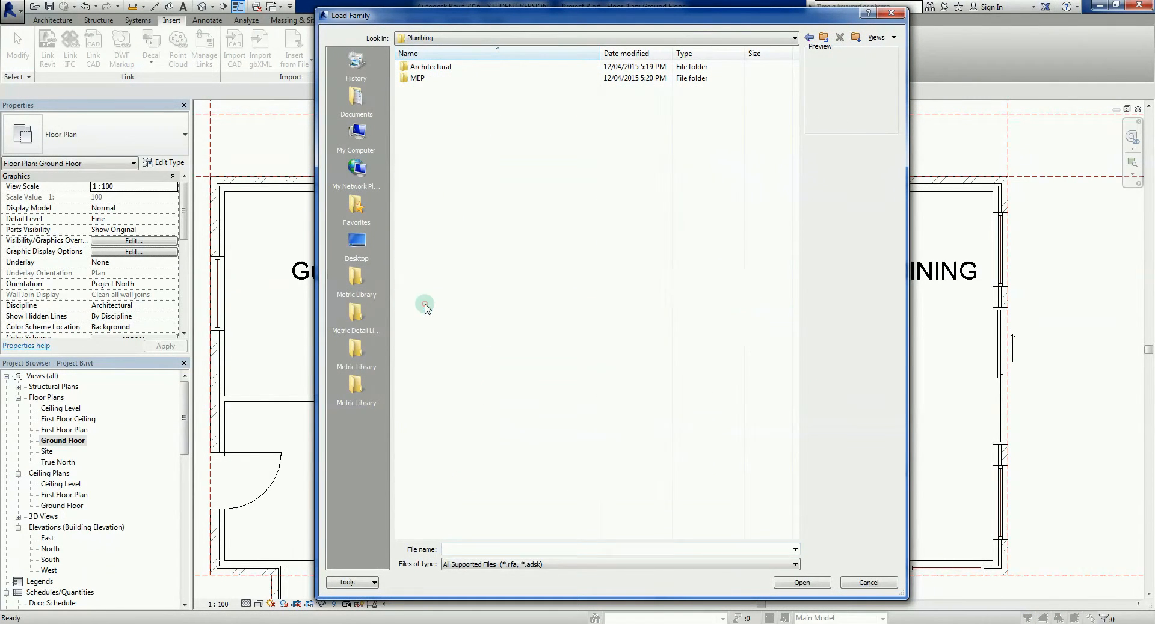
double_click(430, 67)
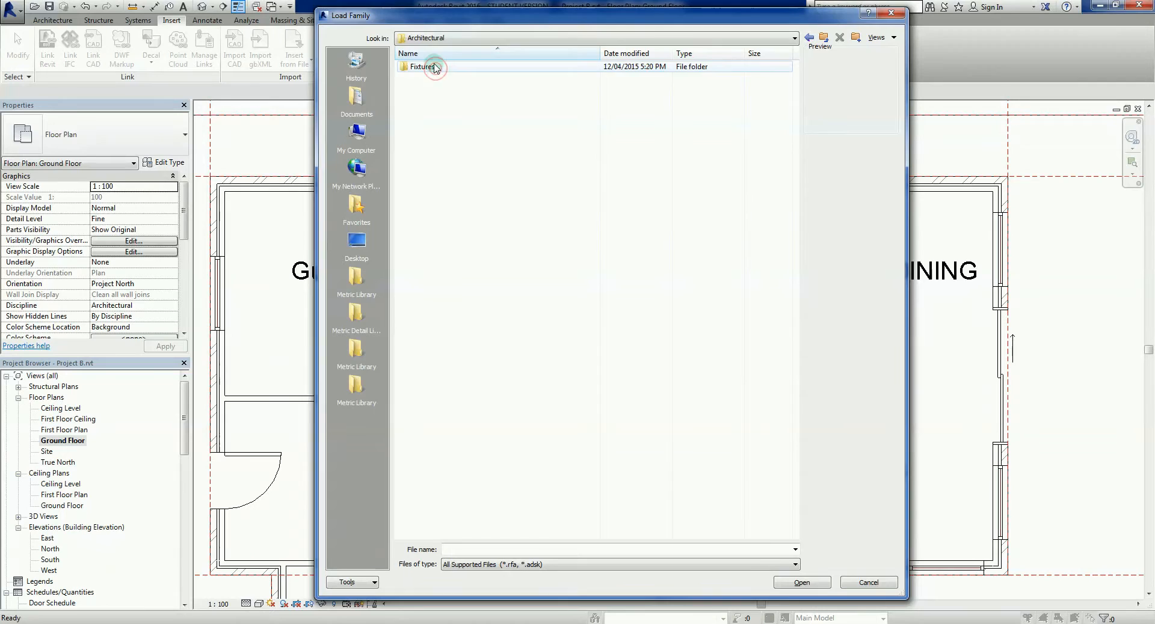
double_click(421, 67)
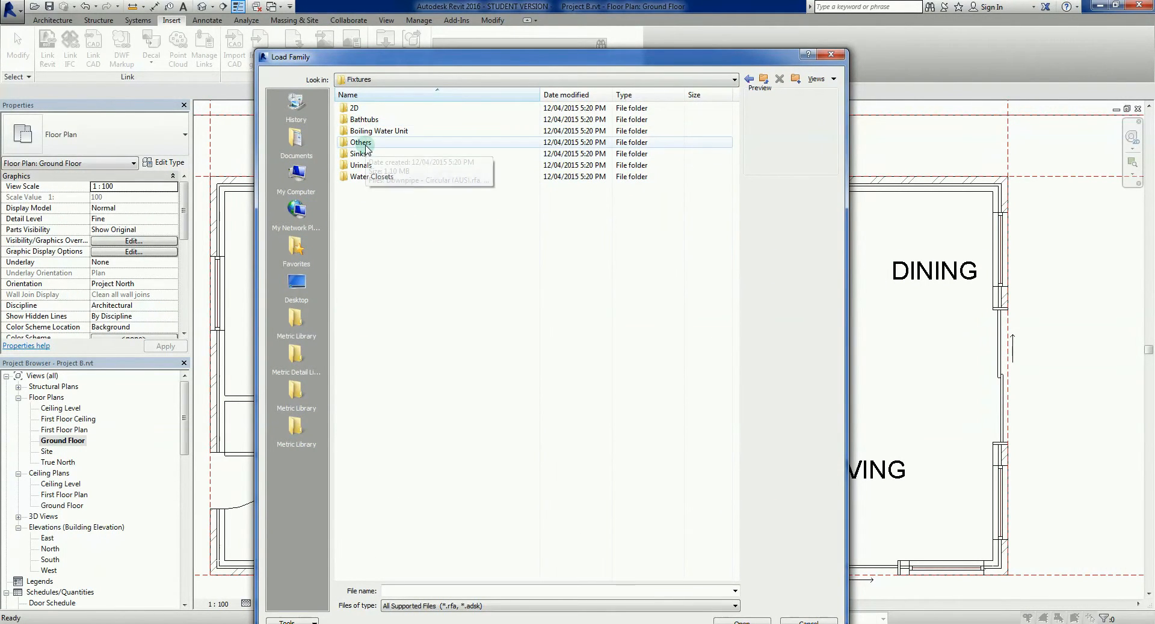
double_click(360, 142)
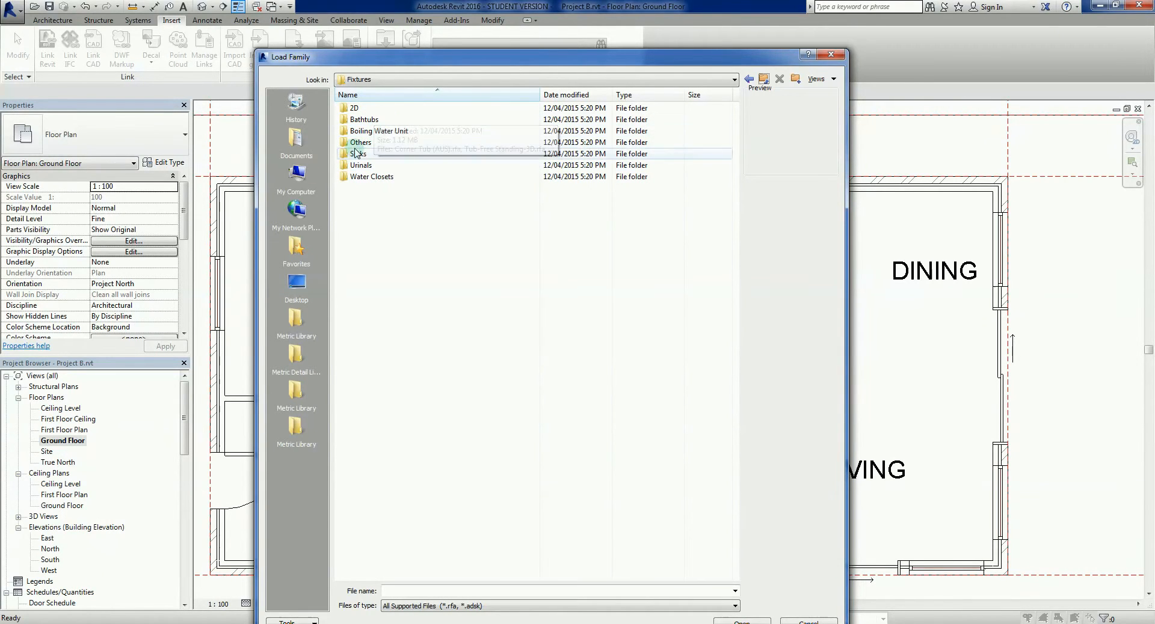
double_click(355, 153)
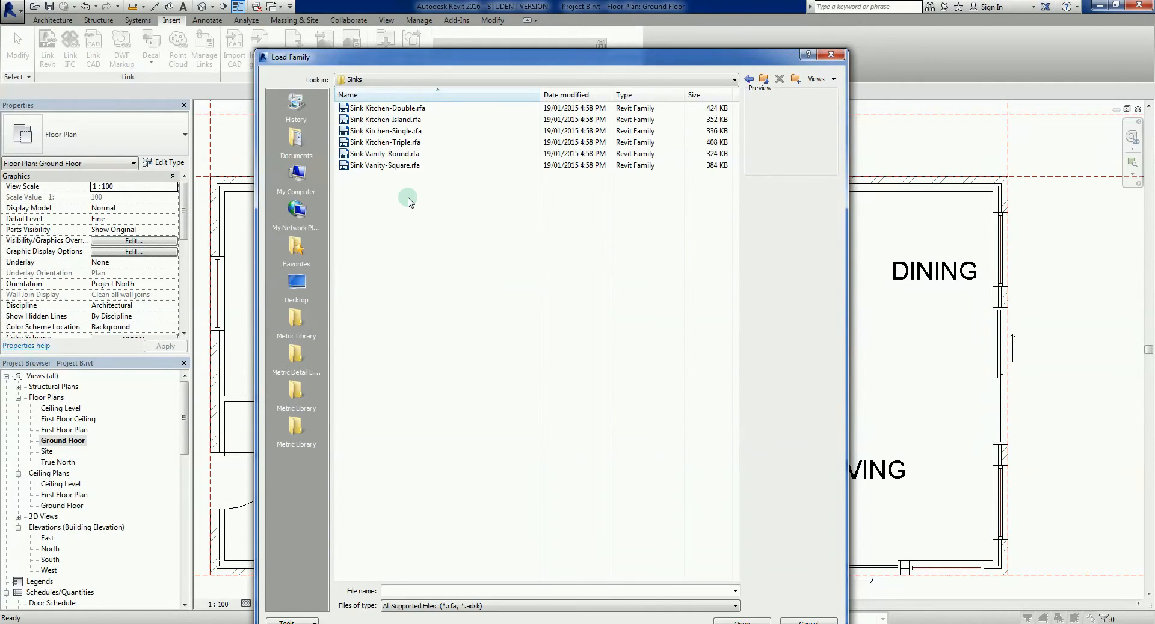
click(387, 108)
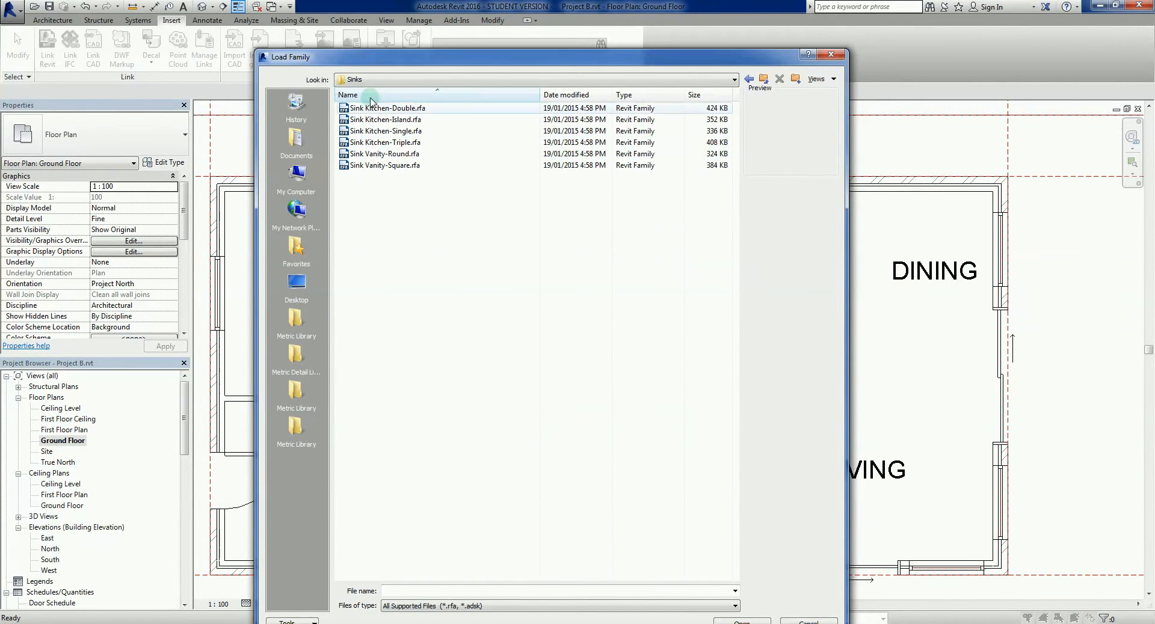
click(385, 142)
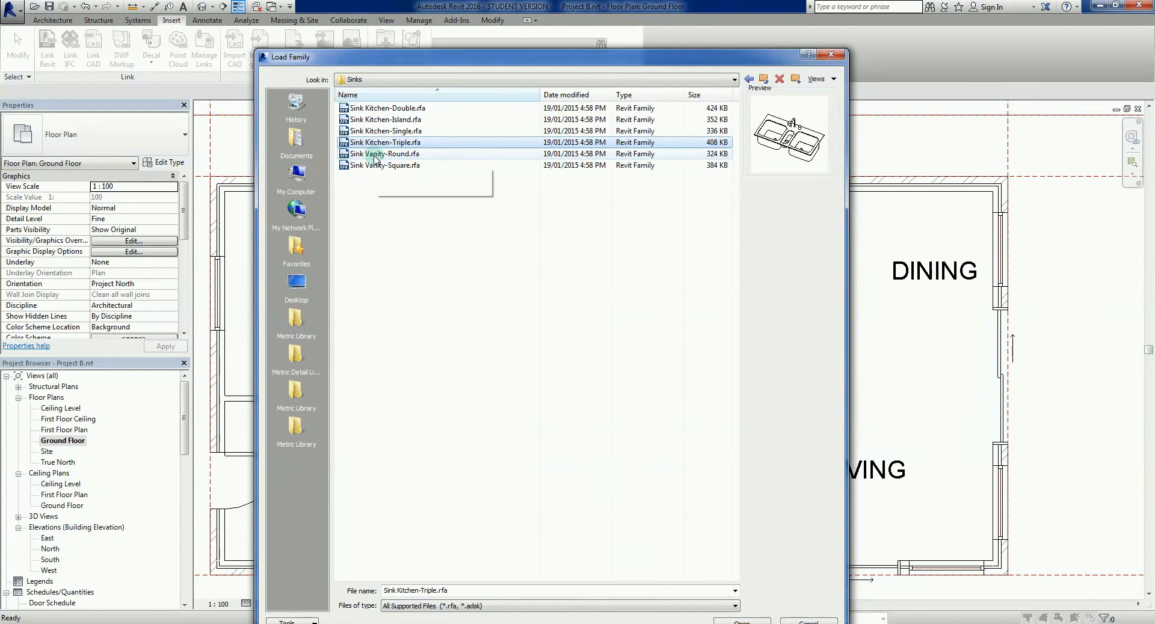
click(385, 154)
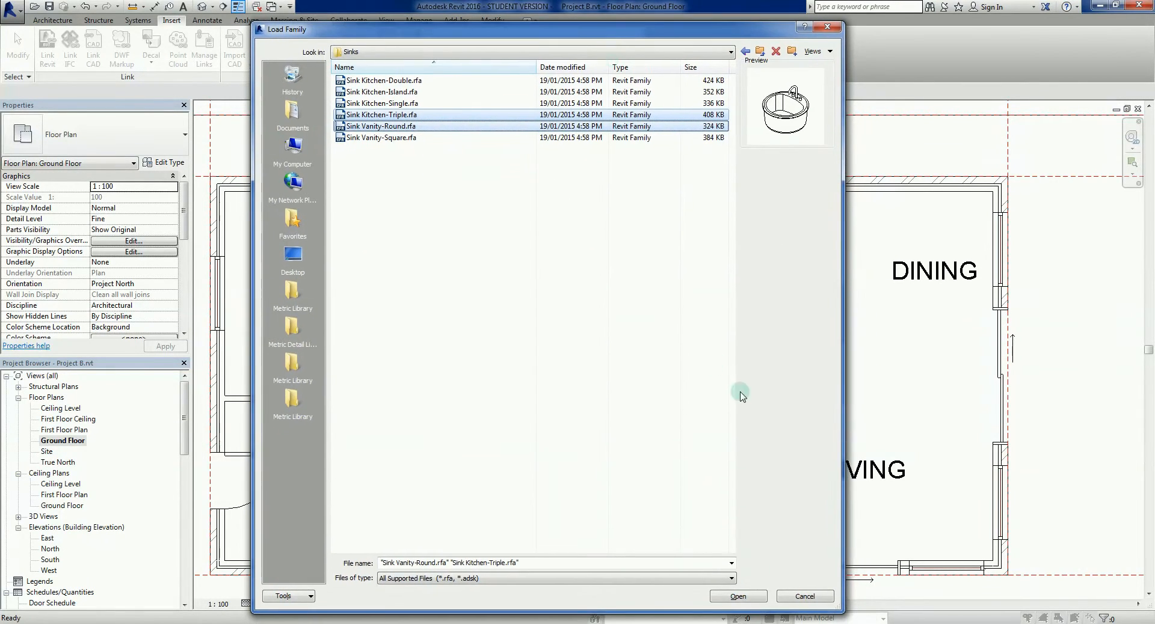
click(738, 596)
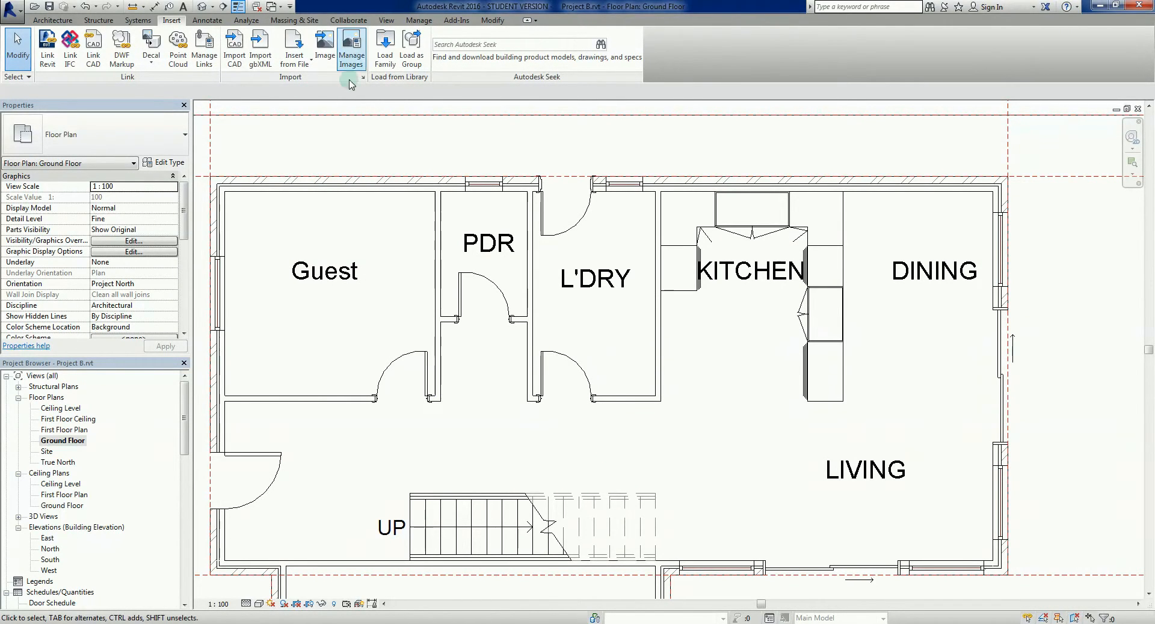
Browse the family library into the Specialty Equipment > Domestic folder
click(384, 48)
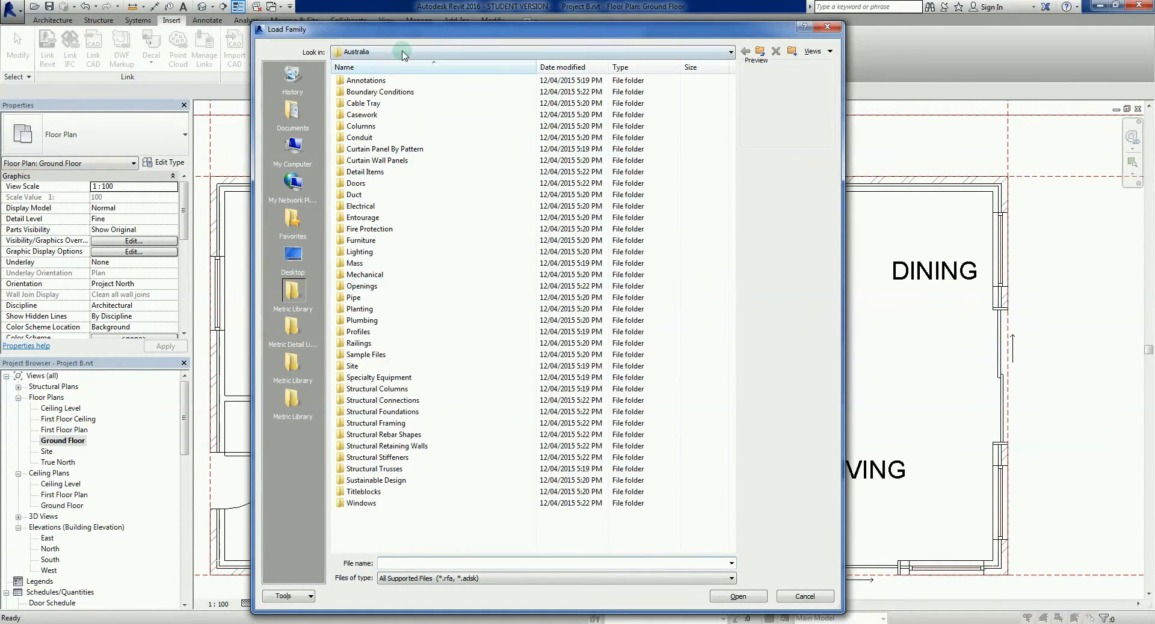
mouse_move(383, 343)
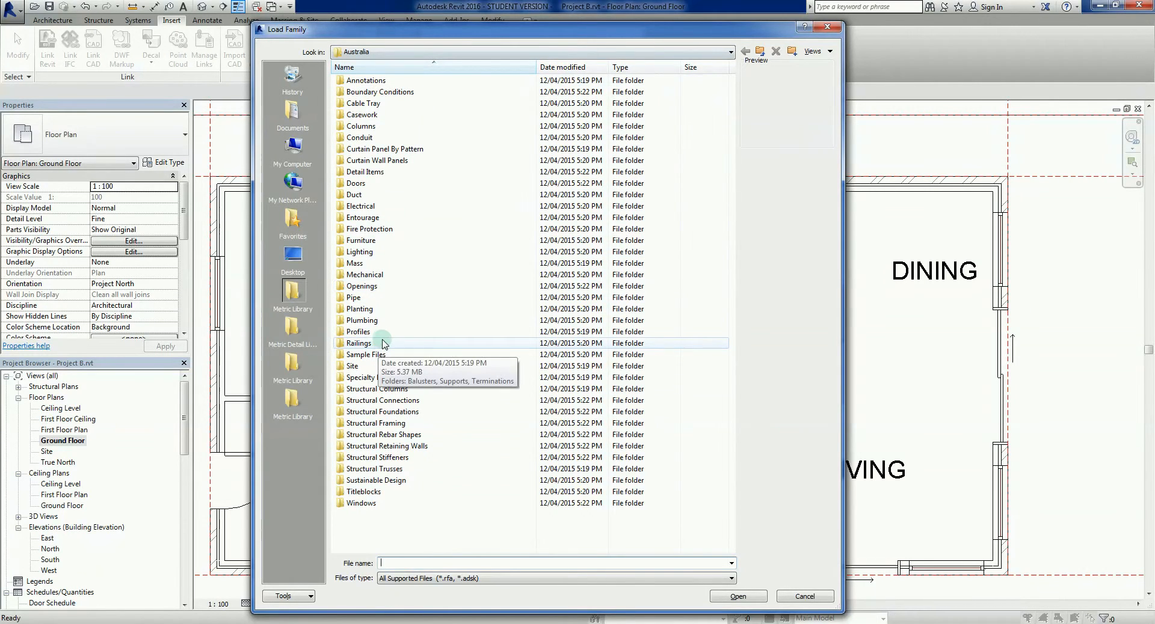
mouse_move(382, 322)
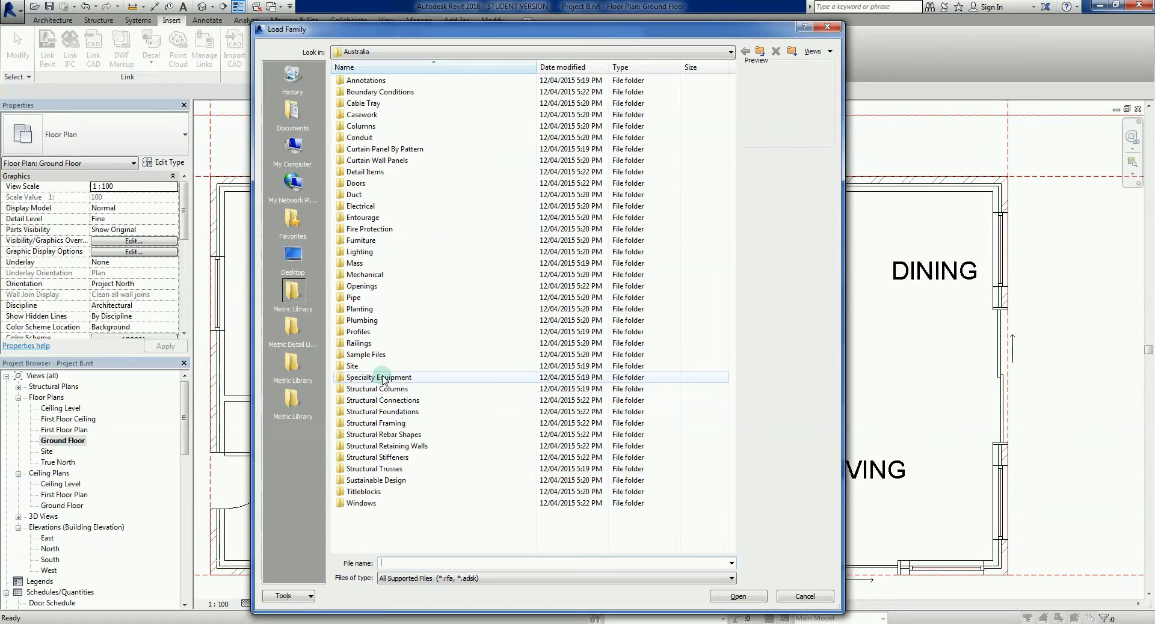
double_click(378, 377)
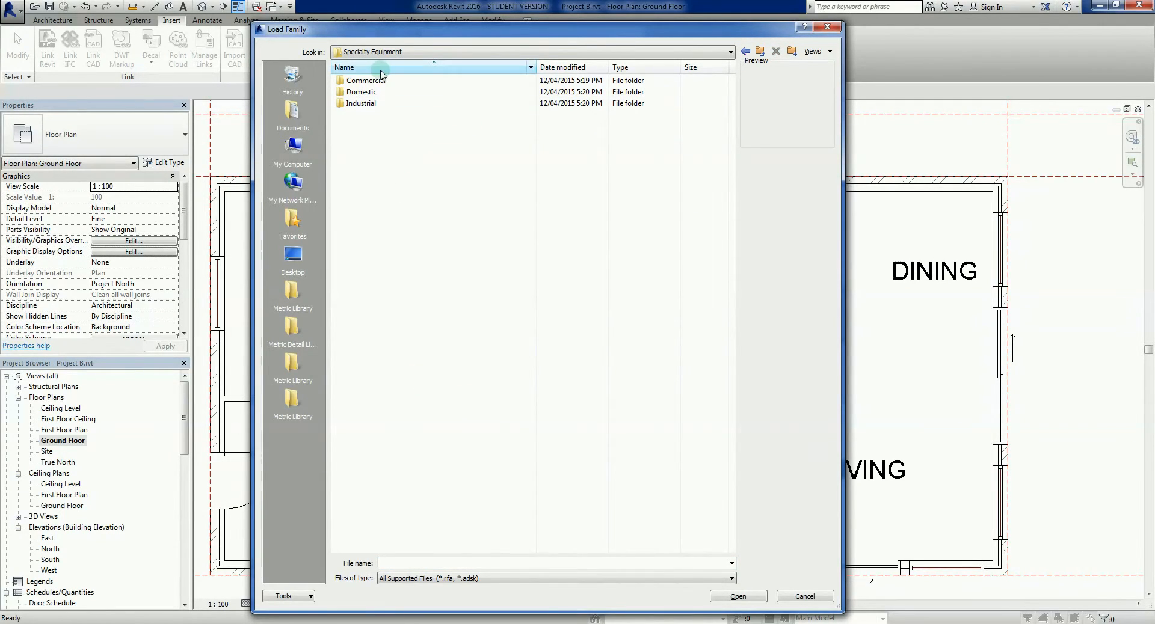
click(388, 91)
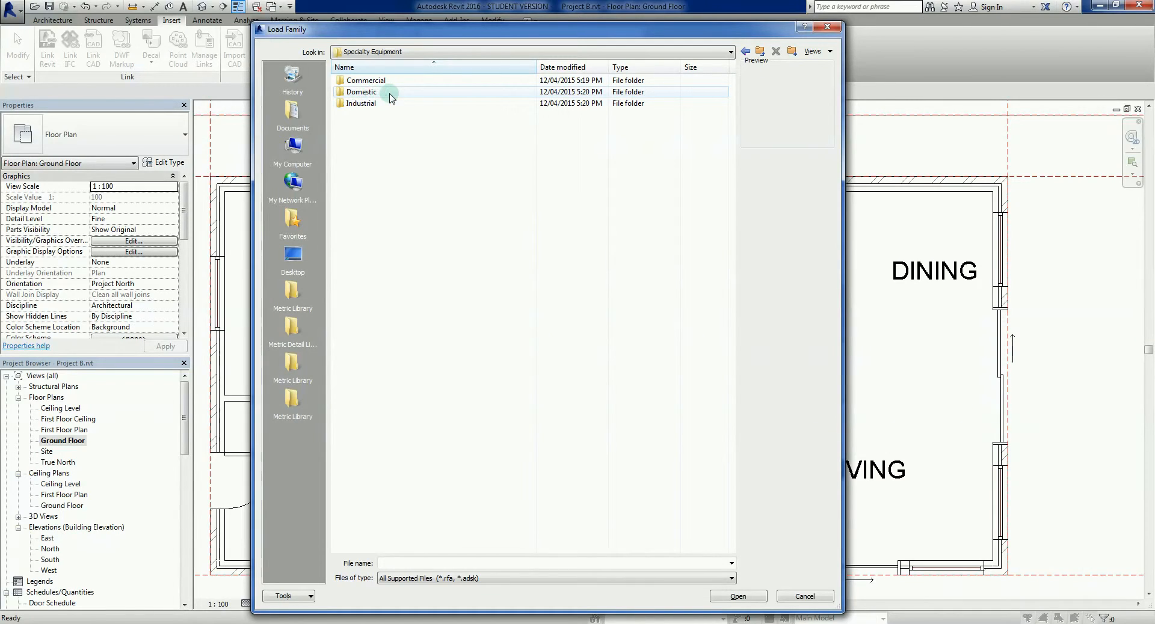
double_click(362, 92)
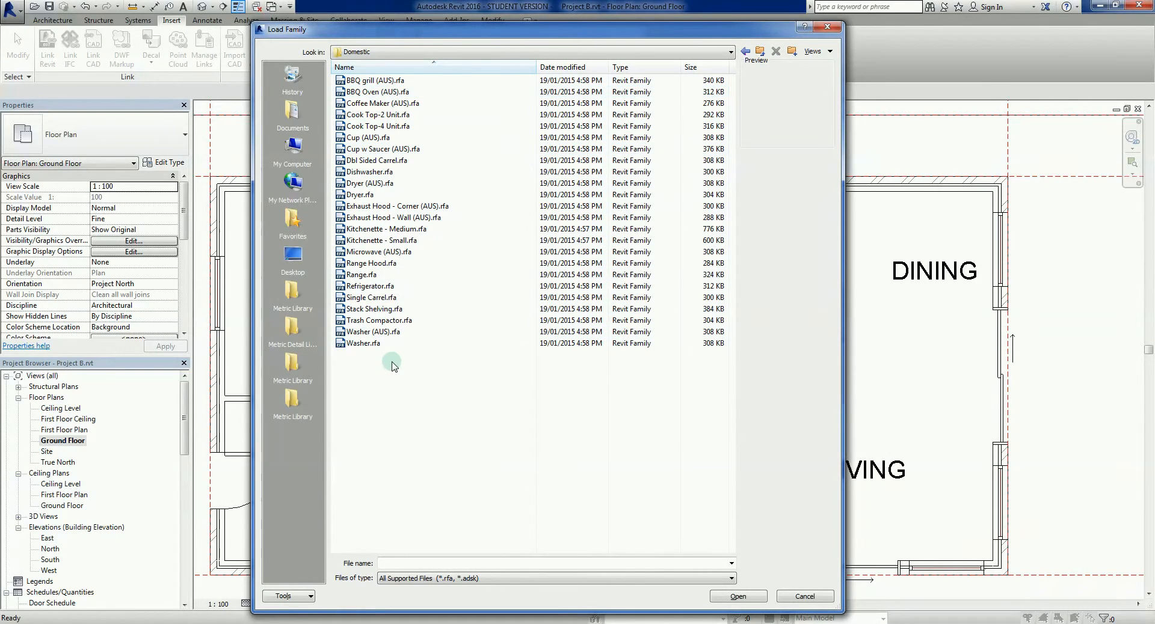
Select the Washer, Range, Refrigerator and Exhaust Hood - Wall (AUS) families
click(373, 332)
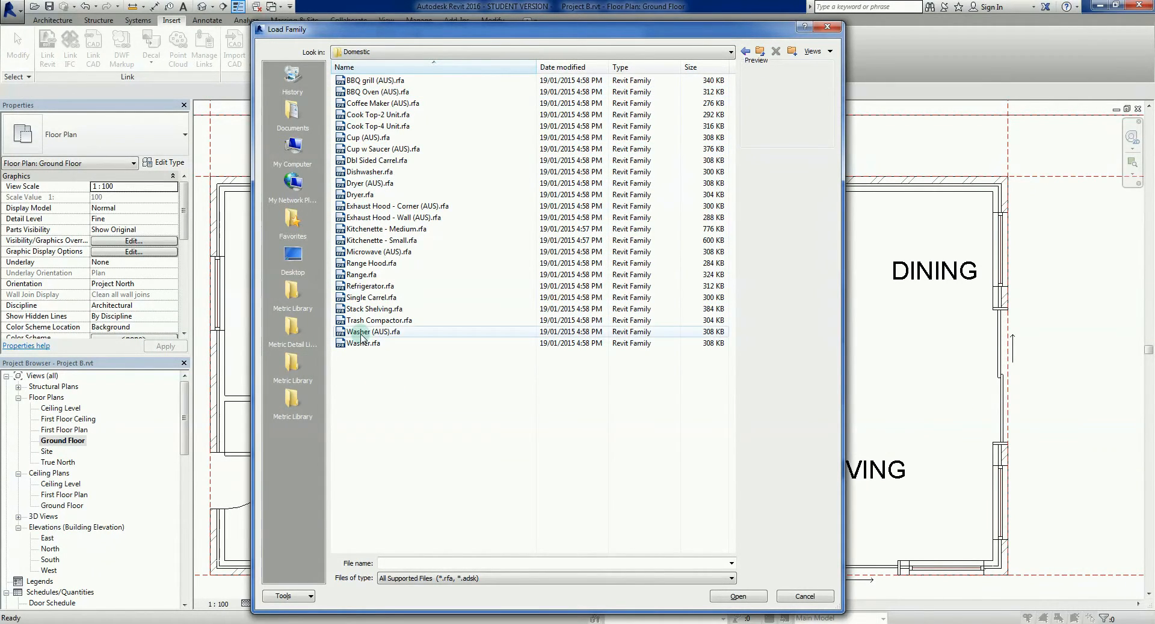
click(364, 343)
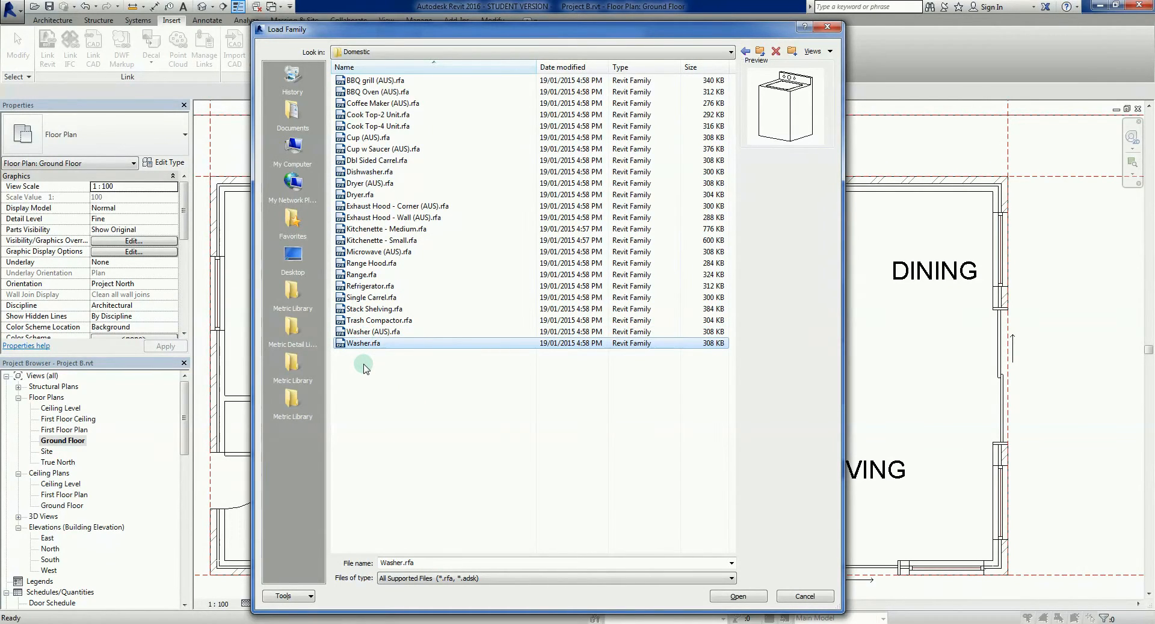
mouse_move(370, 286)
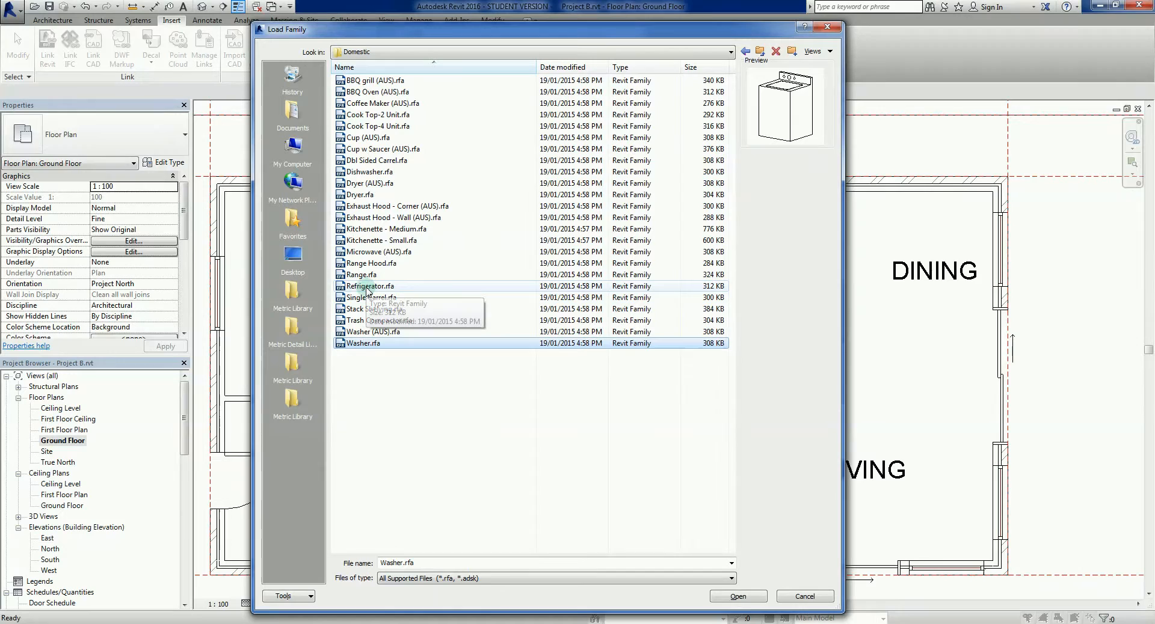
click(370, 286)
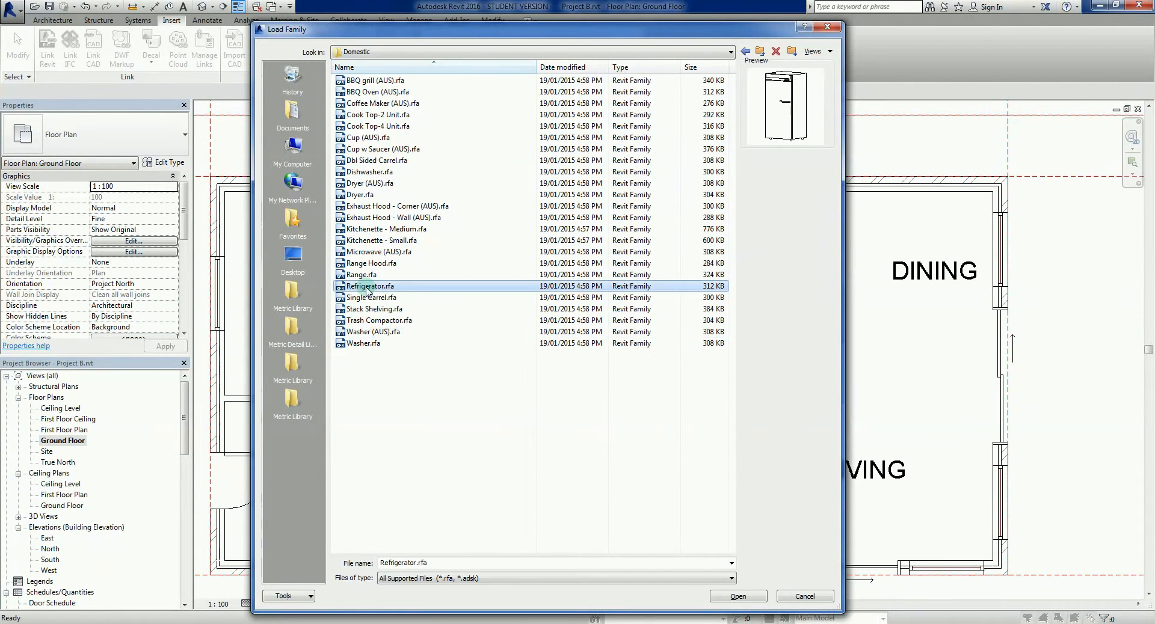
click(361, 275)
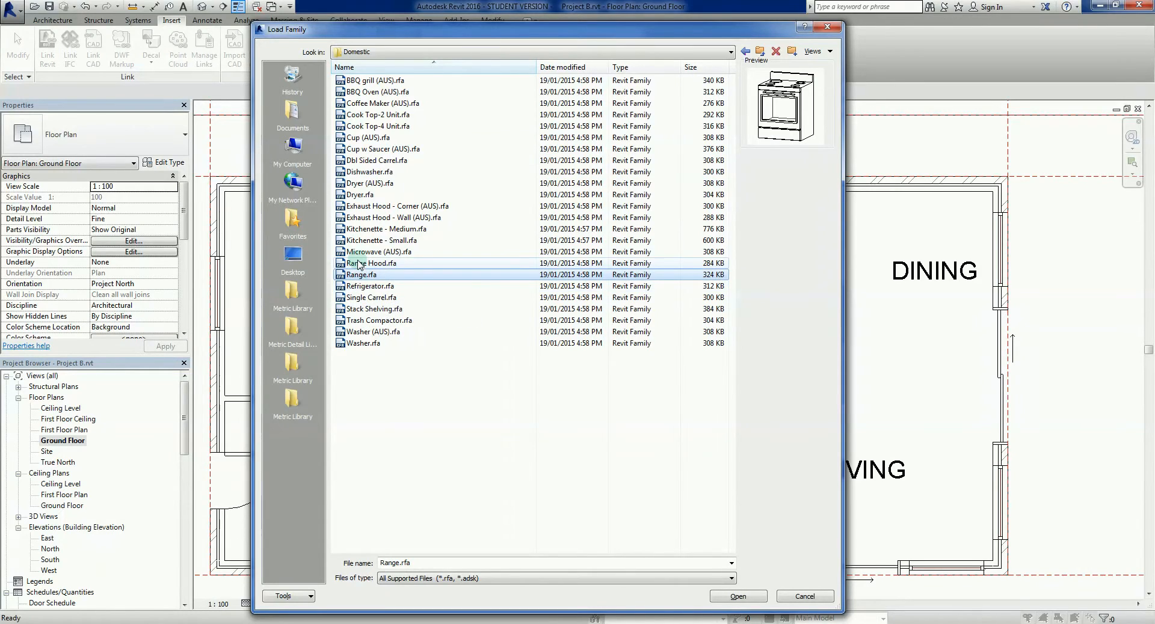
click(371, 263)
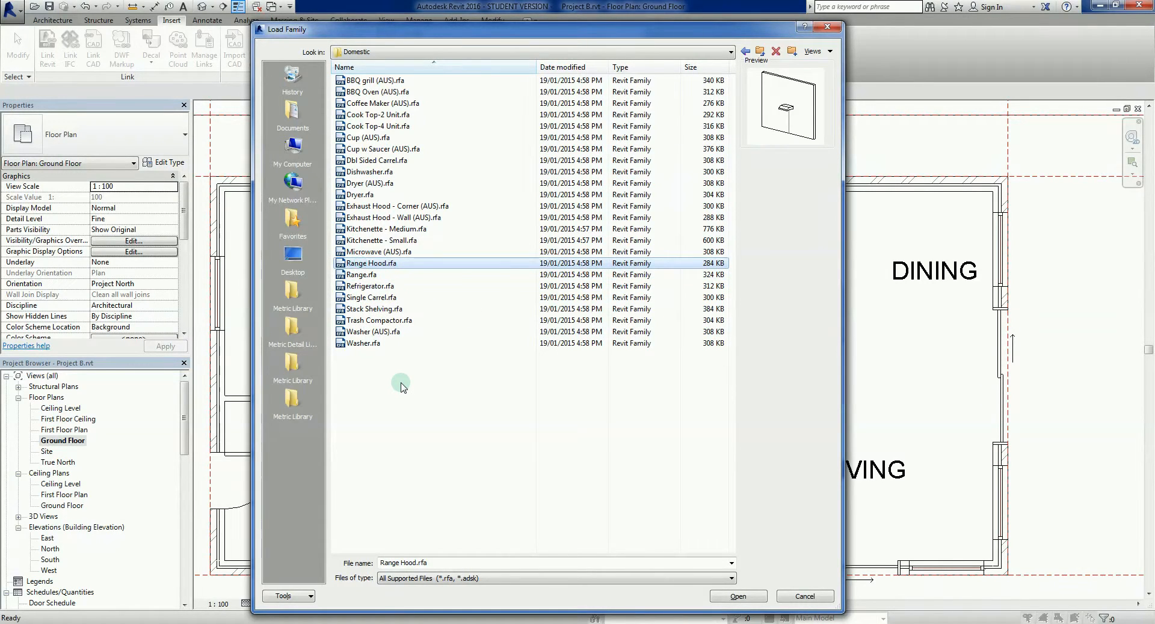
click(361, 274)
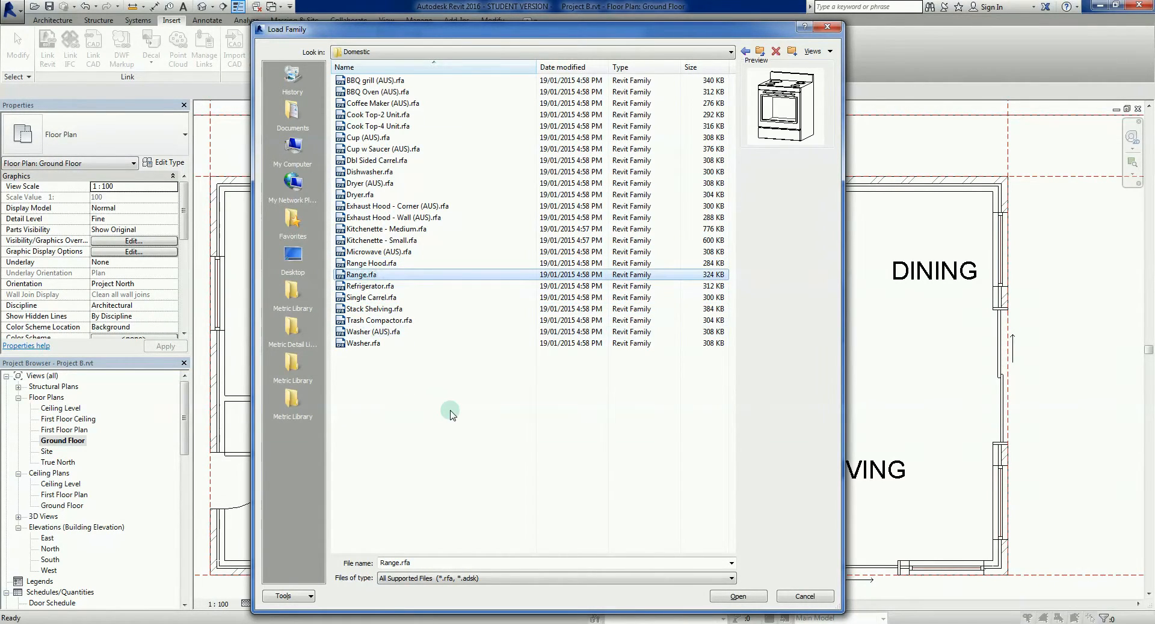
mouse_move(435, 383)
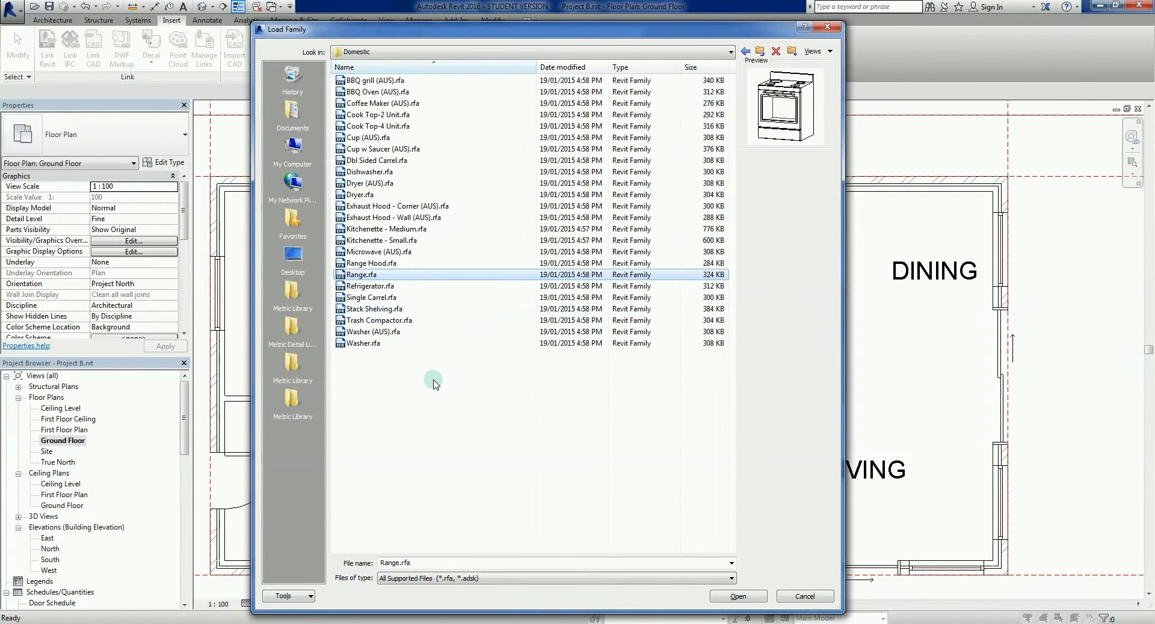
click(394, 217)
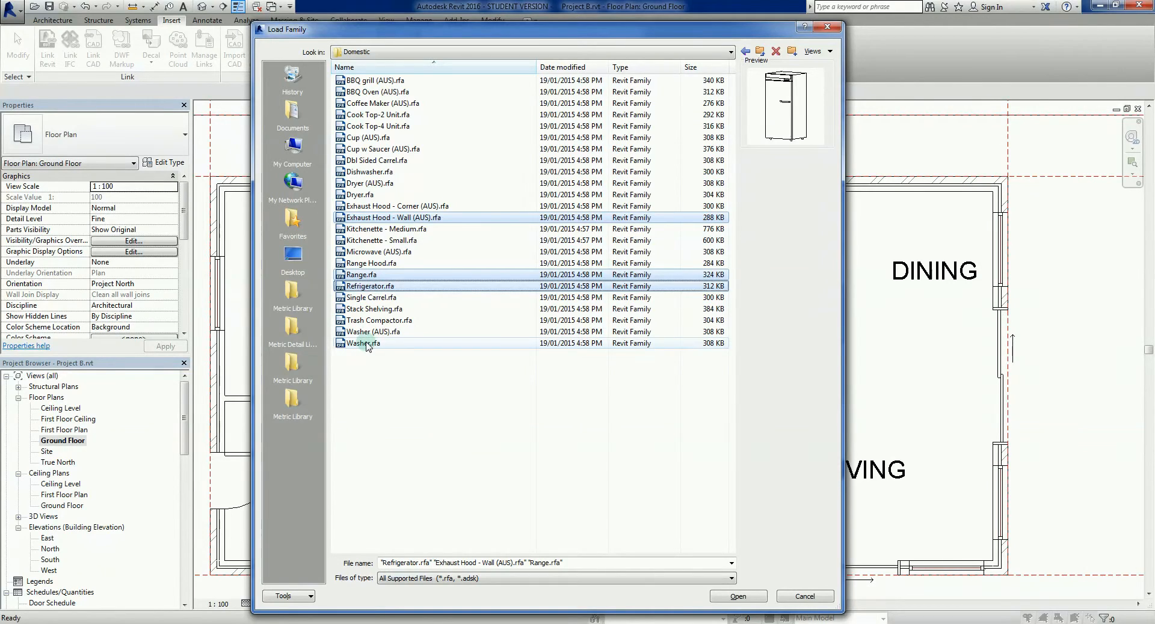
click(363, 343)
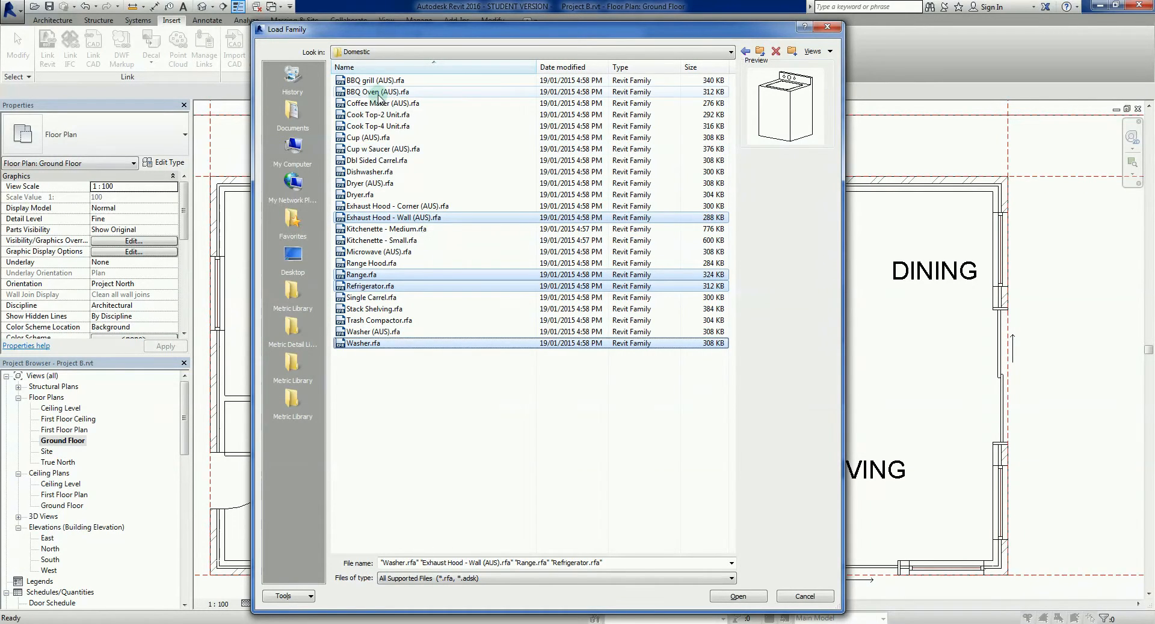
mouse_move(365, 151)
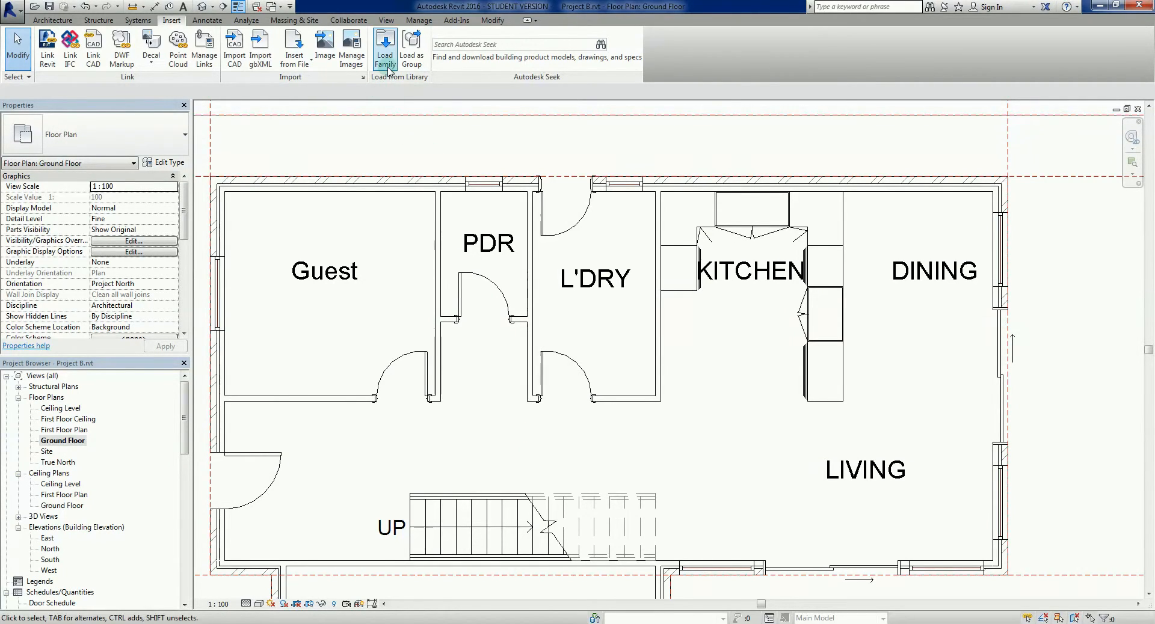
Load Counter Top-L Shaped and Counter Top-Island from Casework > Counter Tops
click(385, 47)
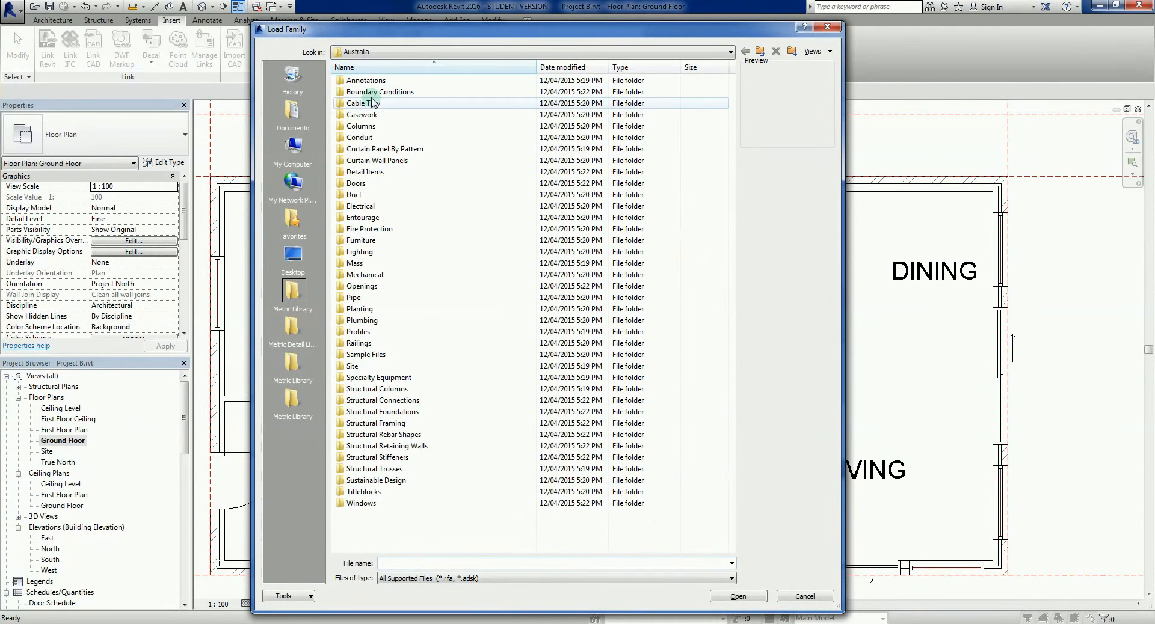
double_click(366, 114)
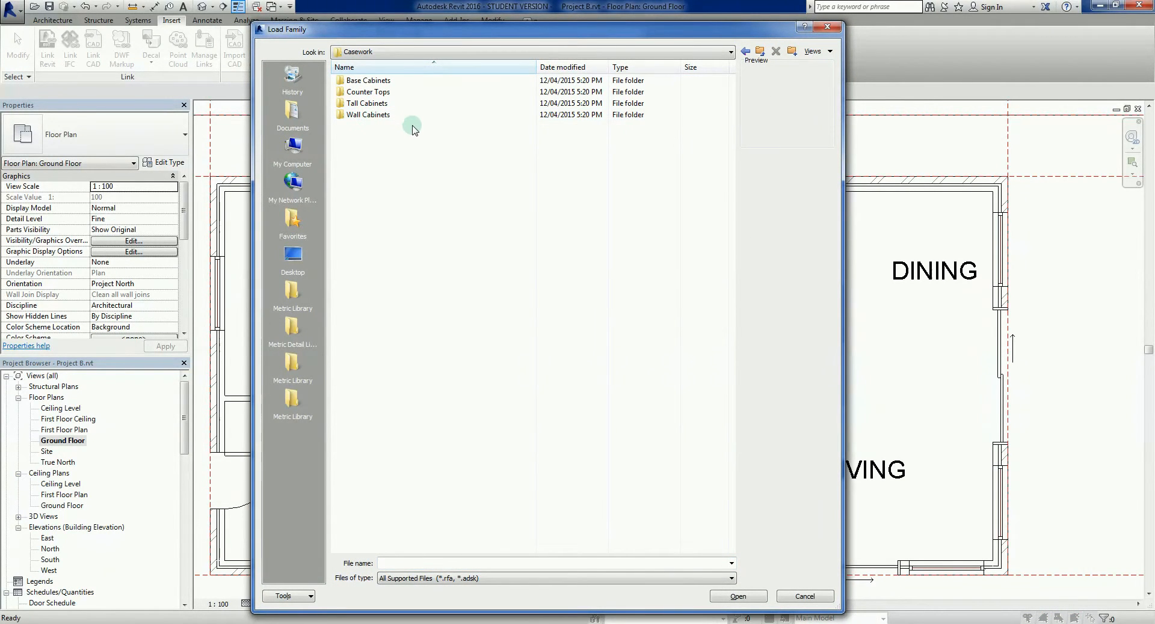
mouse_move(374, 91)
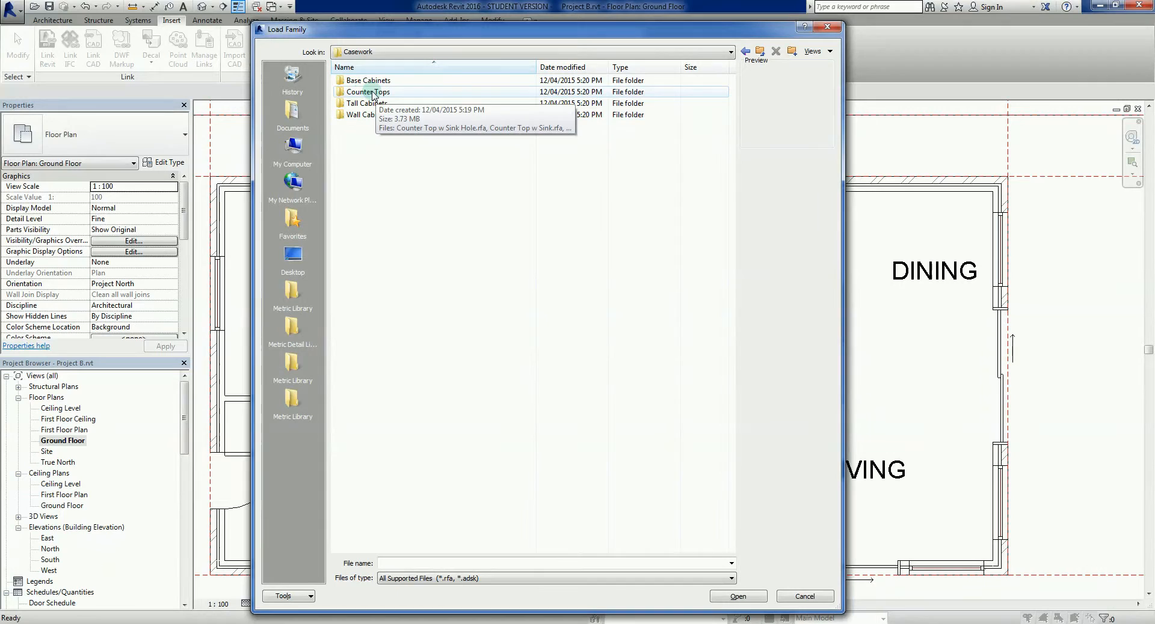
double_click(371, 92)
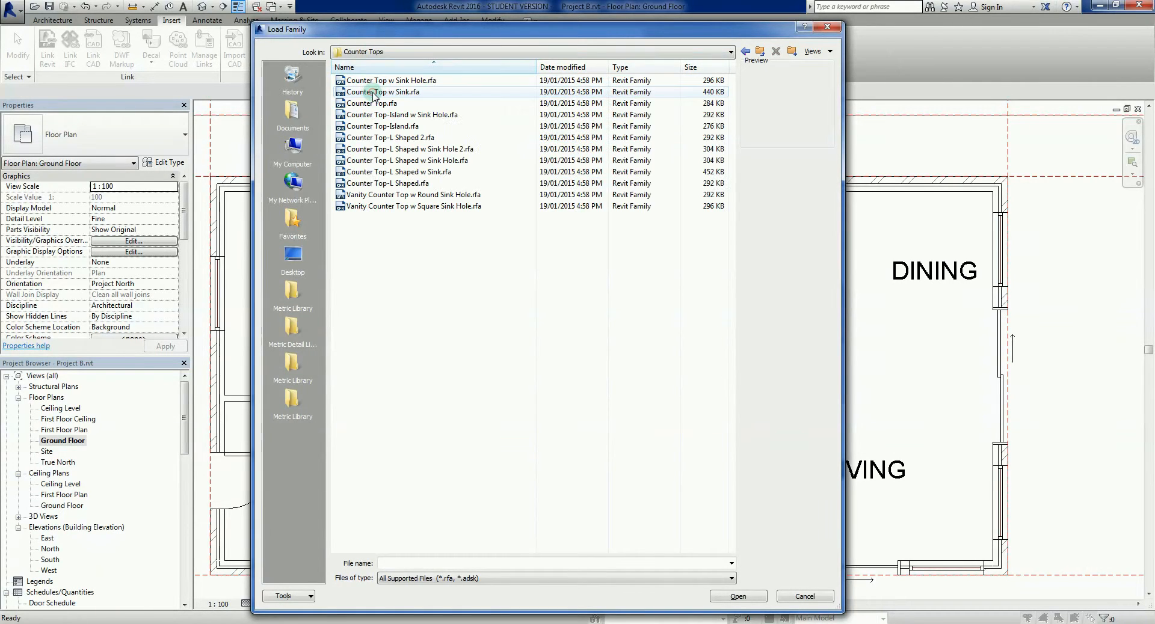
click(467, 240)
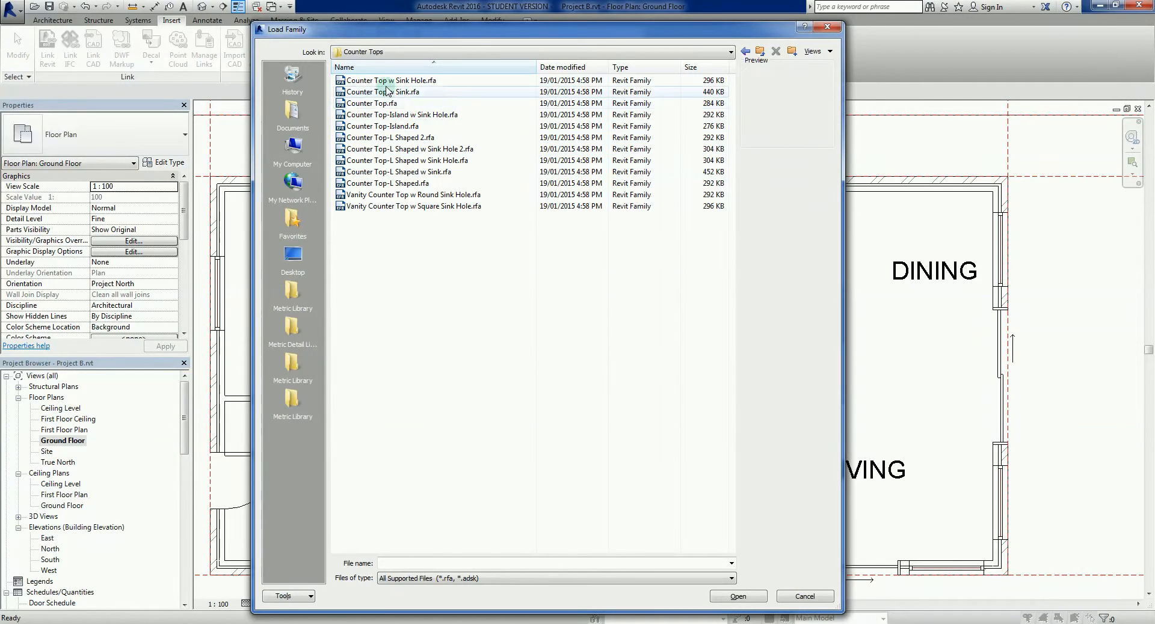
click(390, 80)
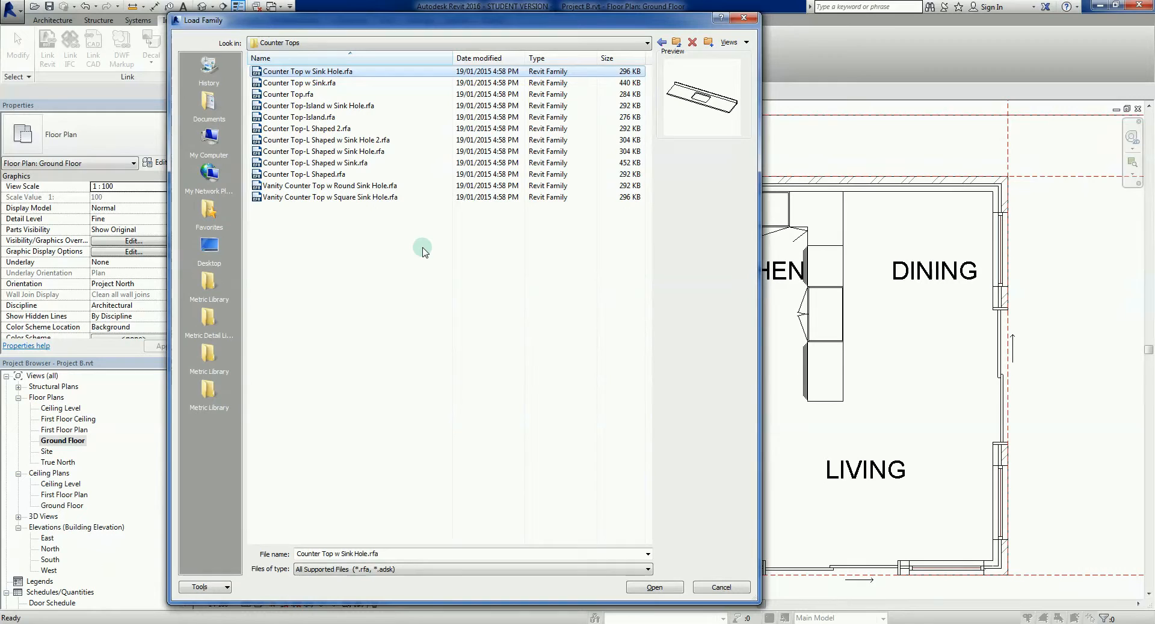
click(322, 82)
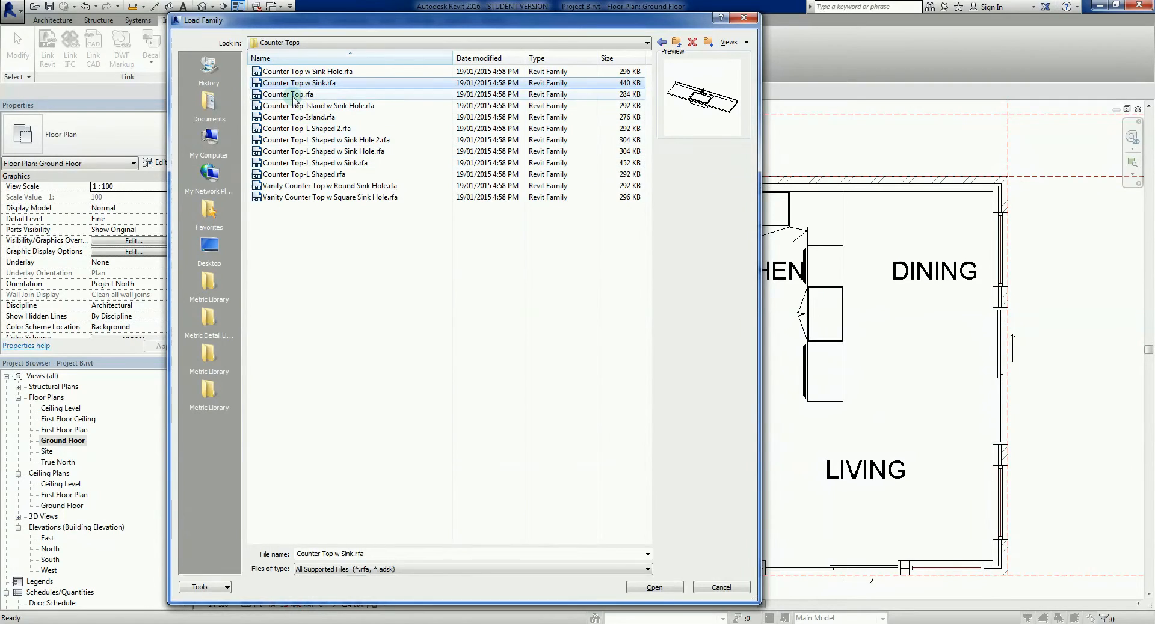
click(288, 94)
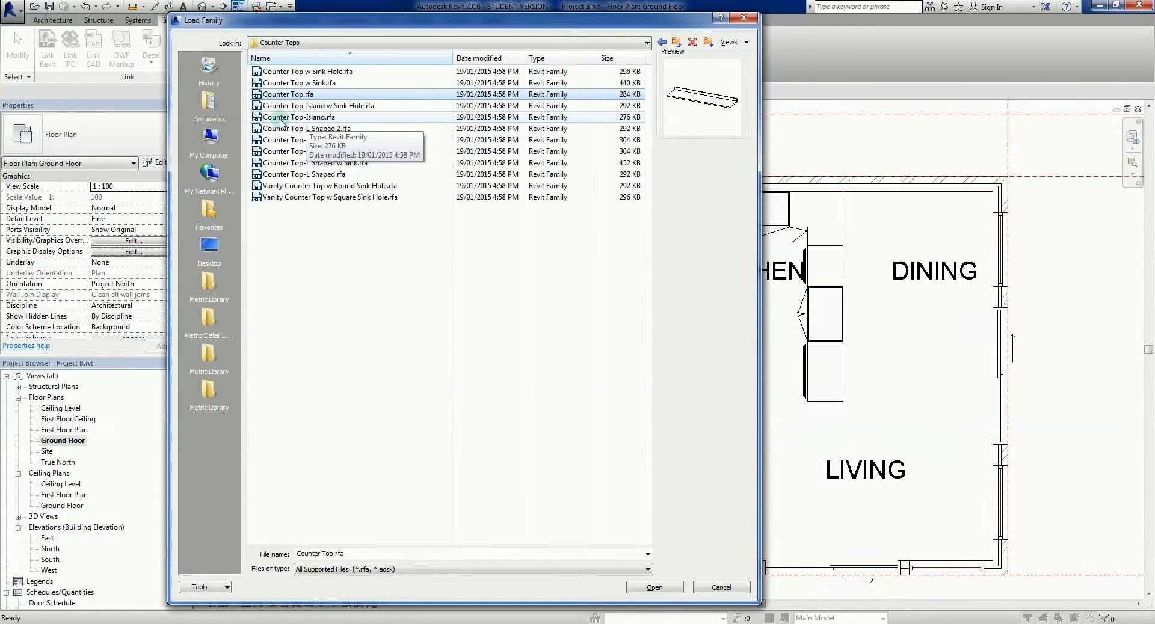
click(304, 118)
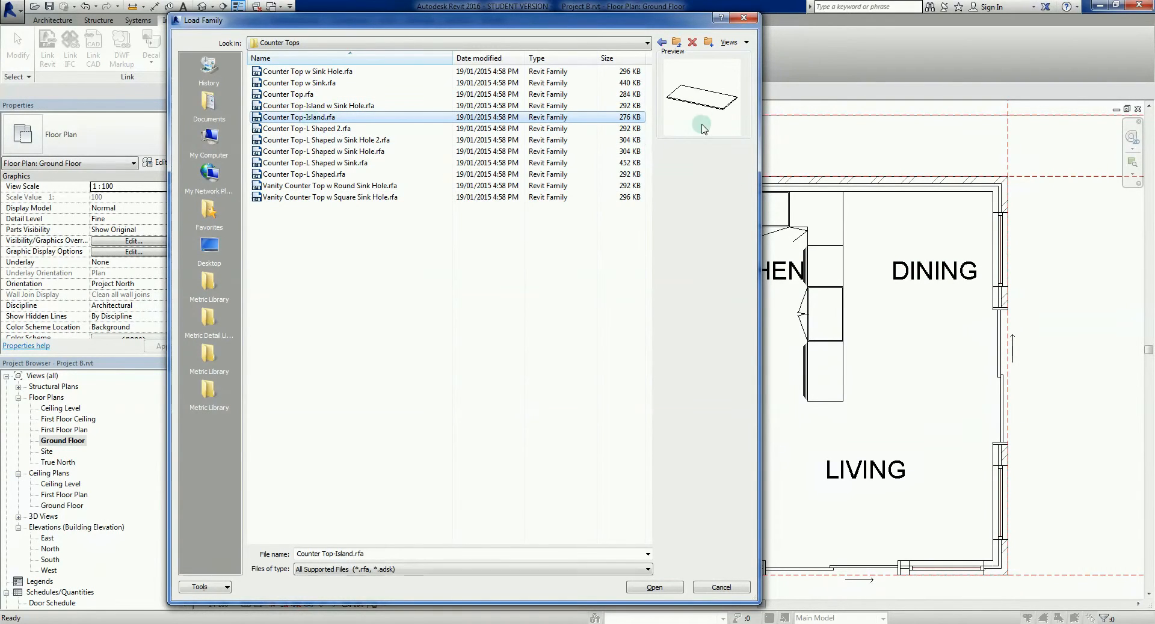
mouse_move(817, 280)
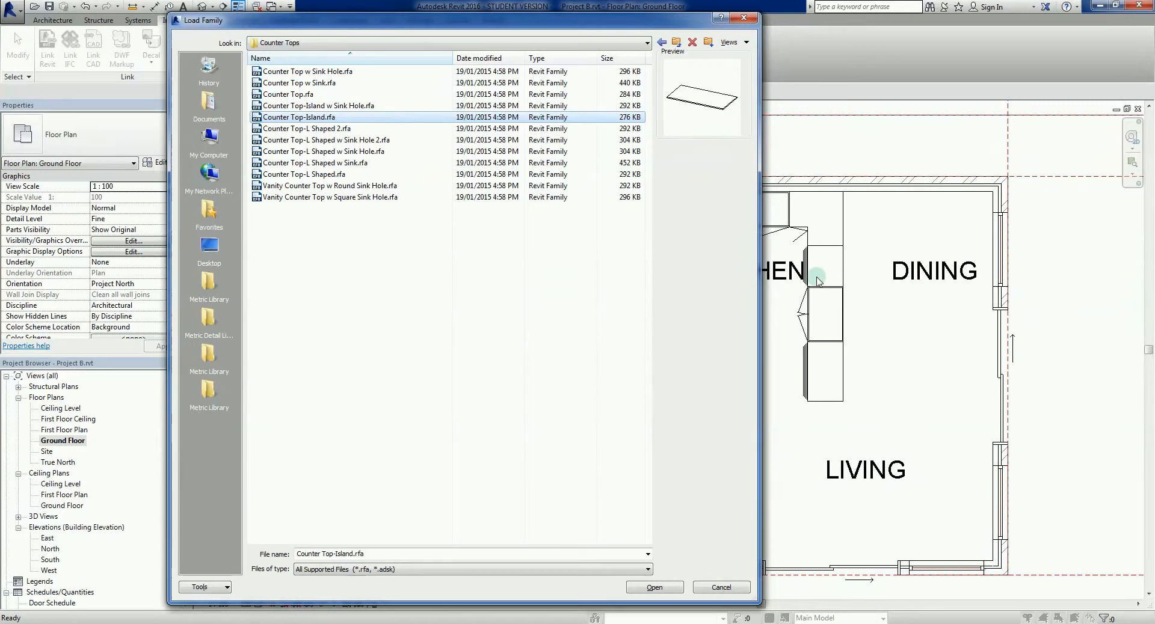
mouse_move(748, 393)
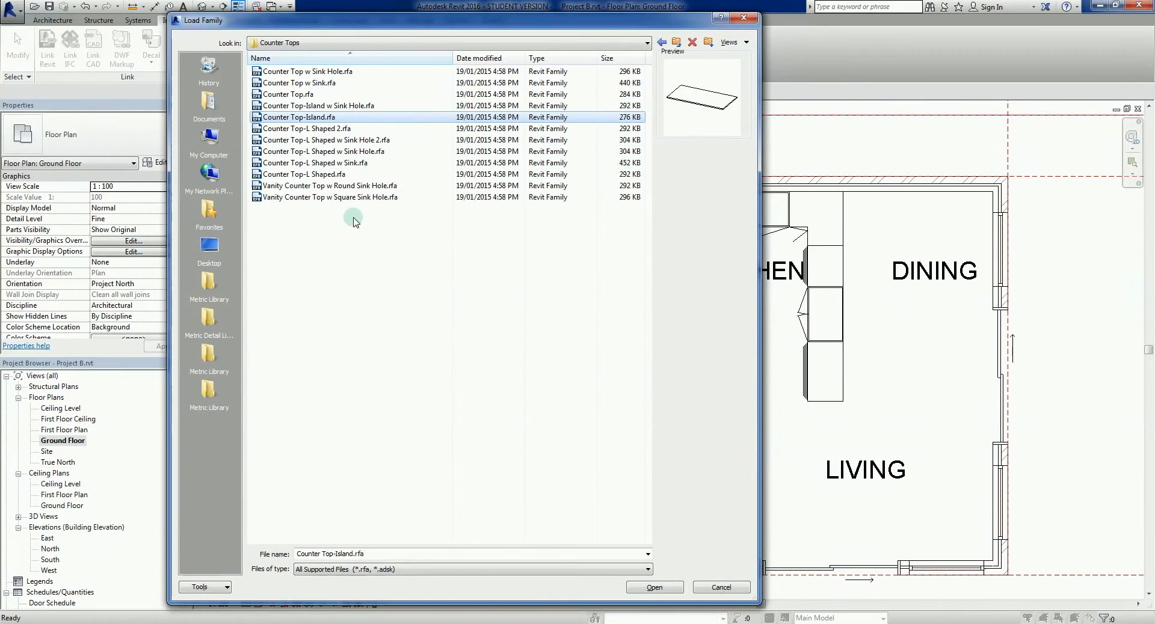
mouse_move(288, 177)
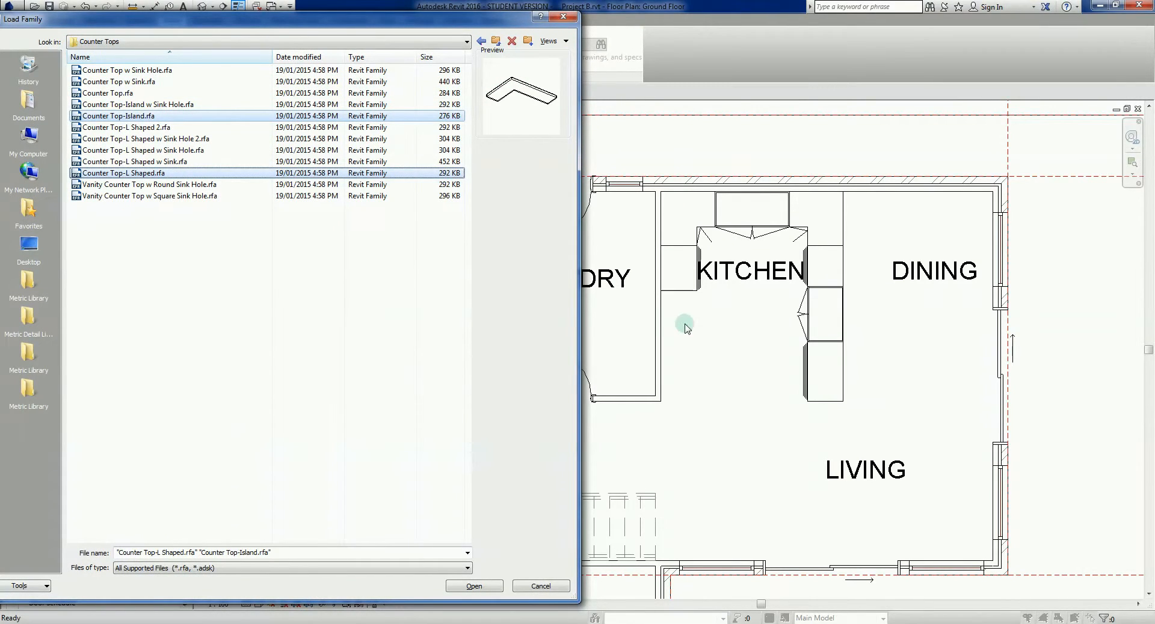
mouse_move(343, 276)
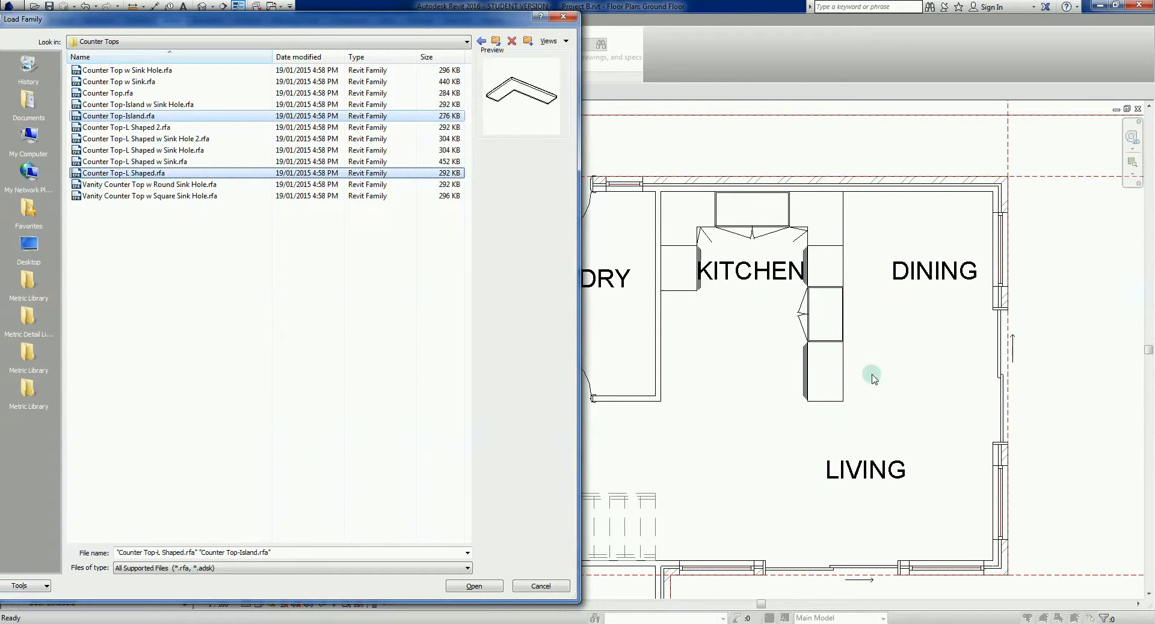
mouse_move(863, 358)
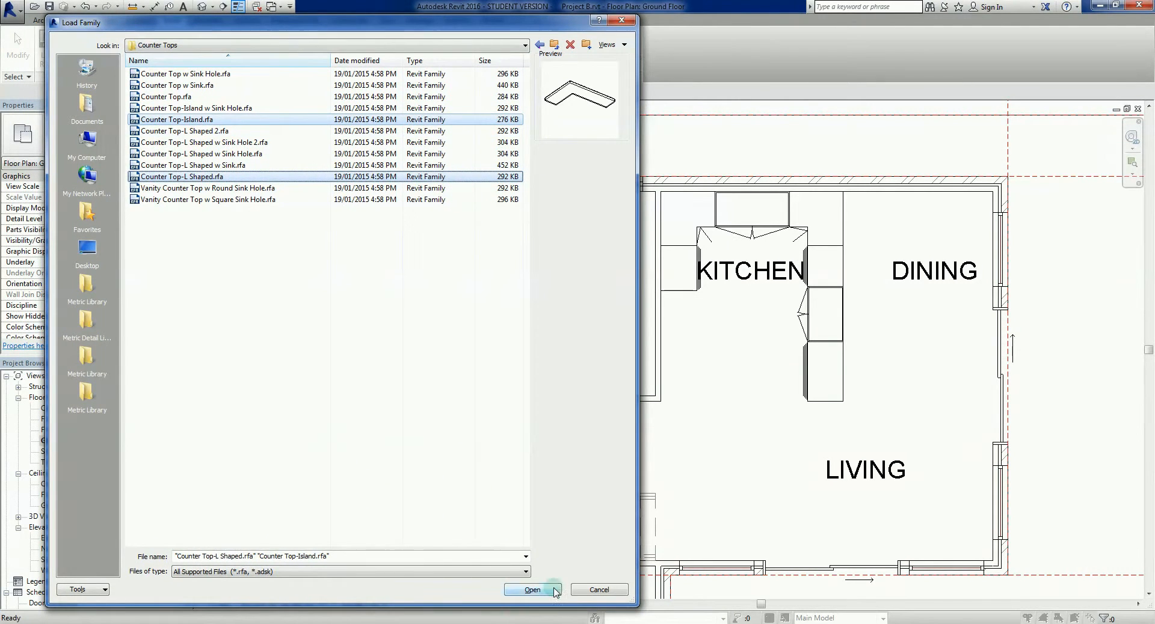
click(532, 606)
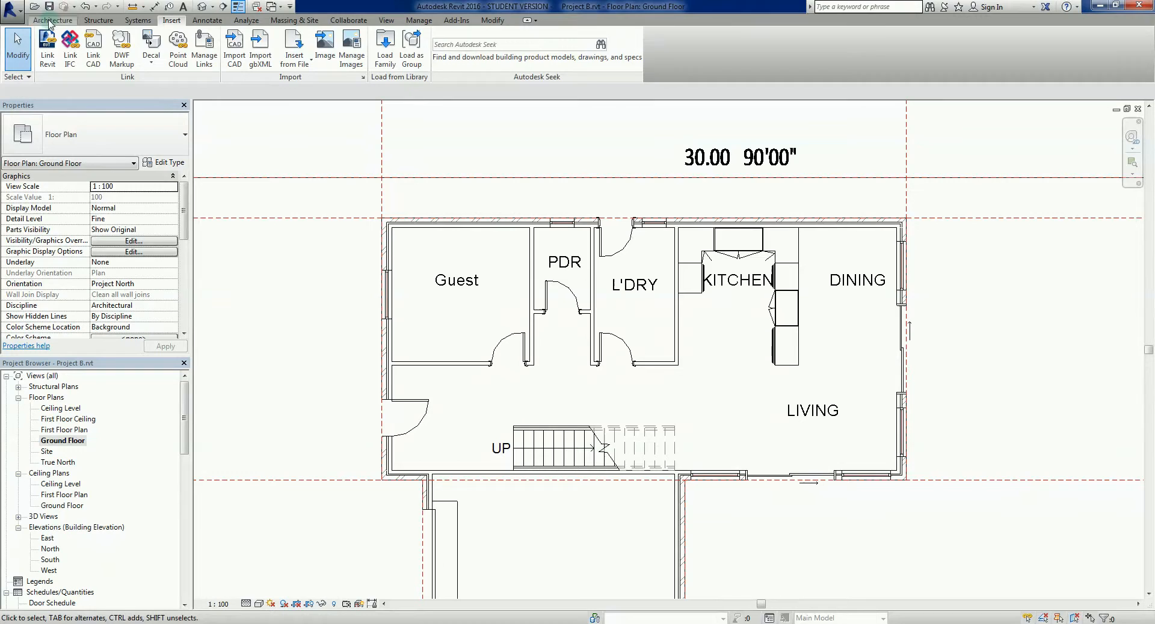
Start a Component placement and position Toilet-Domestic-3D in the PDR room
click(53, 20)
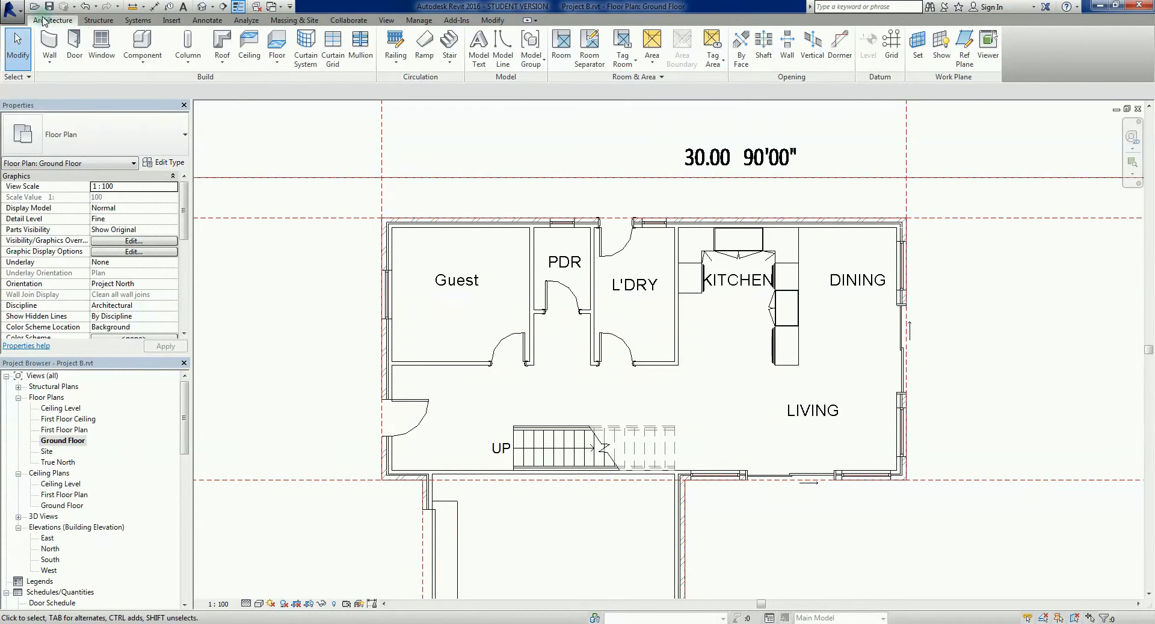
mouse_move(143, 43)
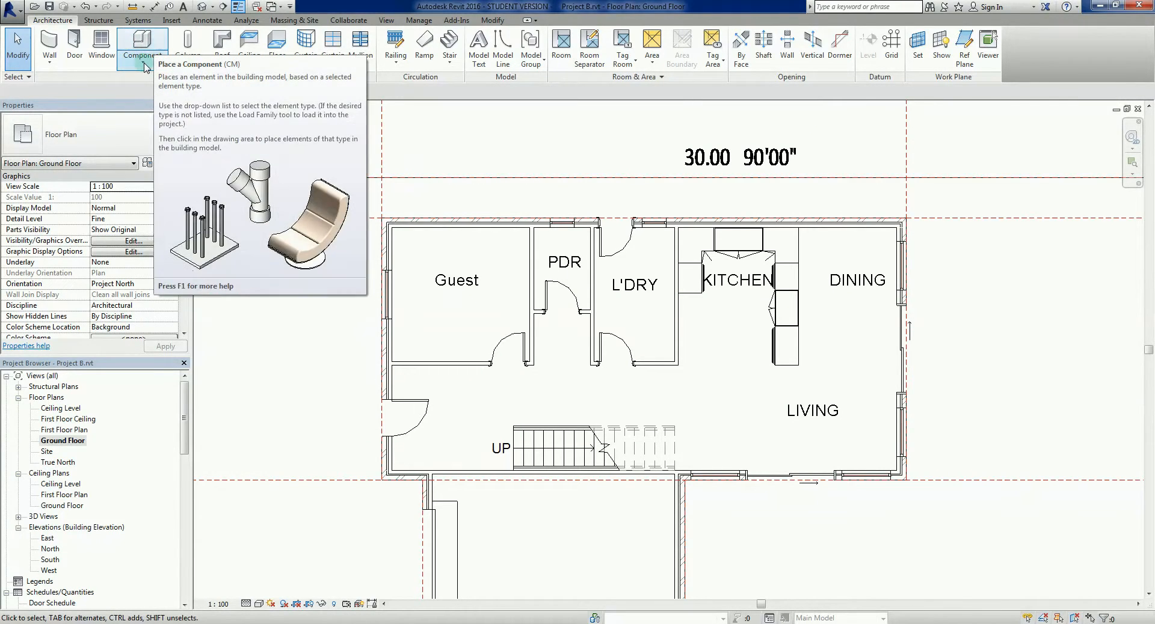
mouse_move(243, 138)
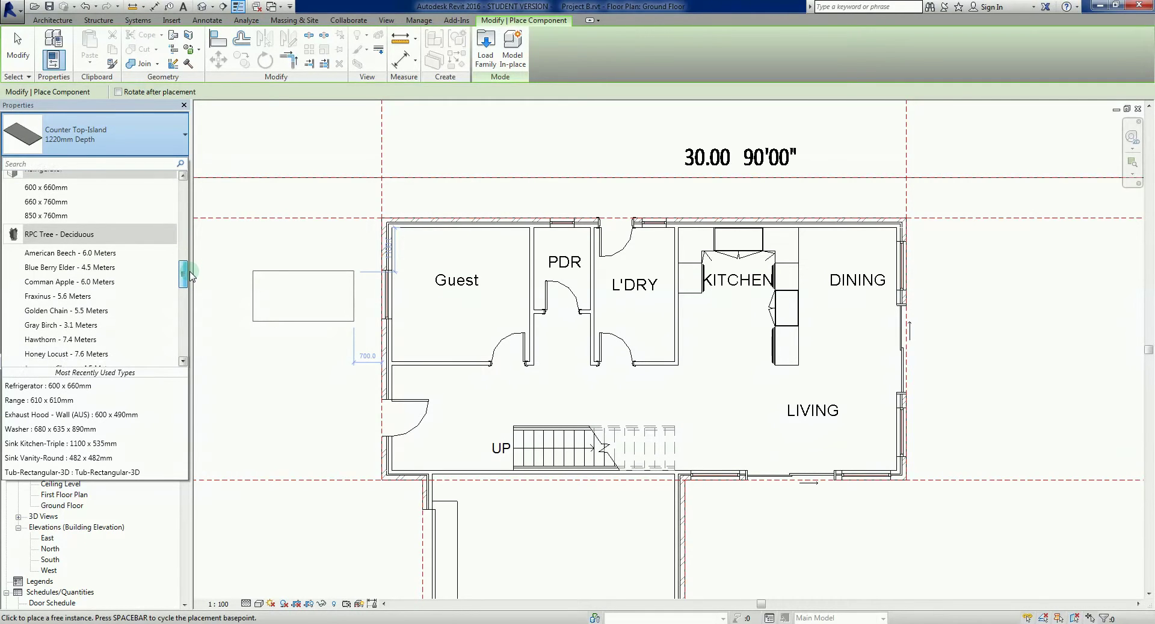
drag(186, 276, 186, 319)
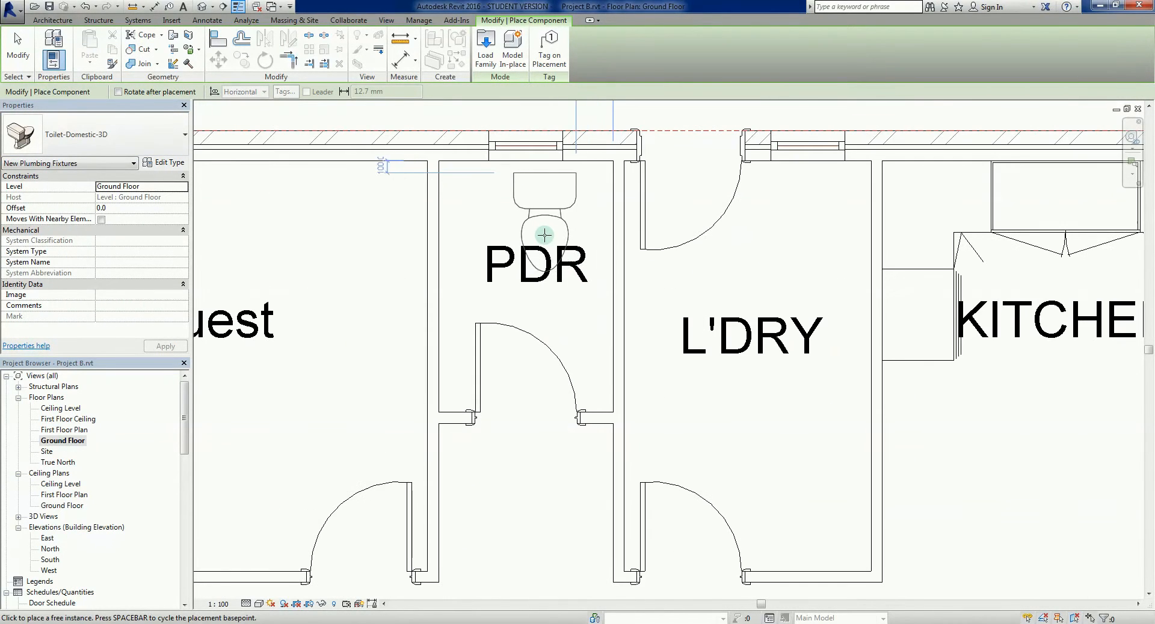
mouse_move(527, 221)
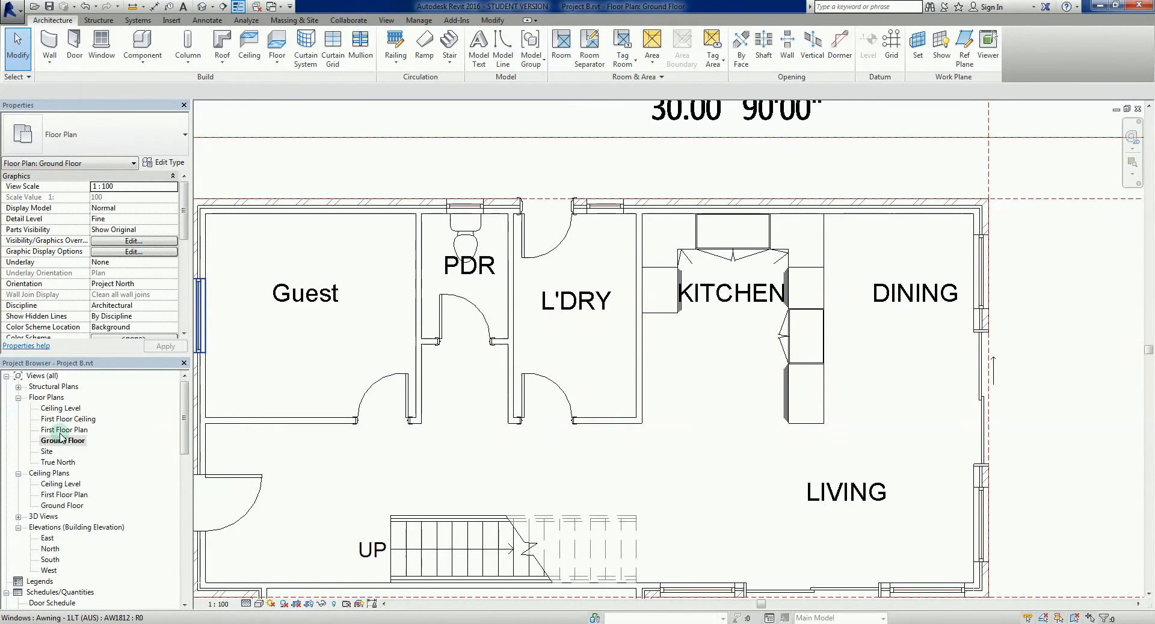
On the First Floor Plan, place a domestic toilet and choose the Tub-Rectangular-3D type
double_click(64, 430)
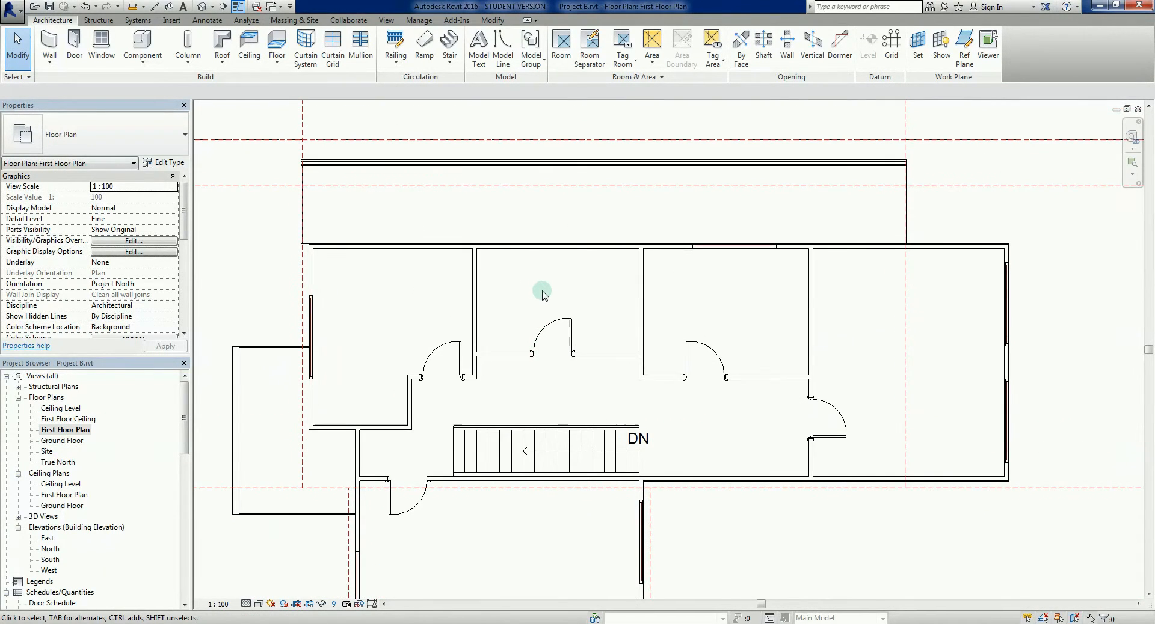
mouse_move(543, 288)
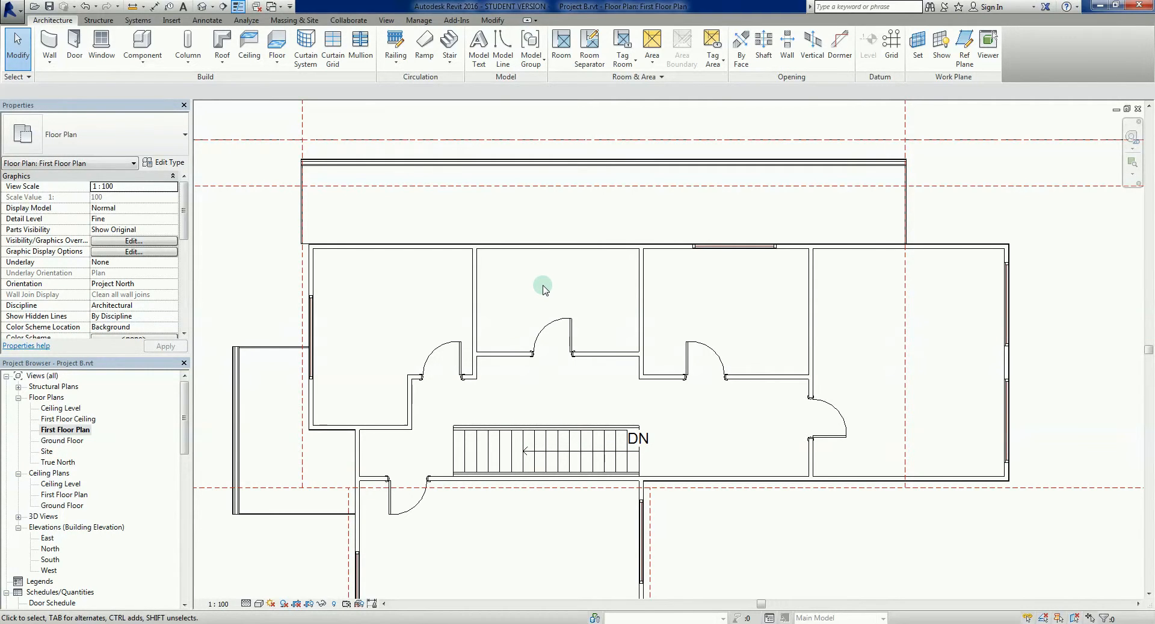
click(532, 273)
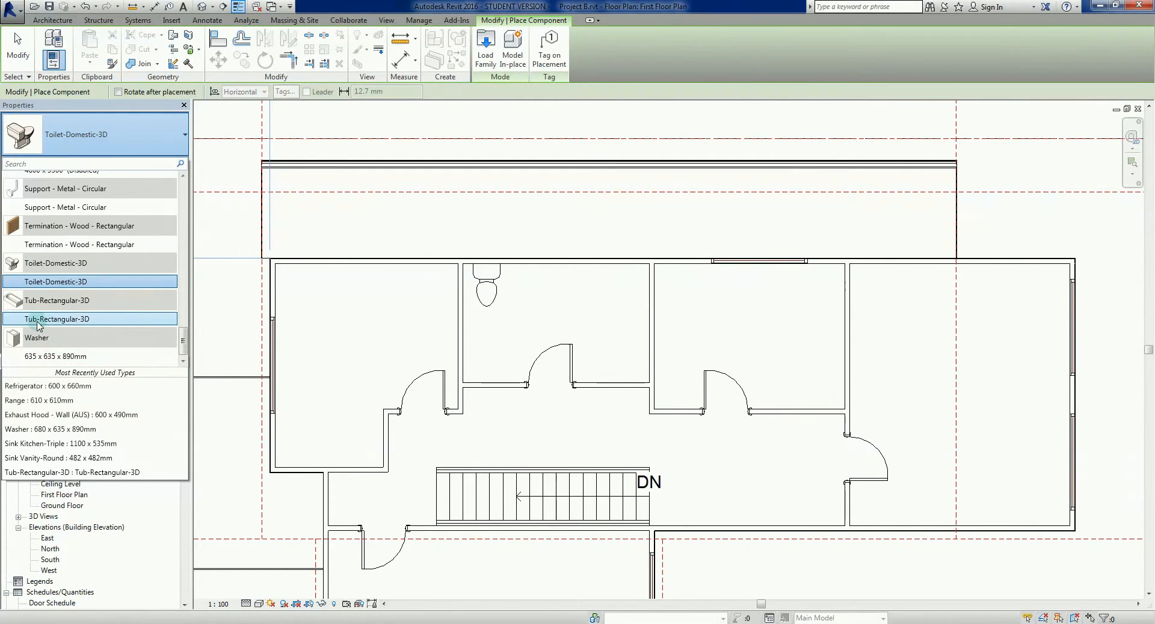
mouse_move(58, 321)
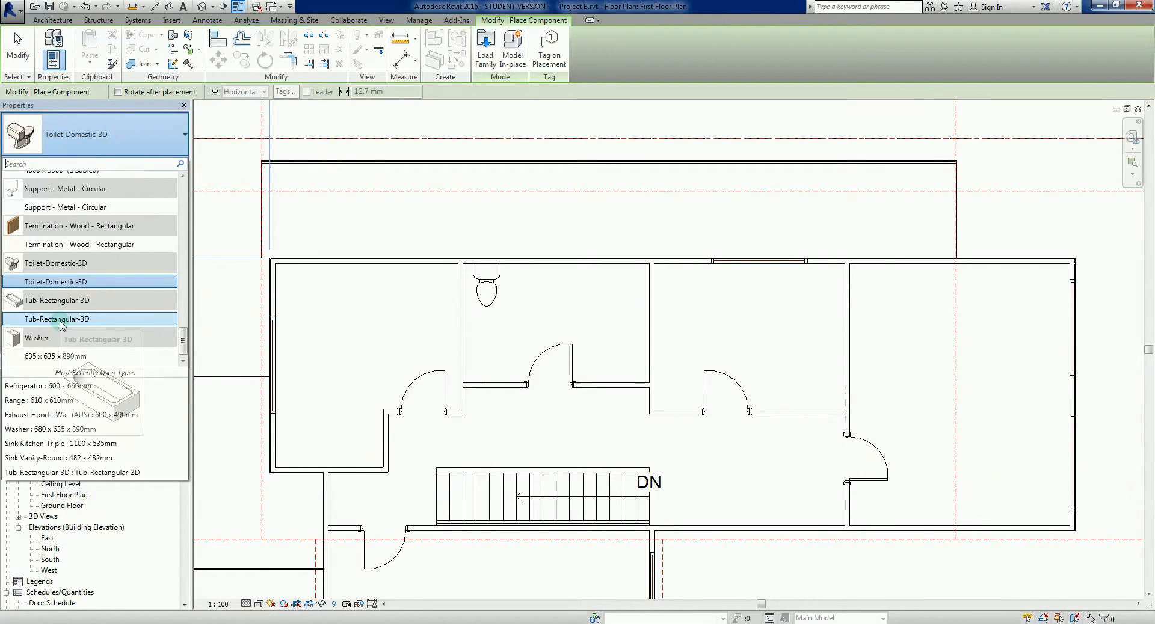
click(56, 319)
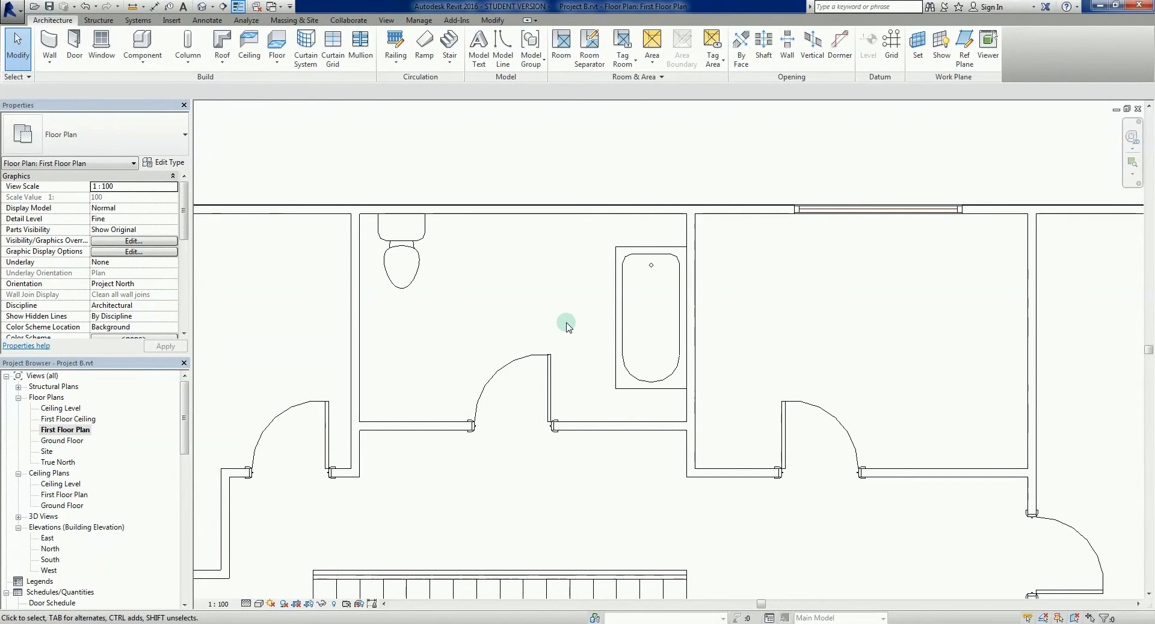
Rotate the upstairs toilet 90° about a pivot on the toilet so it backs onto the left wall
click(513, 430)
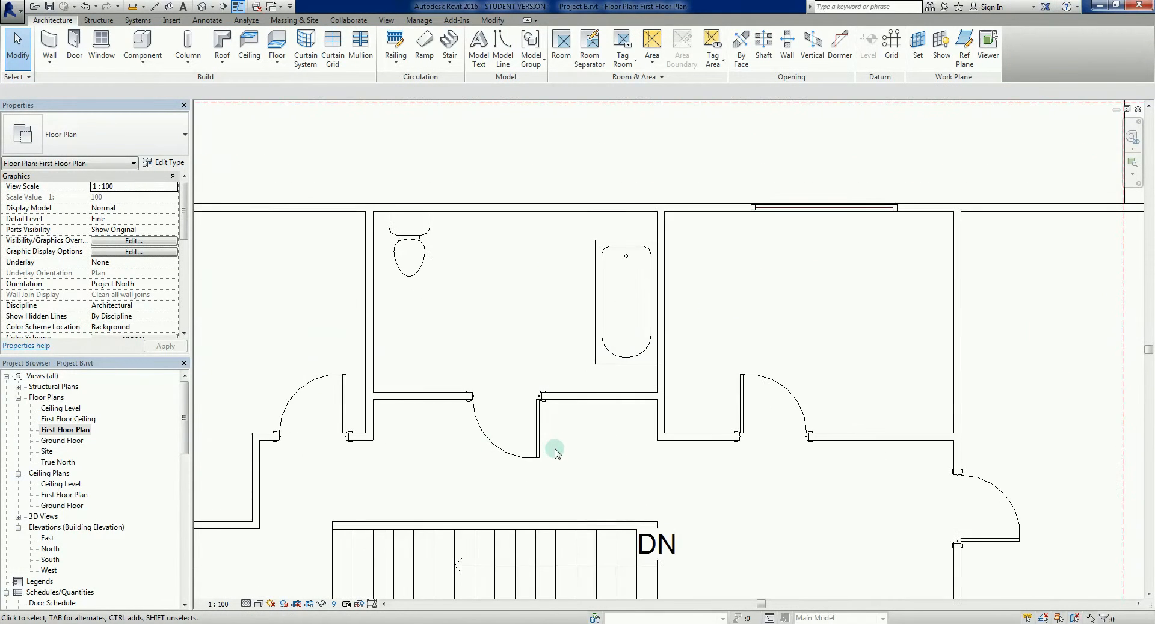
mouse_move(427, 305)
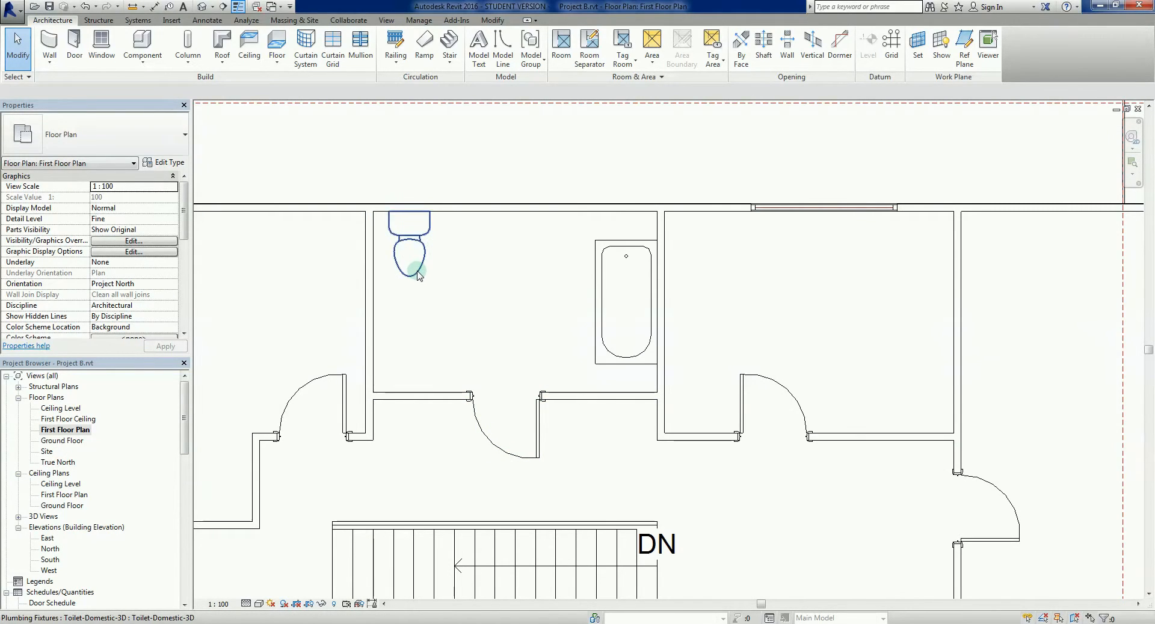
click(409, 259)
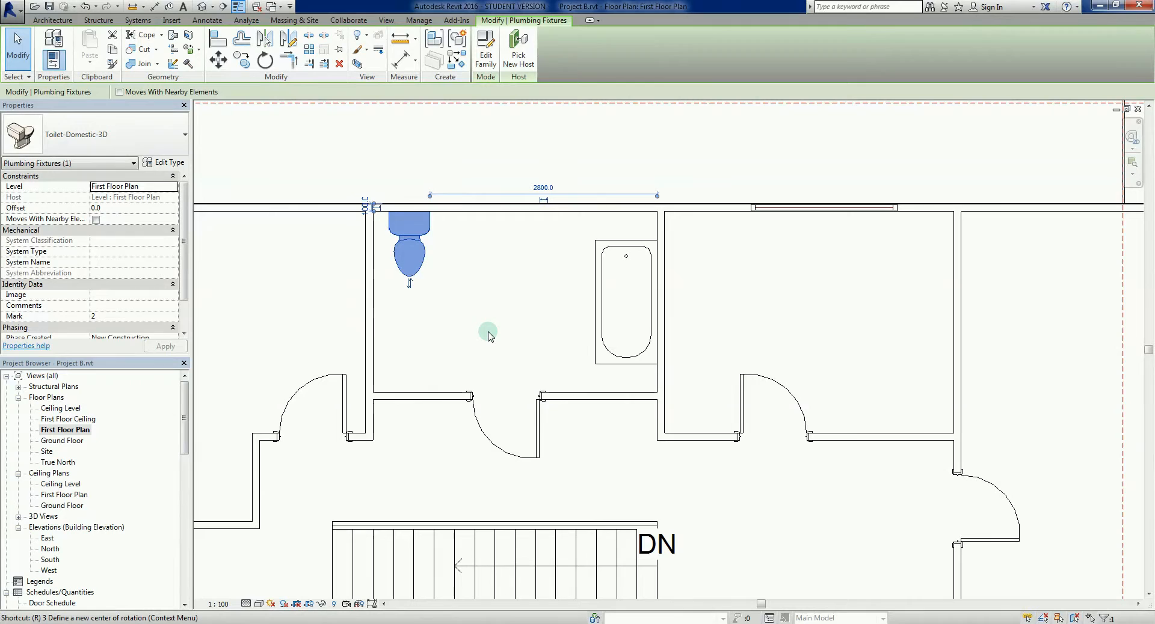
click(264, 59)
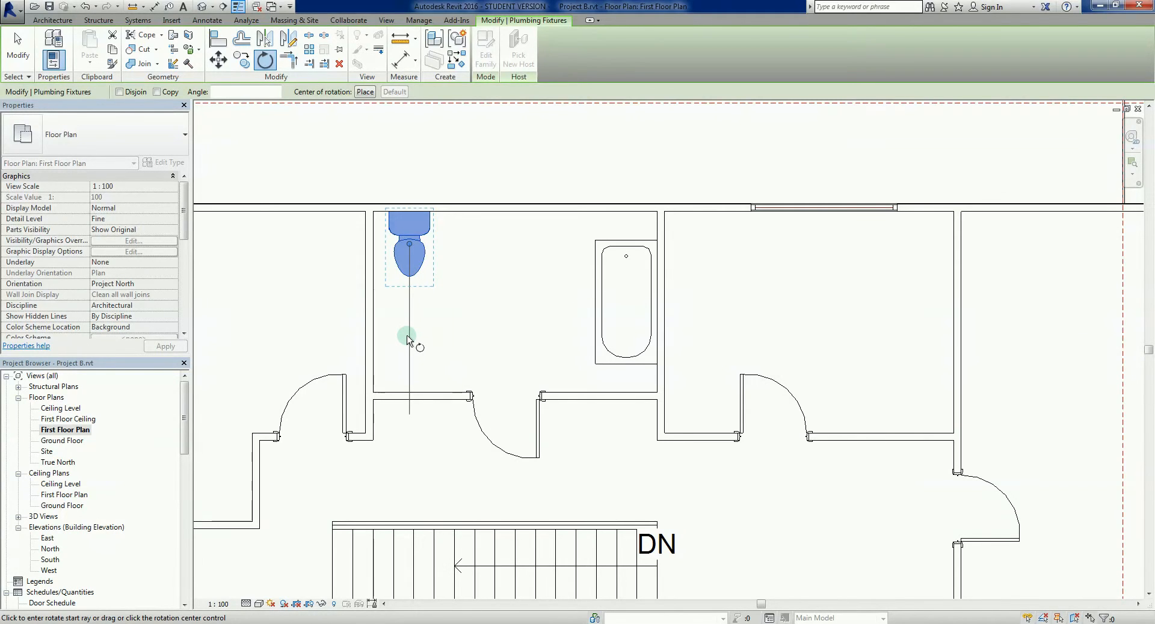
drag(407, 339, 523, 269)
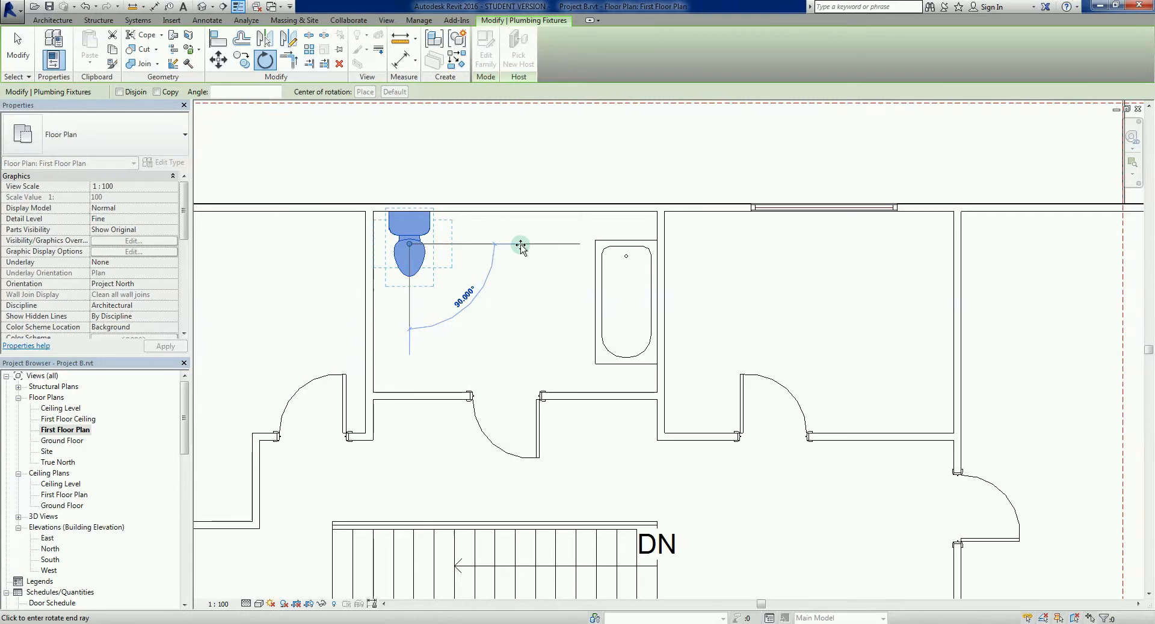
click(520, 245)
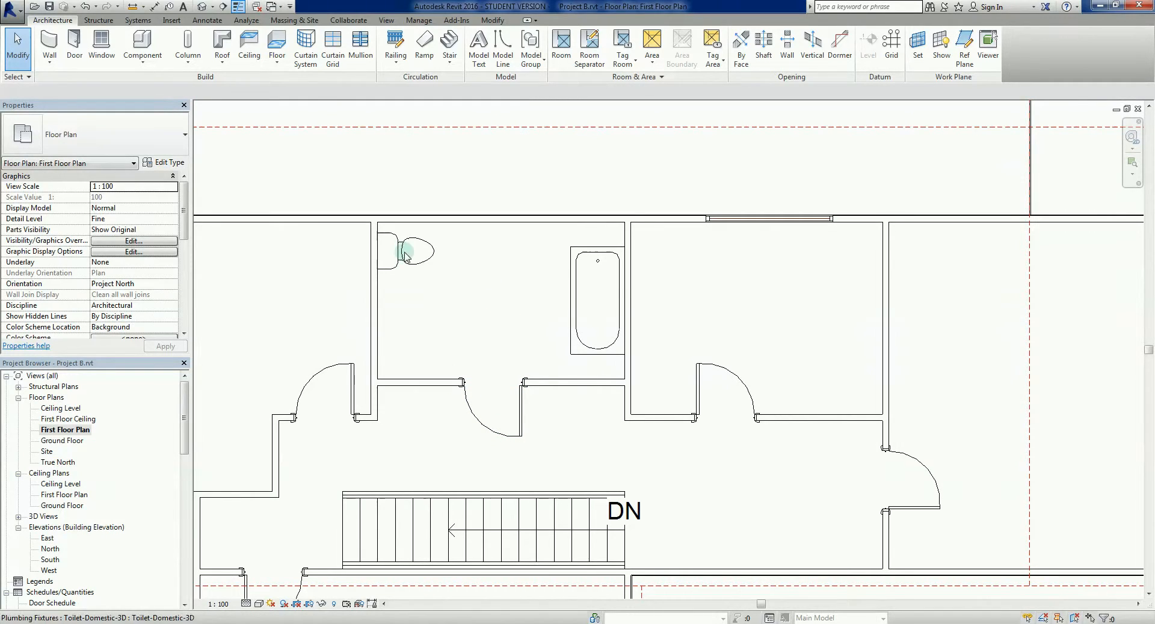
mouse_move(432, 382)
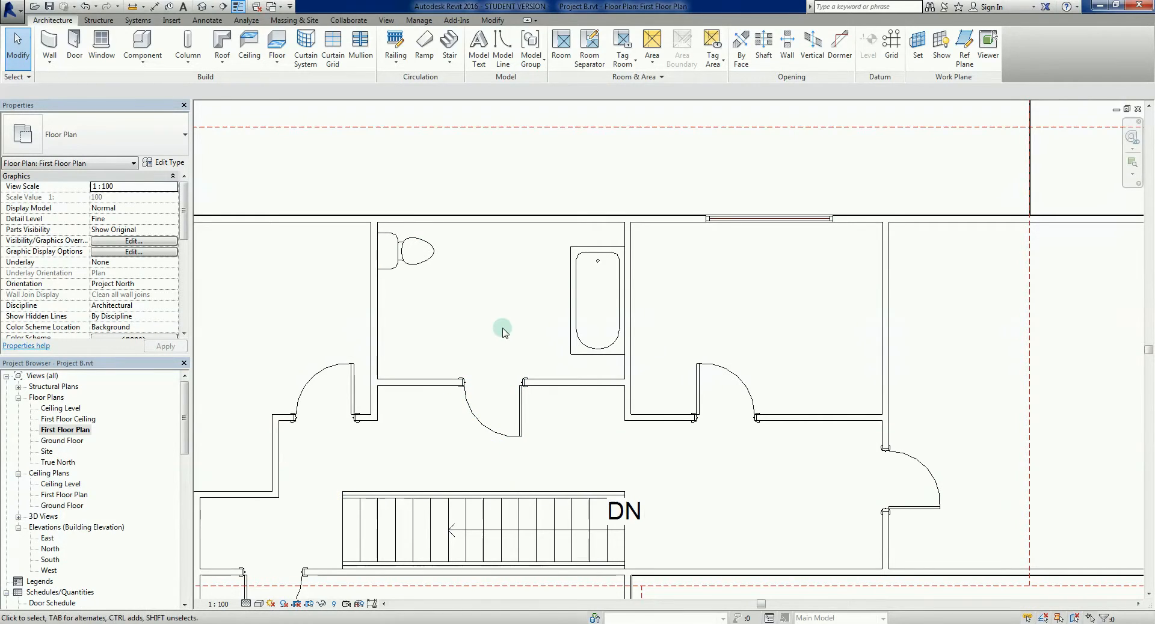
mouse_move(466, 249)
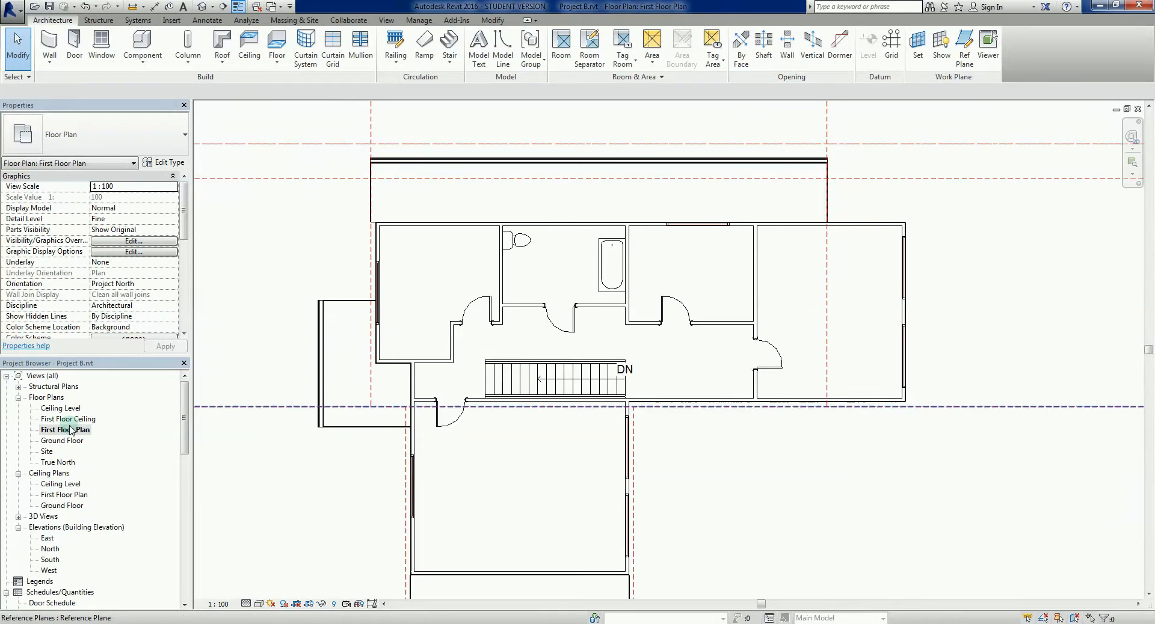
Open the Ground Floor plan from the Project Browser's Floor Plans list
double_click(62, 440)
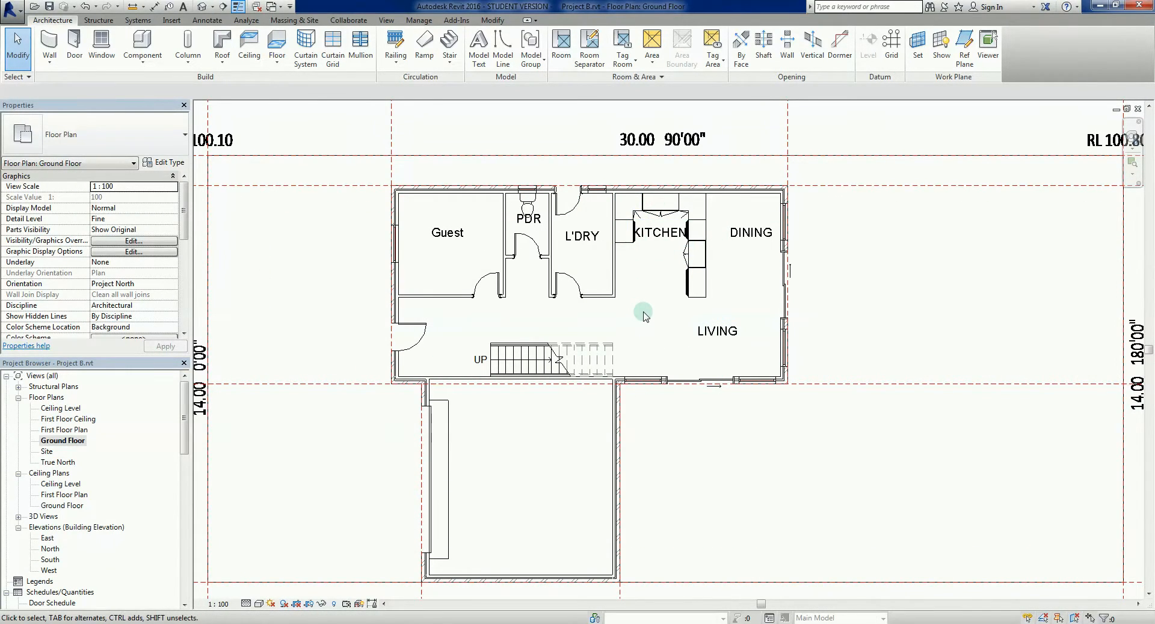
mouse_move(644, 317)
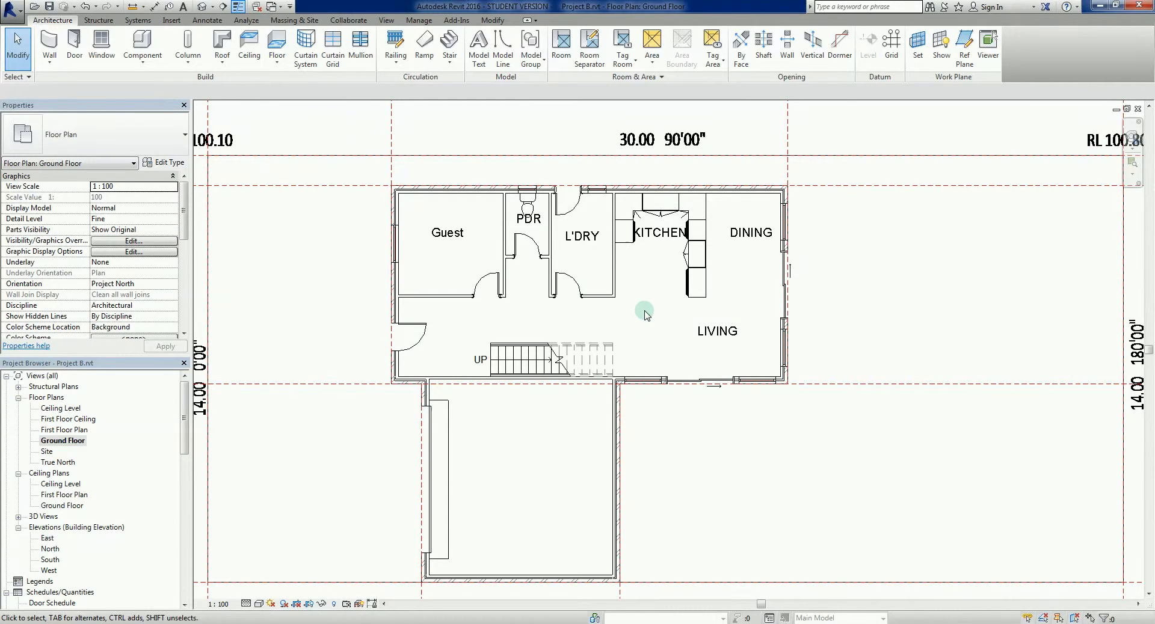